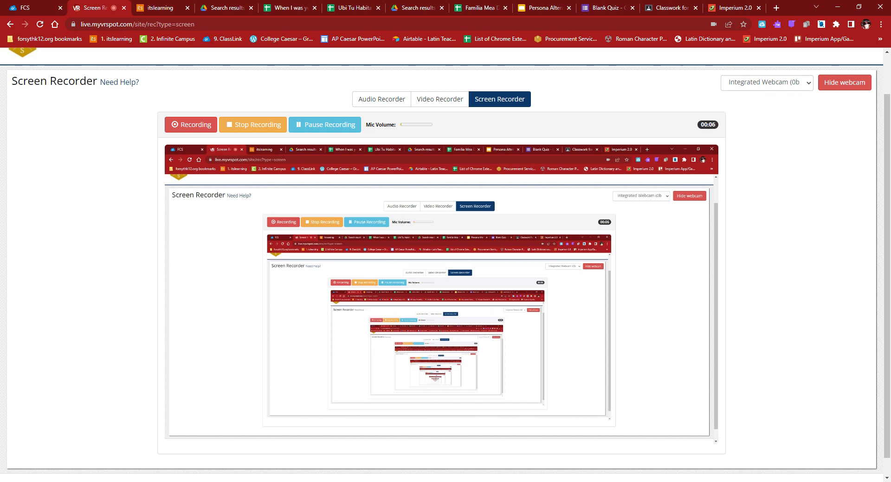
mouse_move(252, 194)
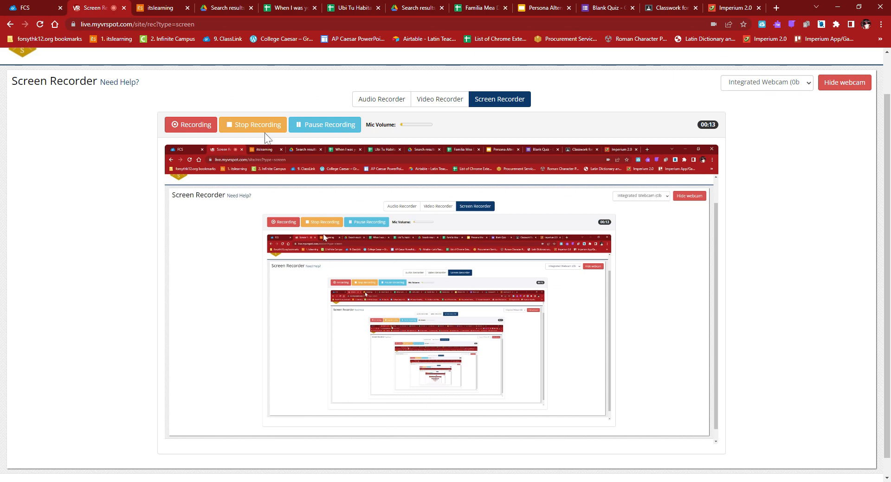
mouse_move(354, 39)
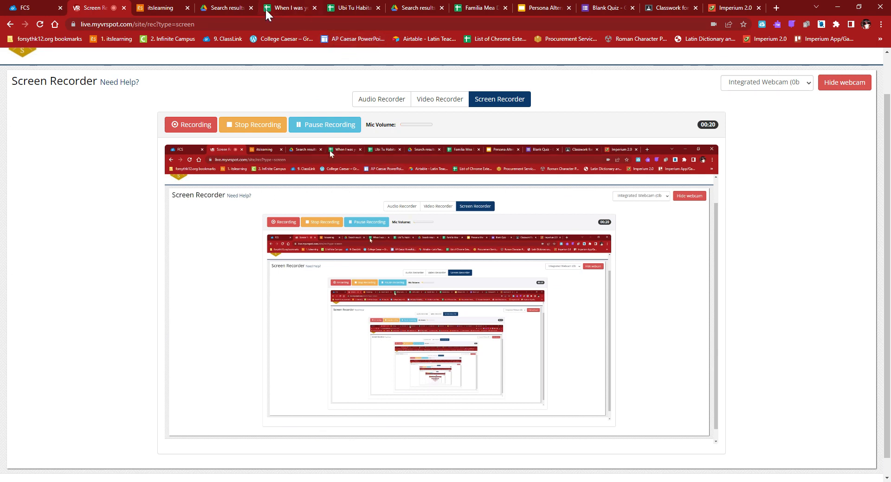
Step: Switch to the Persona Altera deck and preview the Quis es? boxes slide before returning to Instructions
left_click(541, 8)
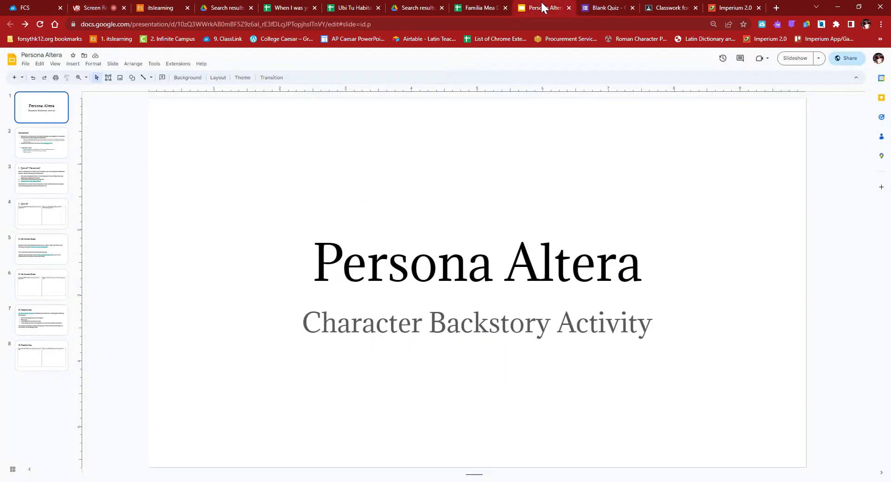
mouse_move(794, 58)
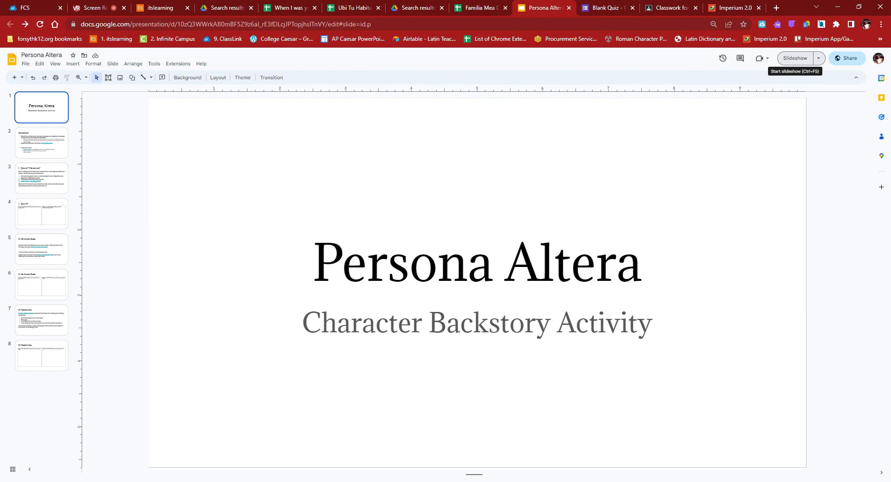
mouse_move(51, 153)
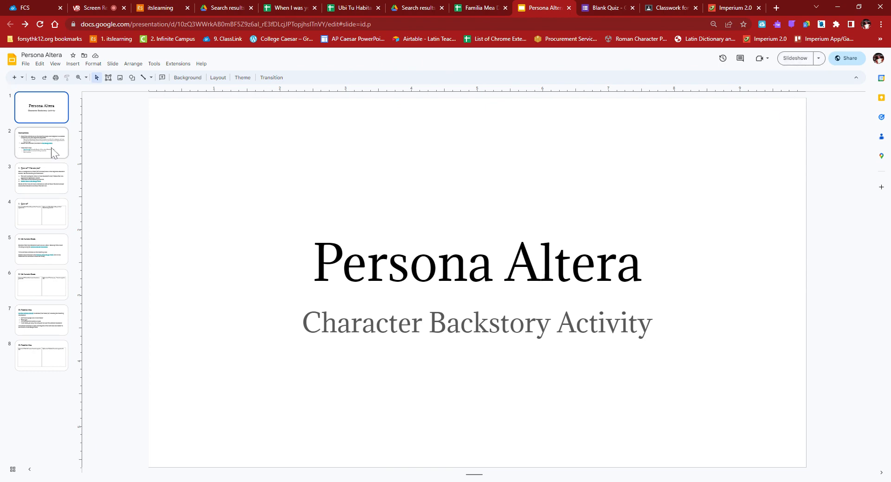
left_click(41, 143)
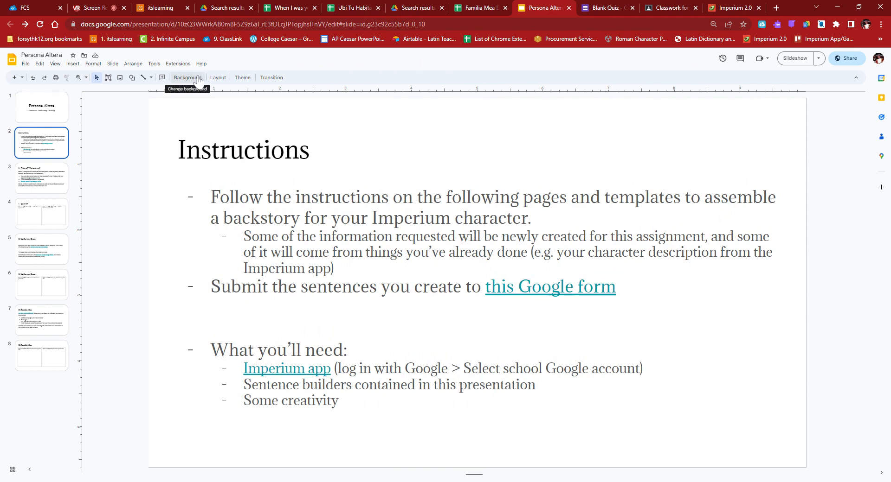
mouse_move(197, 83)
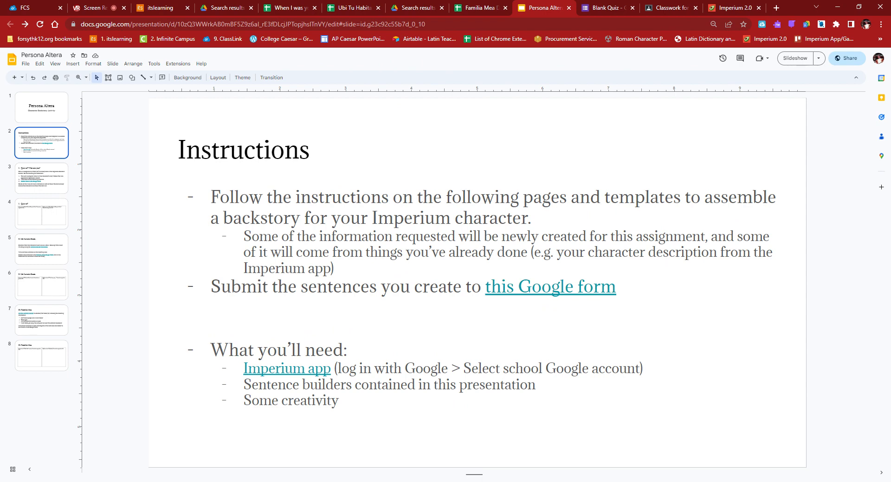
mouse_move(48, 240)
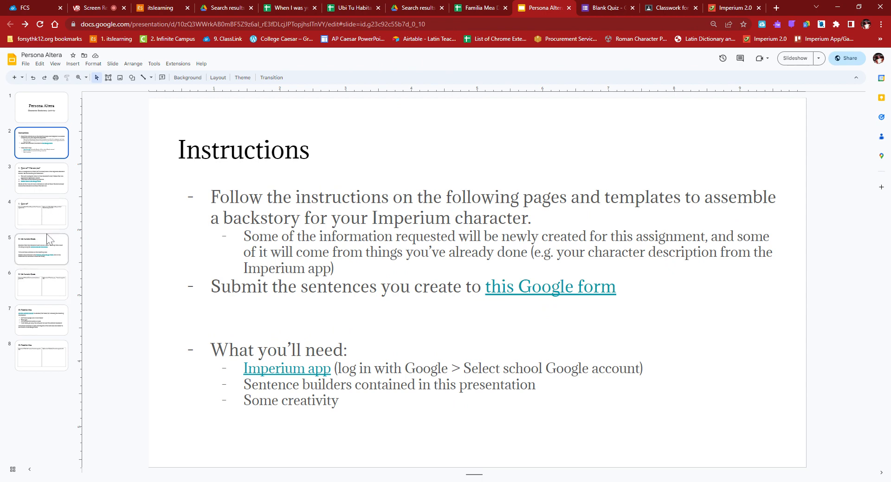
left_click(41, 214)
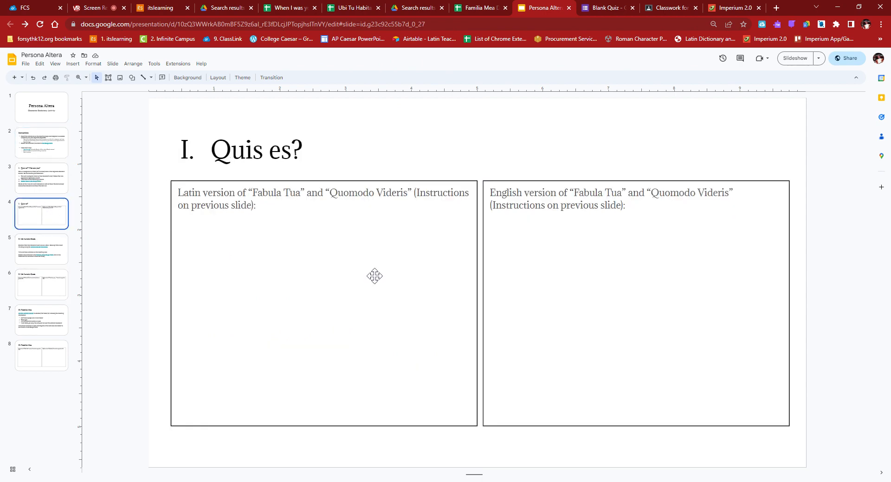
mouse_move(316, 227)
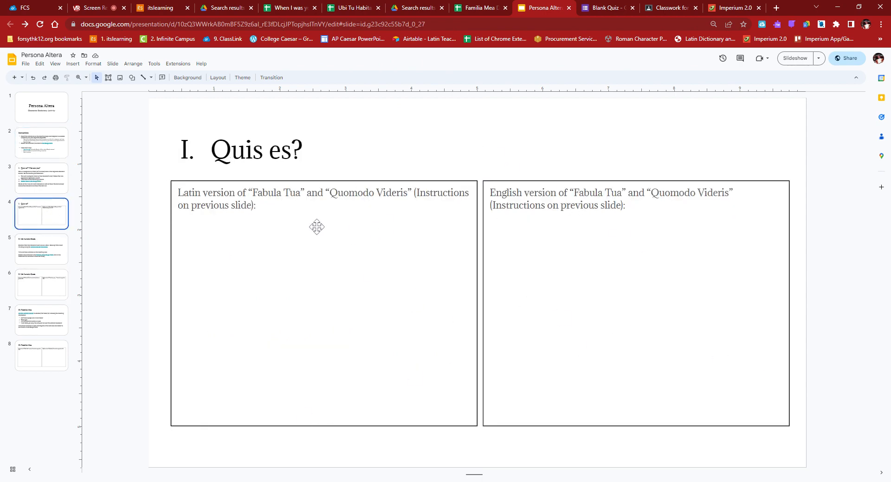
mouse_move(41, 285)
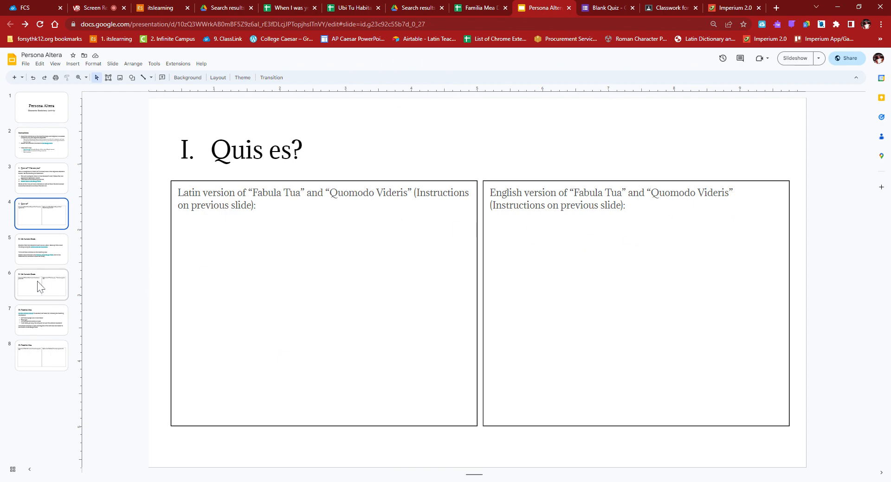
mouse_move(46, 158)
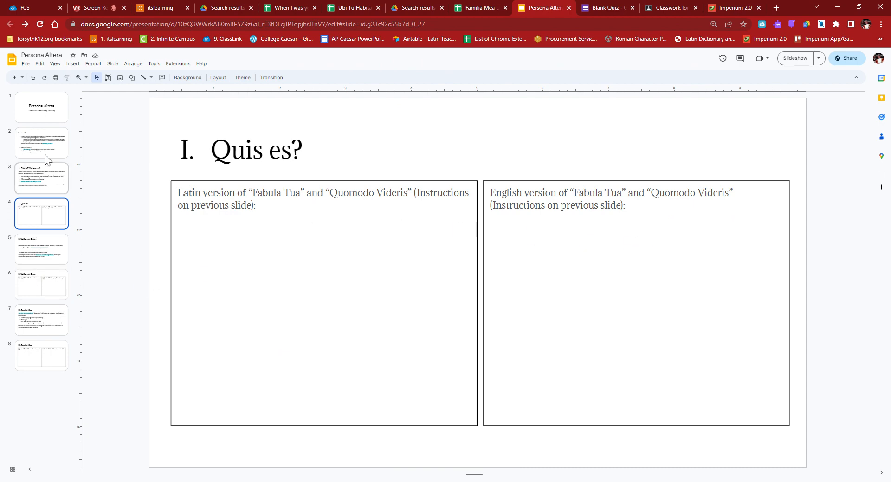
left_click(41, 143)
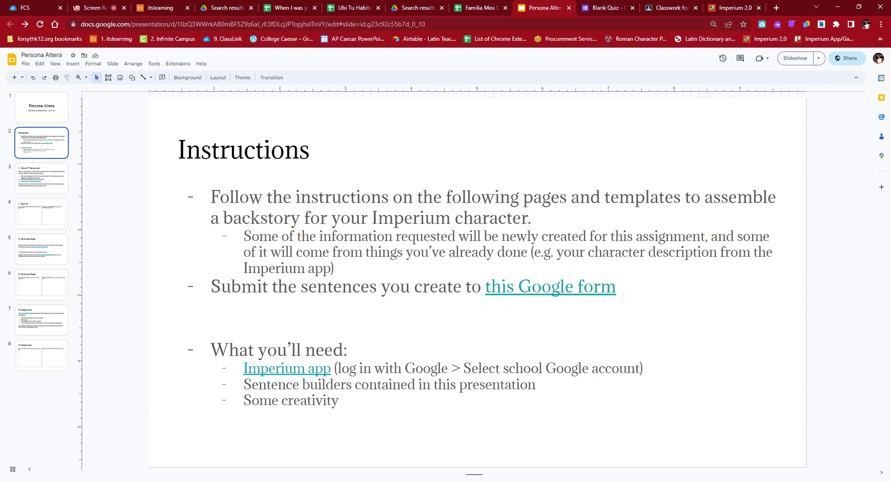
mouse_move(111, 228)
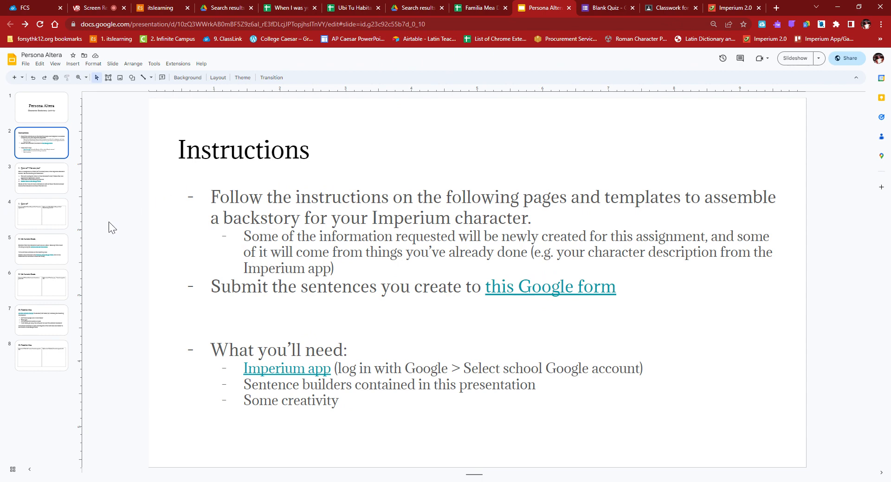
mouse_move(44, 129)
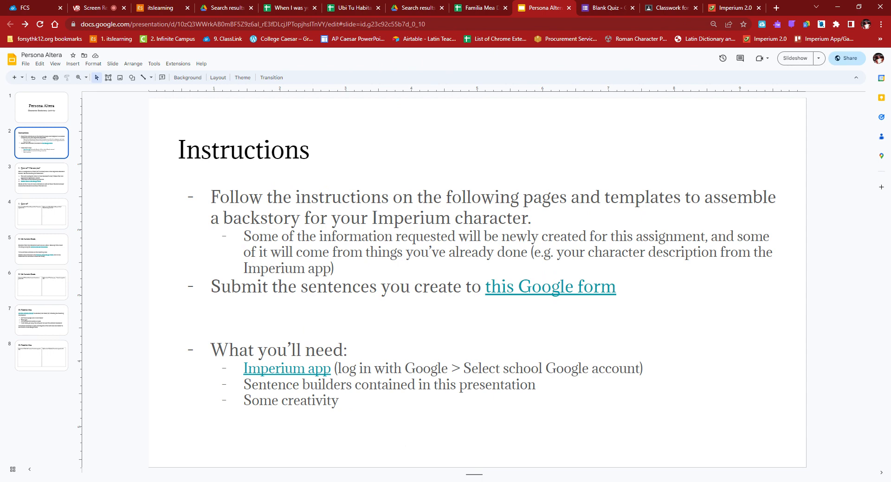
Step: Select 'Imperium character builder' on slide 3 and copy the Imperium app link address
left_click(41, 178)
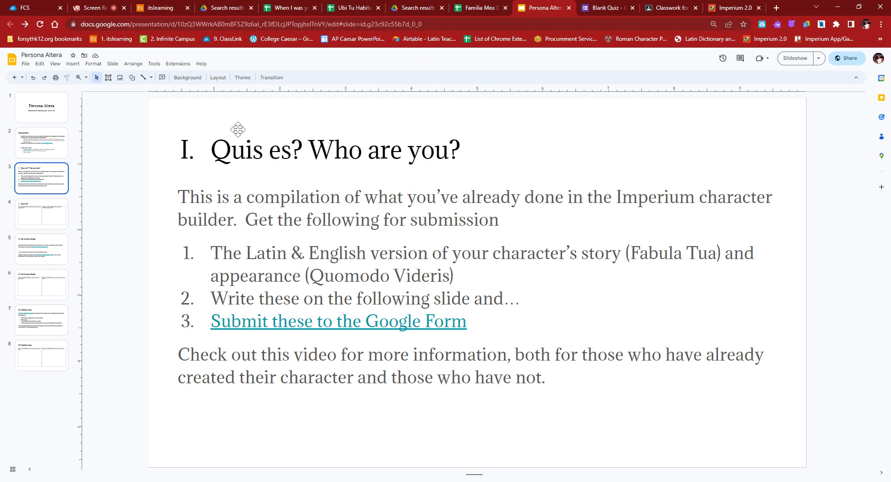
mouse_move(487, 184)
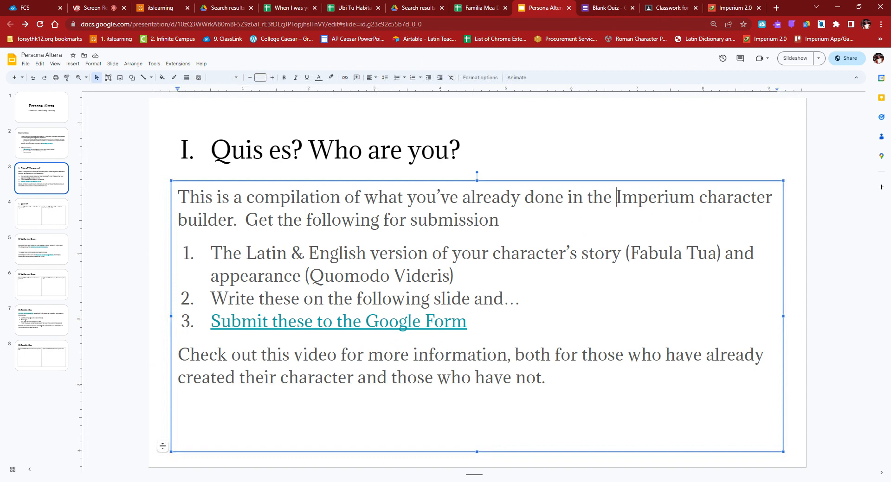
left_click_drag(615, 197, 233, 220)
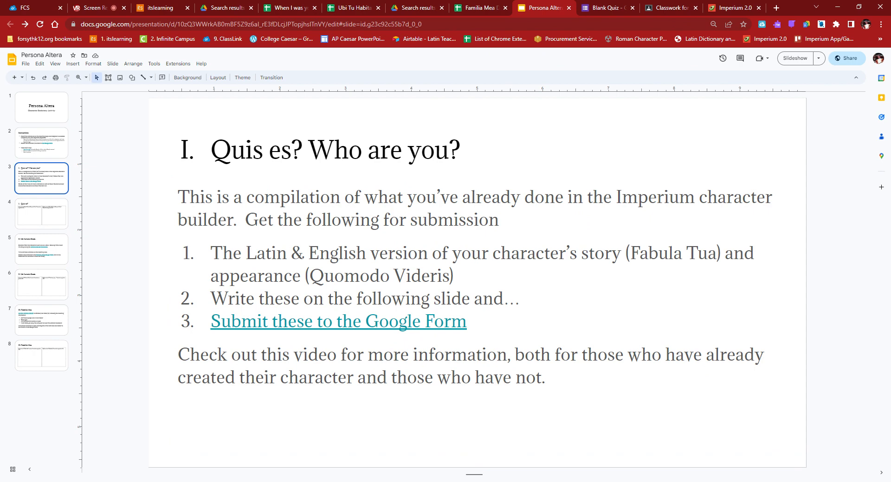
left_click(41, 142)
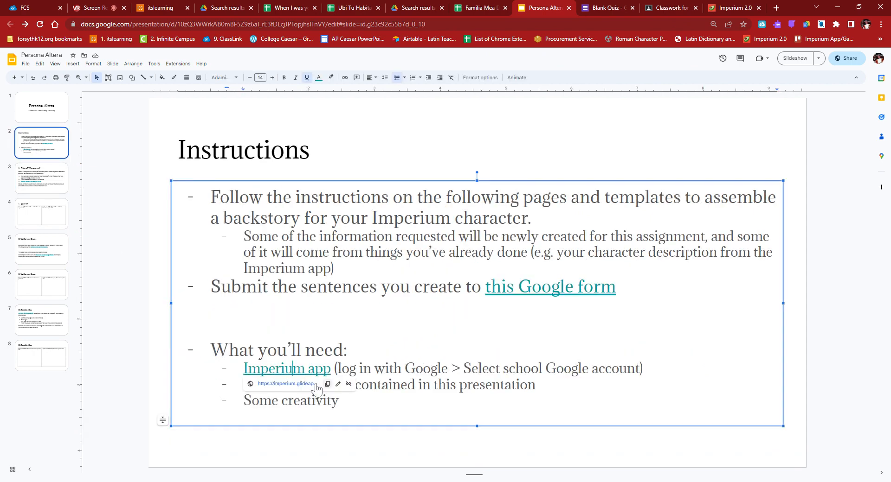
left_click(42, 214)
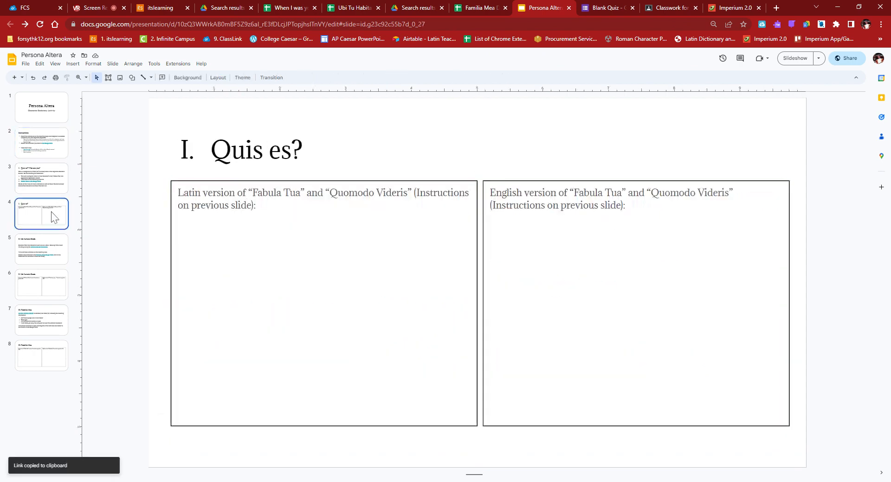
left_click(42, 178)
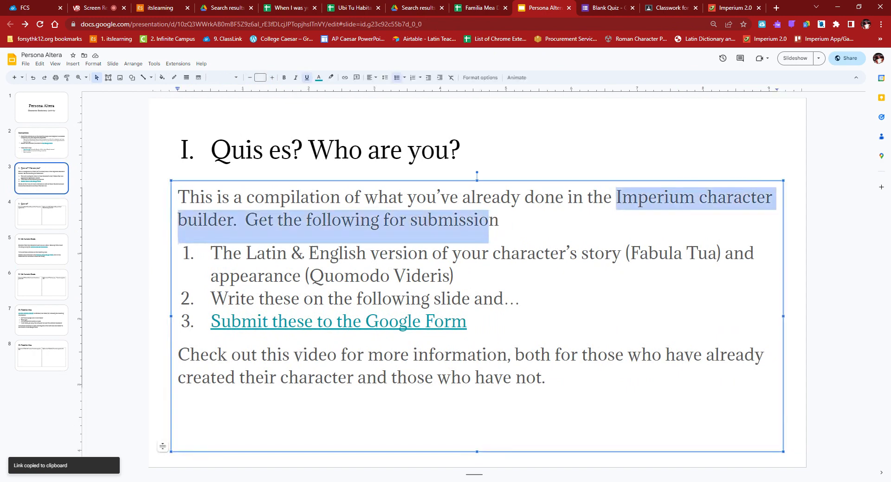
left_click(344, 77)
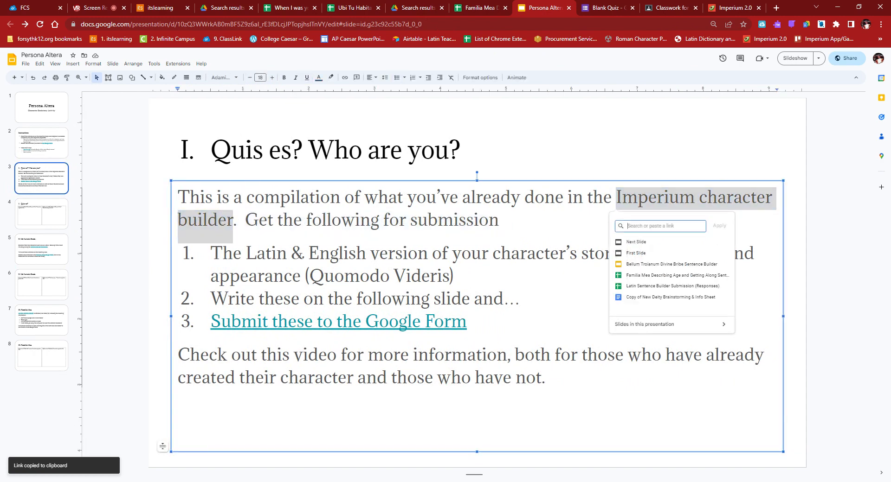
type("https://imperium.glideapp.io/")
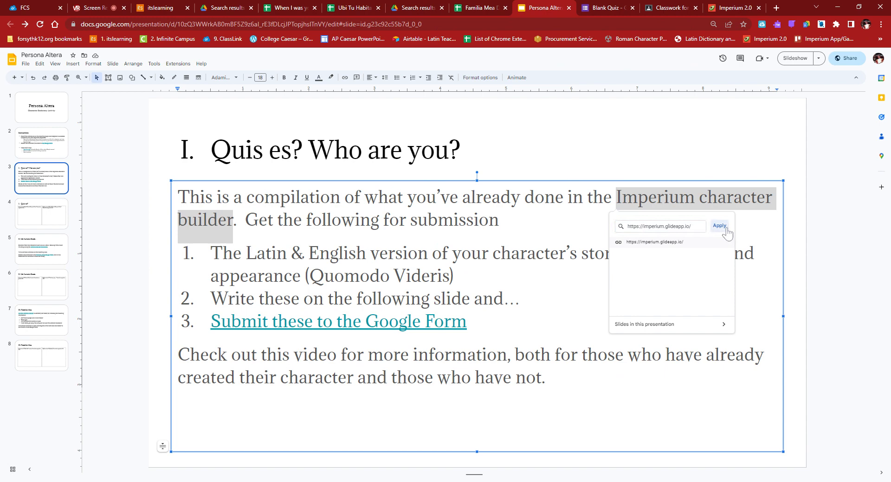
left_click(718, 226)
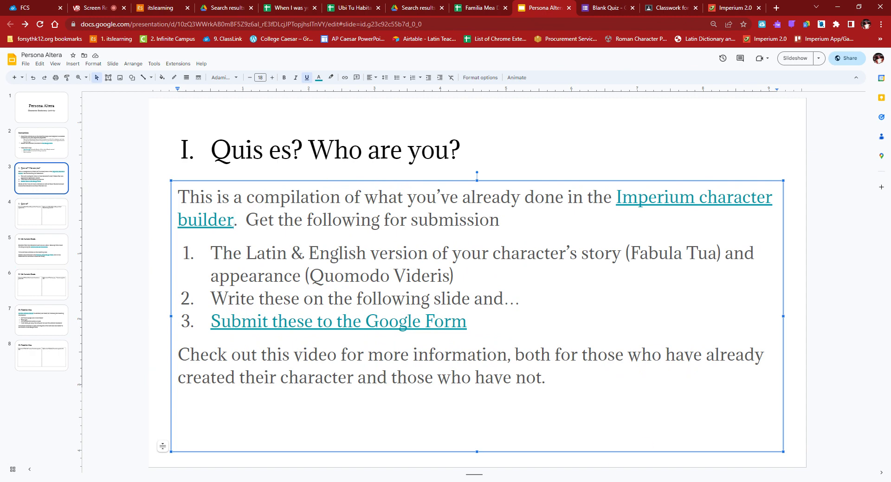
mouse_move(80, 152)
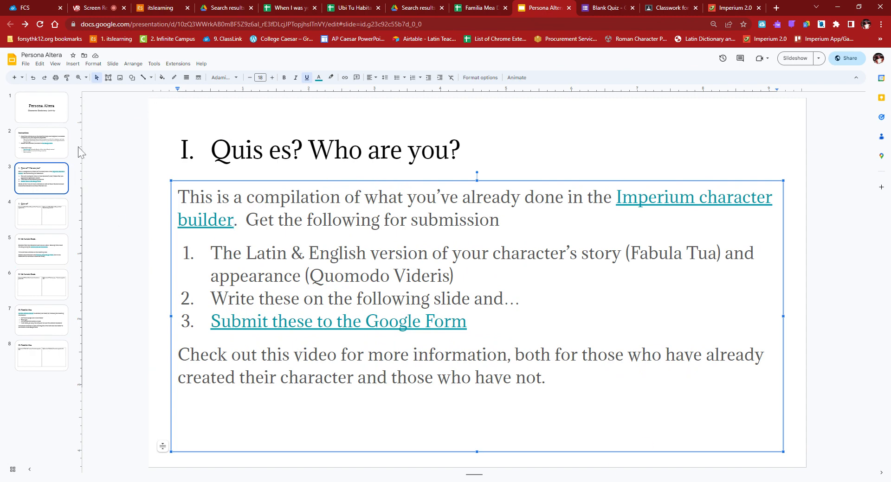
mouse_move(39, 149)
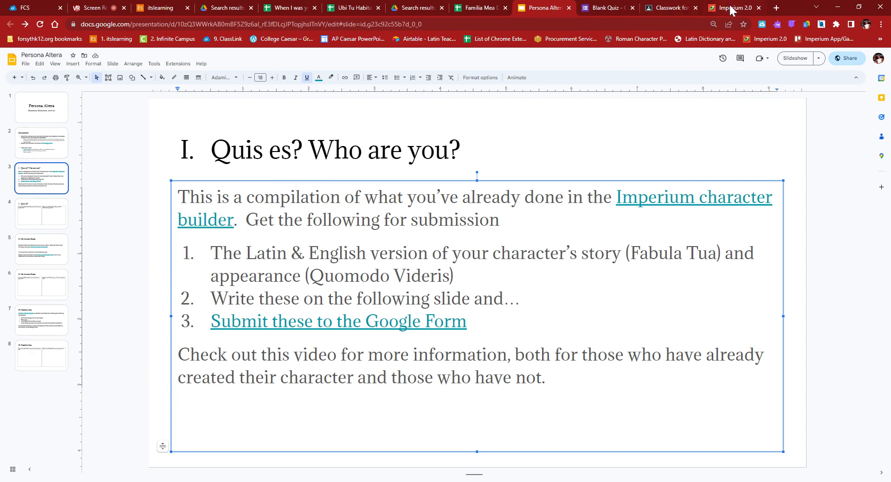
Step: Switch to the Imperium 2.0 tab and sign in with the school Google account
left_click(733, 7)
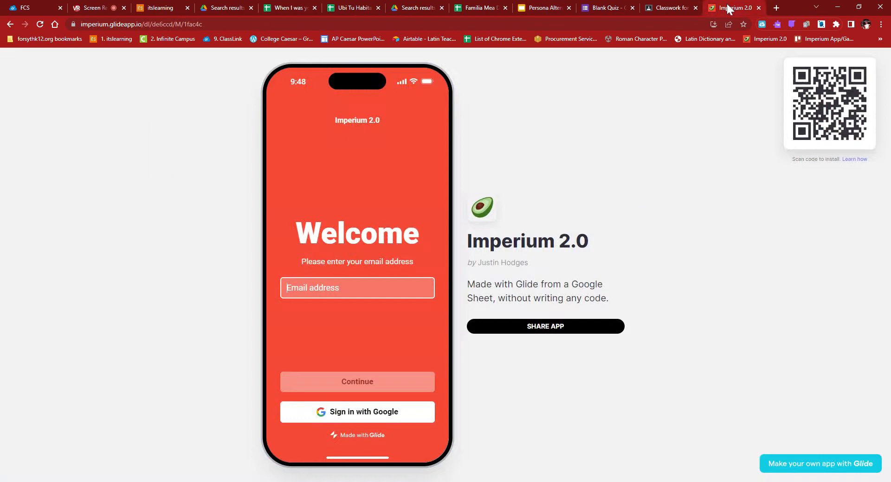
mouse_move(387, 124)
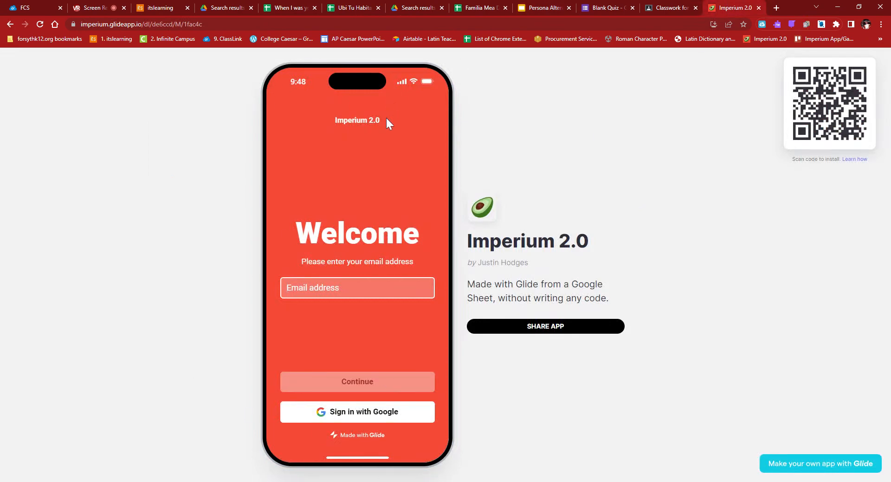
mouse_move(364, 415)
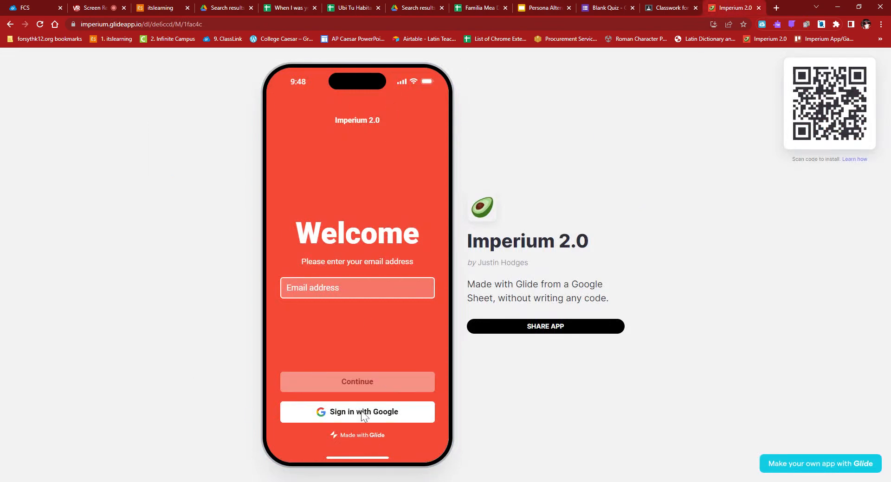
left_click(357, 412)
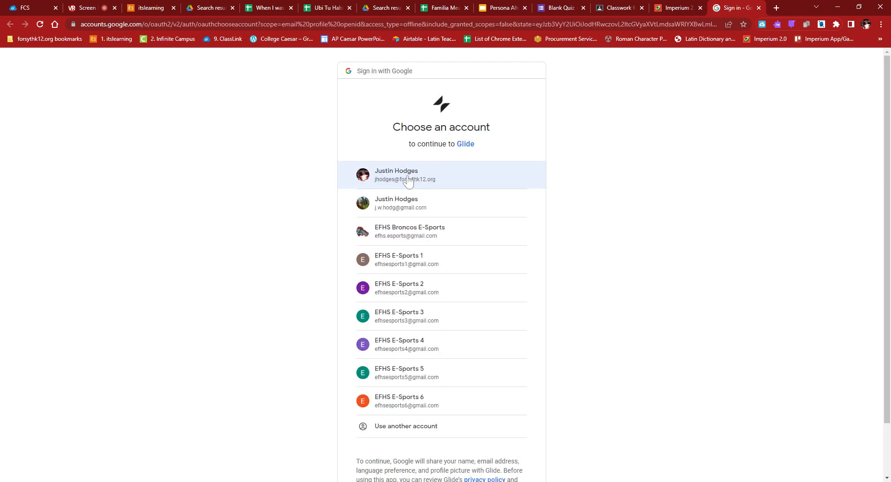
left_click(404, 174)
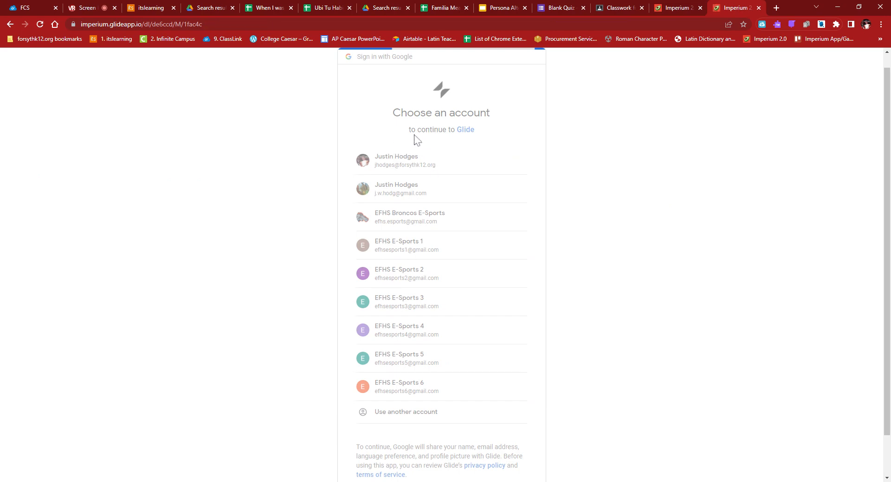
left_click(395, 161)
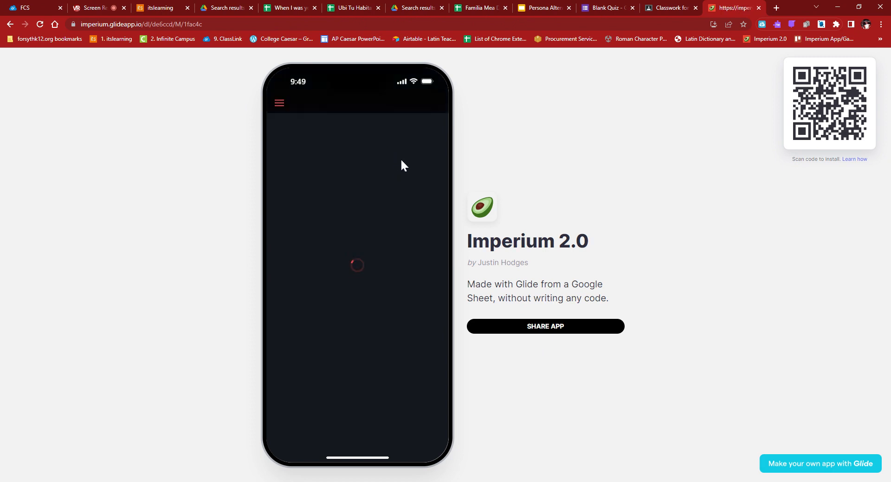
Step: Open the character Profile from the side menu and scroll to the Fabula Tua and Quomodo Videris cards
left_click(279, 103)
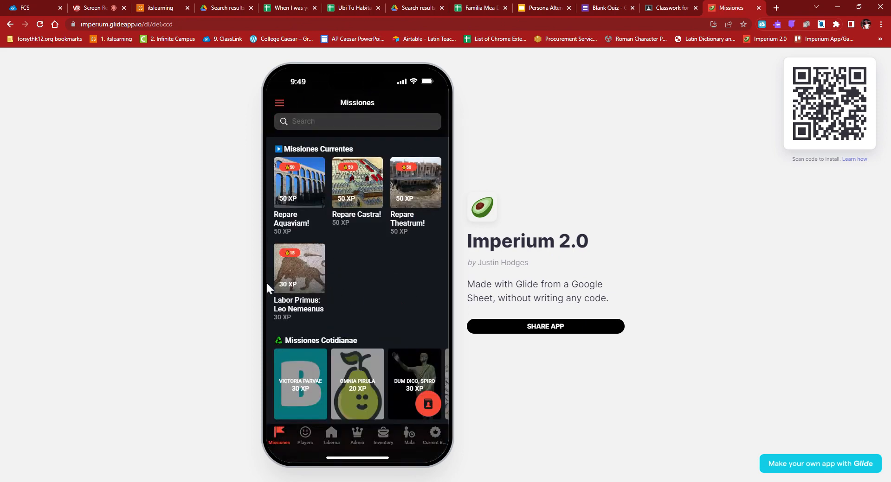
mouse_move(314, 108)
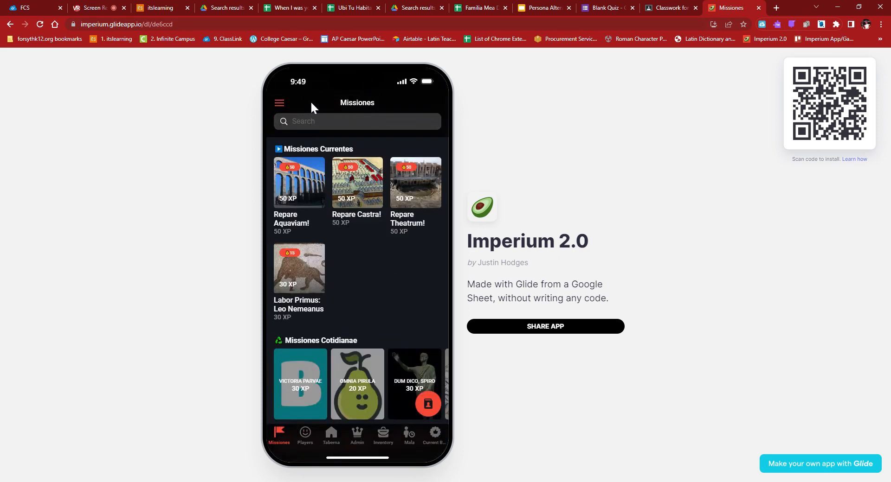
mouse_move(278, 104)
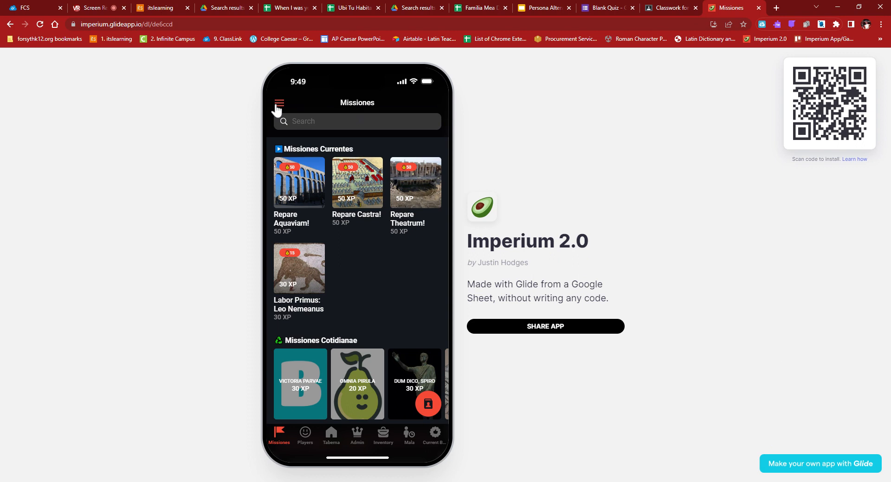
mouse_move(282, 111)
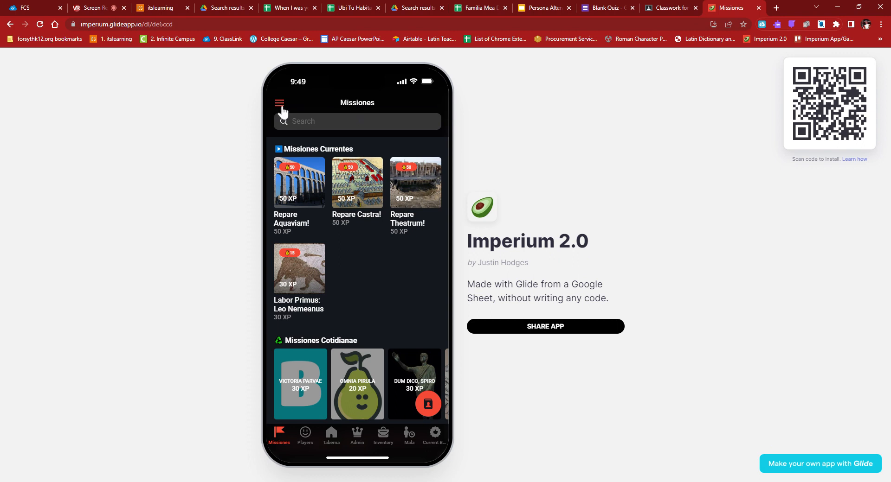
left_click(279, 103)
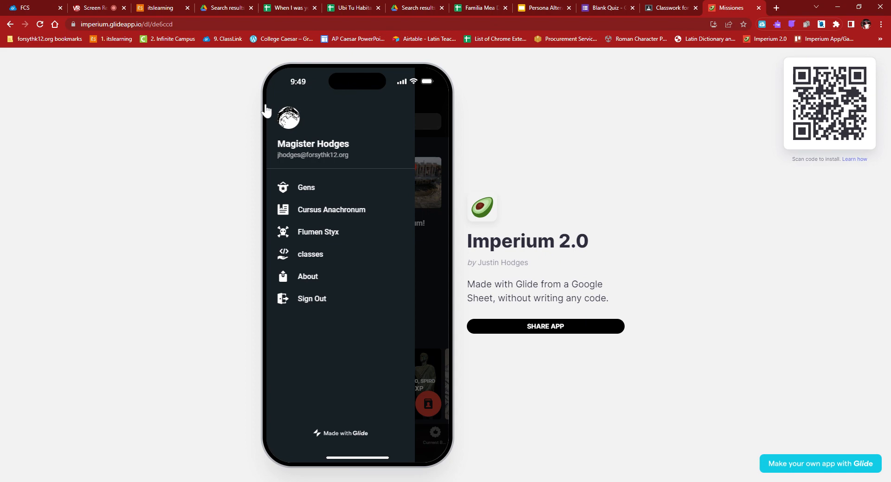
left_click(288, 116)
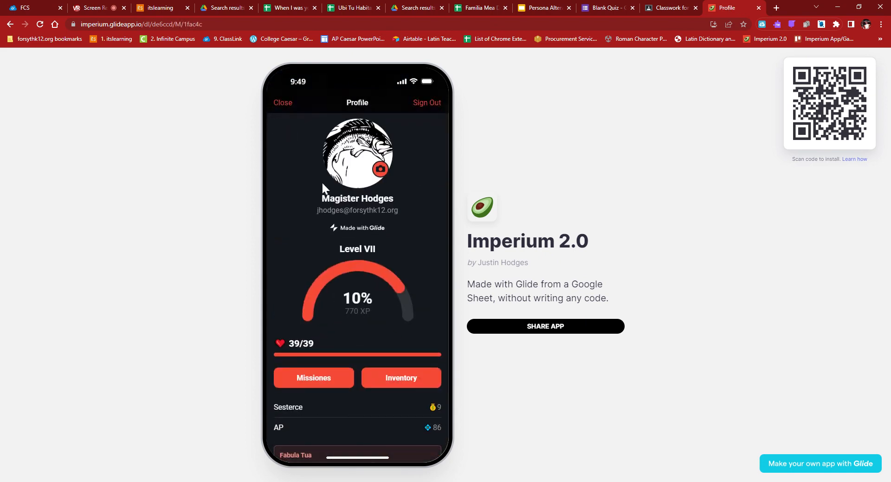
mouse_move(367, 164)
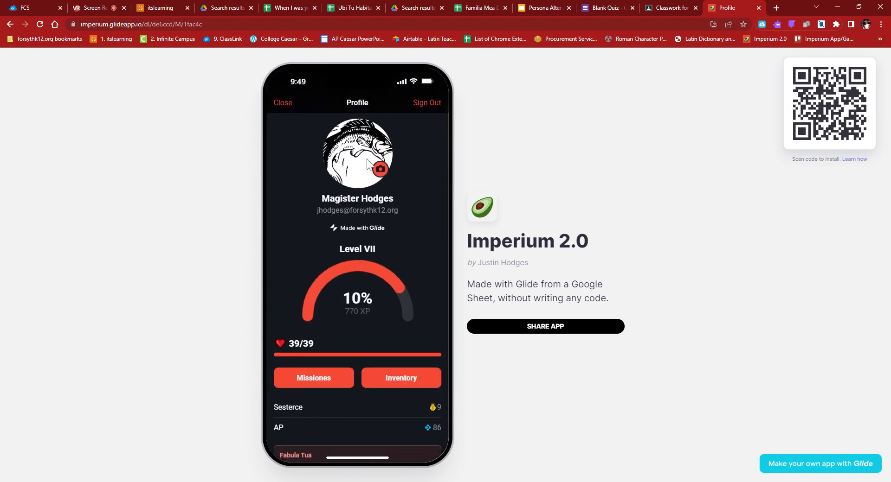
scroll("down", 3)
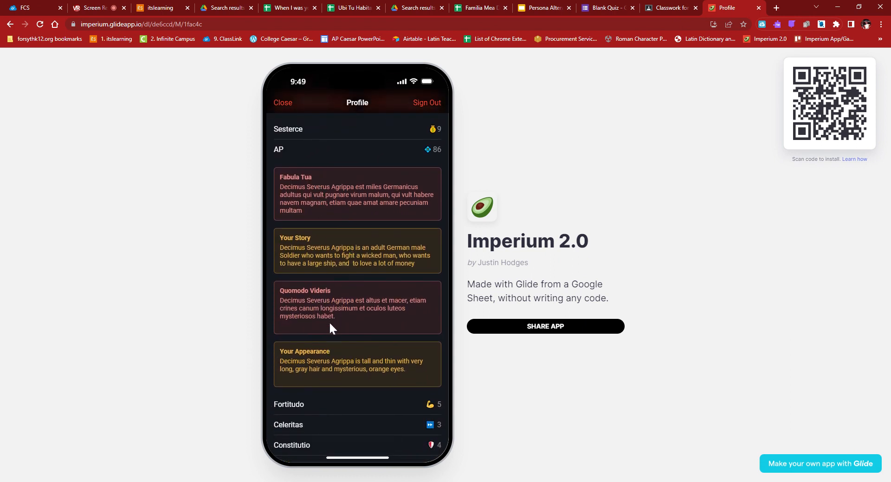
mouse_move(335, 157)
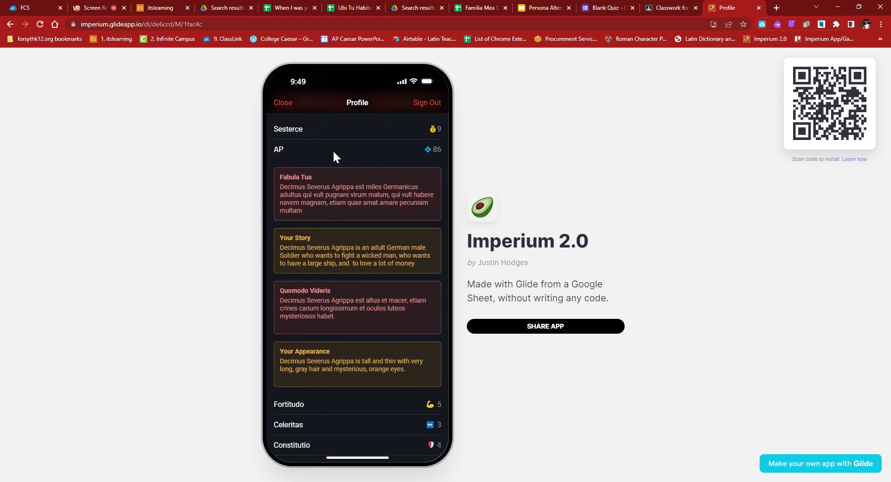
mouse_move(357, 349)
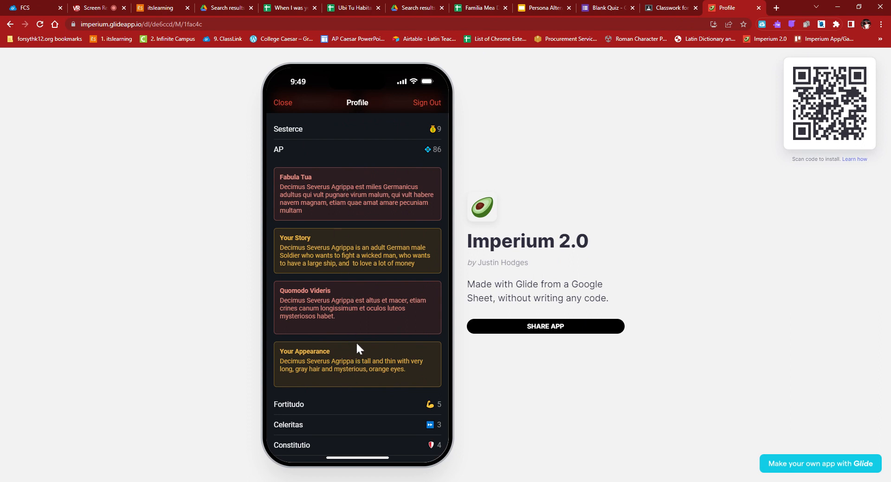
mouse_move(422, 273)
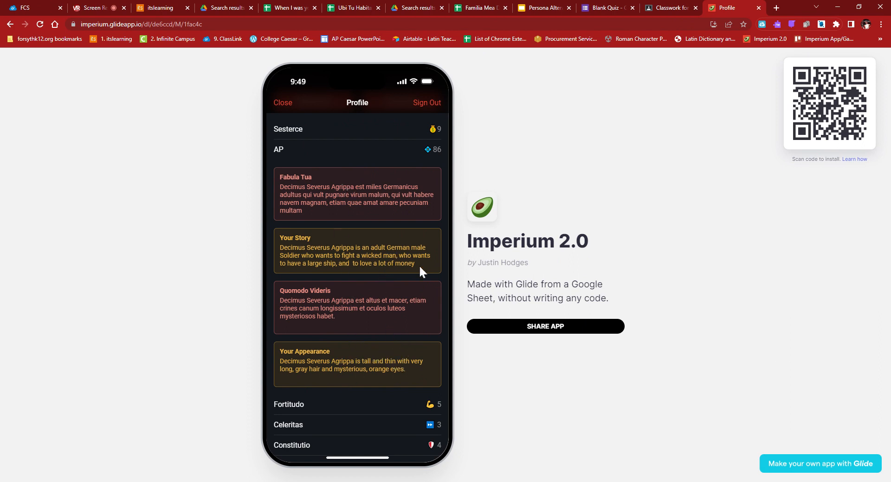
mouse_move(382, 257)
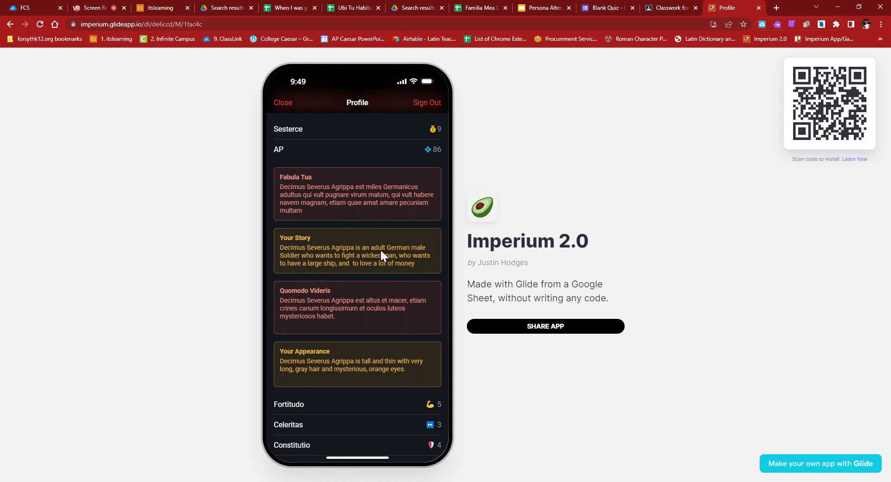
mouse_move(391, 266)
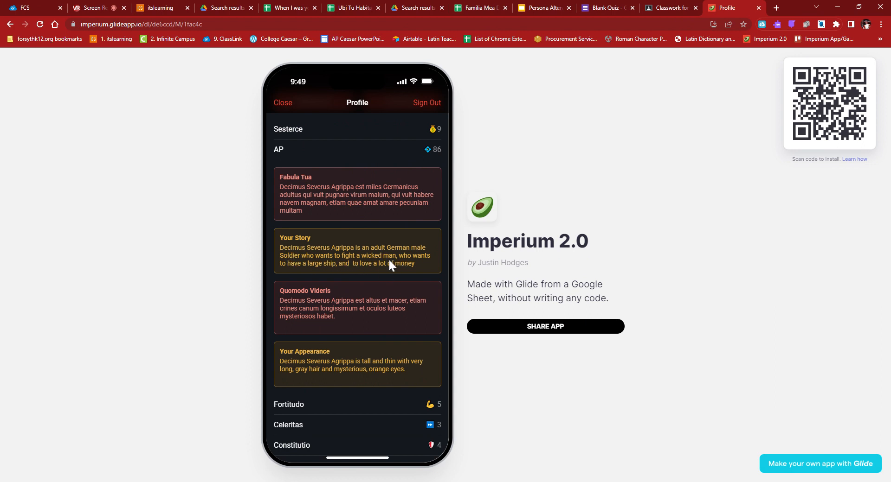
mouse_move(378, 275)
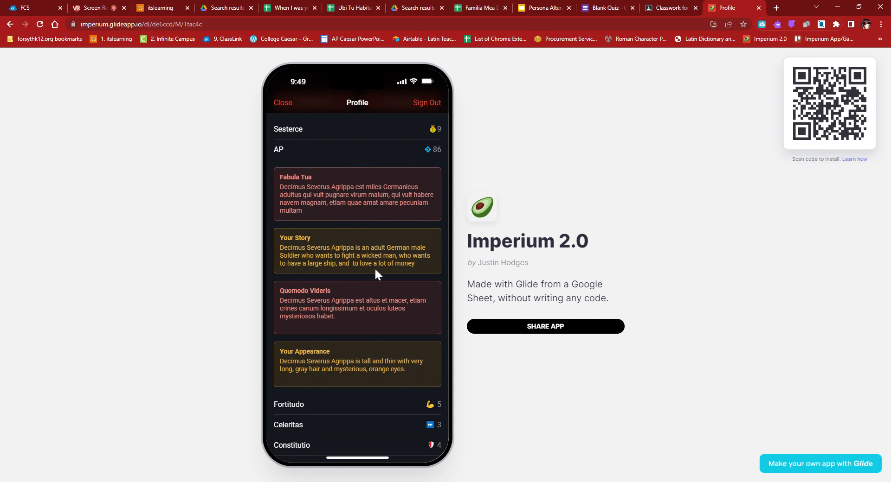
mouse_move(336, 316)
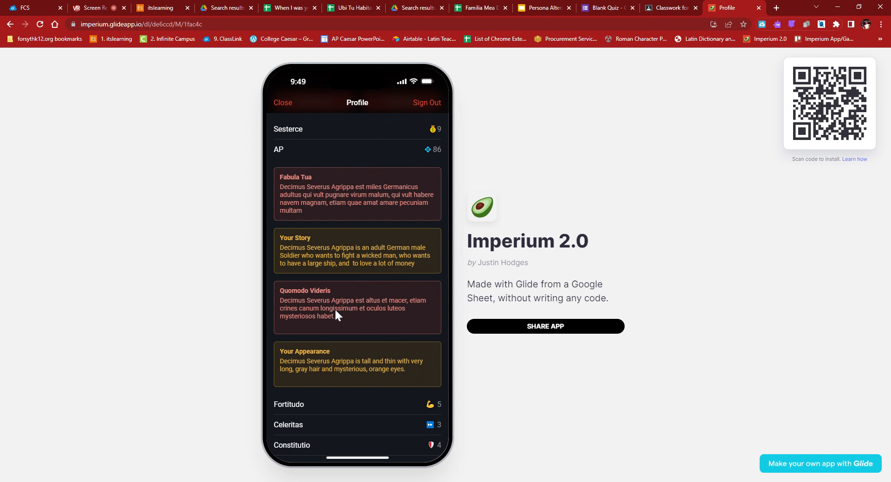
mouse_move(328, 367)
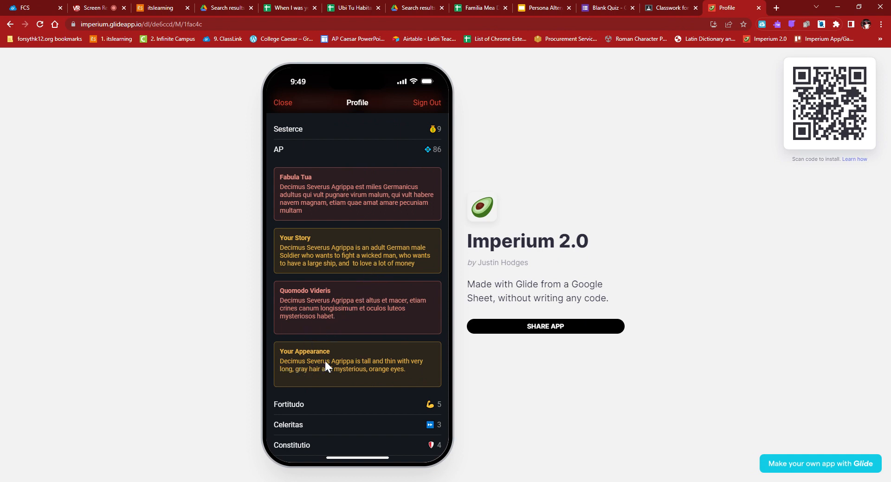
mouse_move(294, 381)
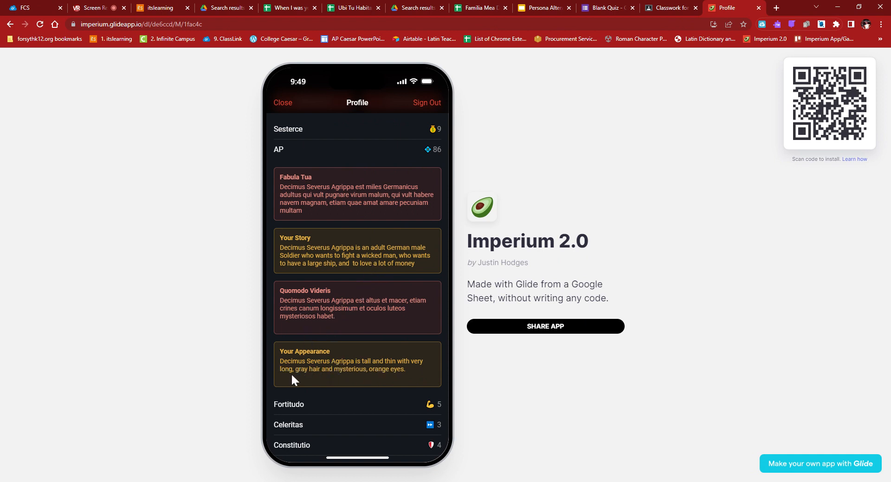
mouse_move(410, 345)
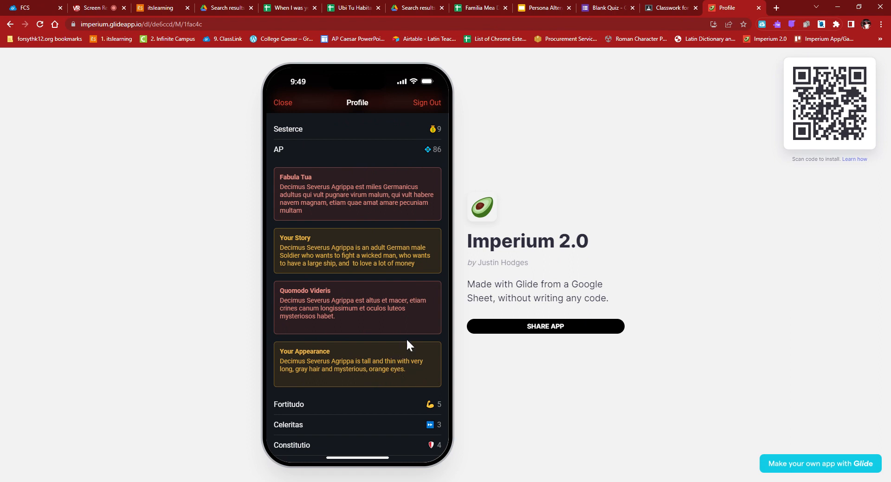
mouse_move(323, 190)
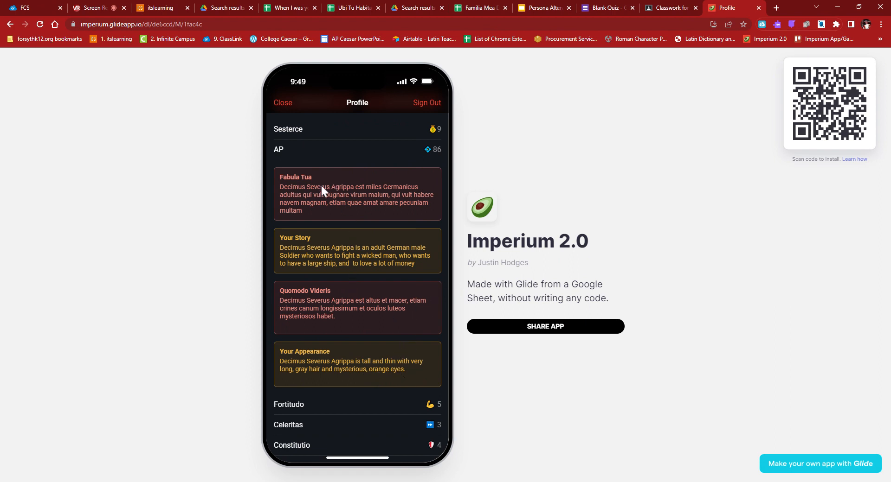
mouse_move(308, 310)
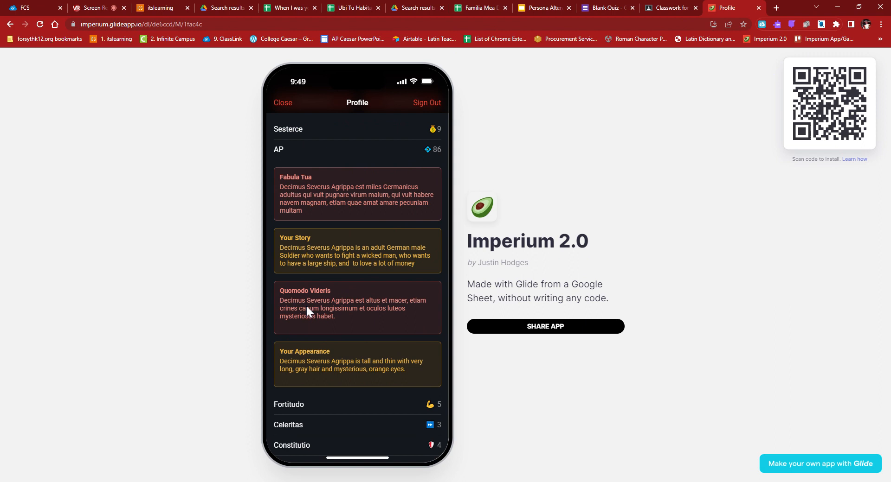
mouse_move(308, 305)
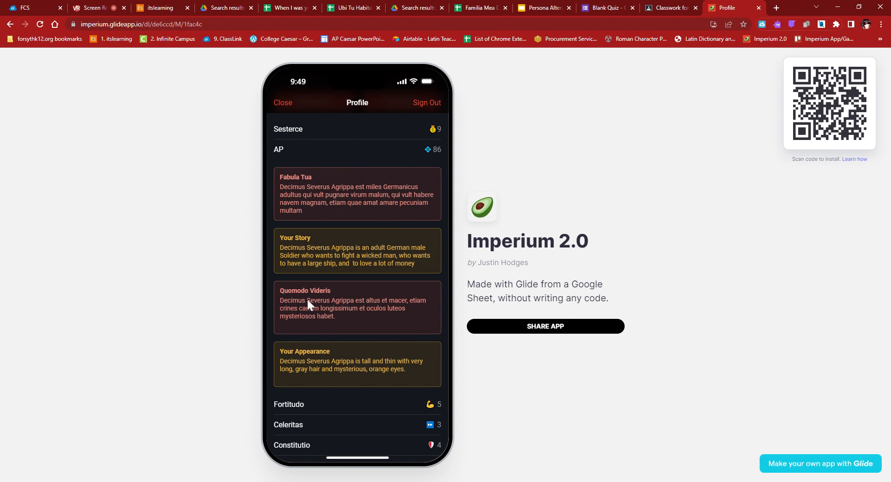
mouse_move(292, 59)
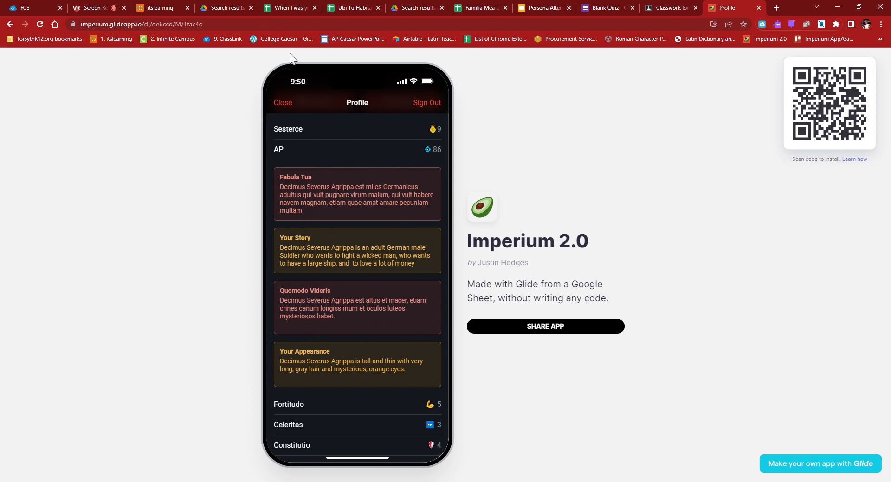
mouse_move(315, 213)
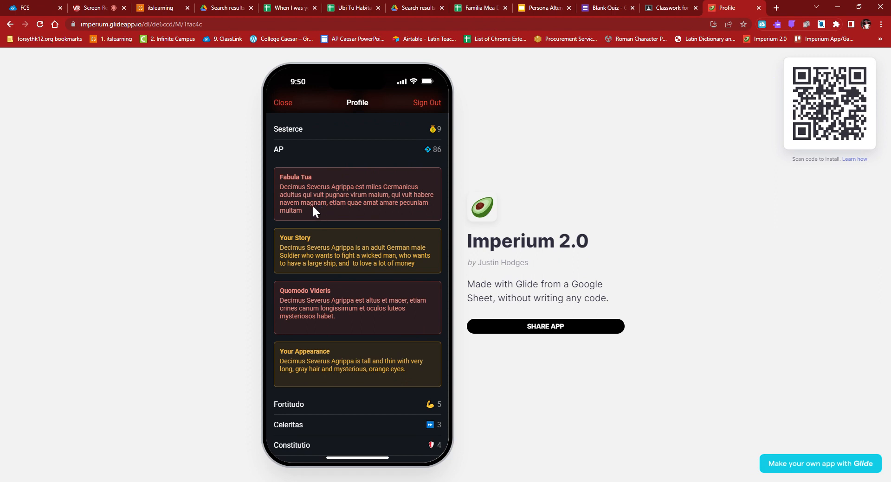
mouse_move(311, 219)
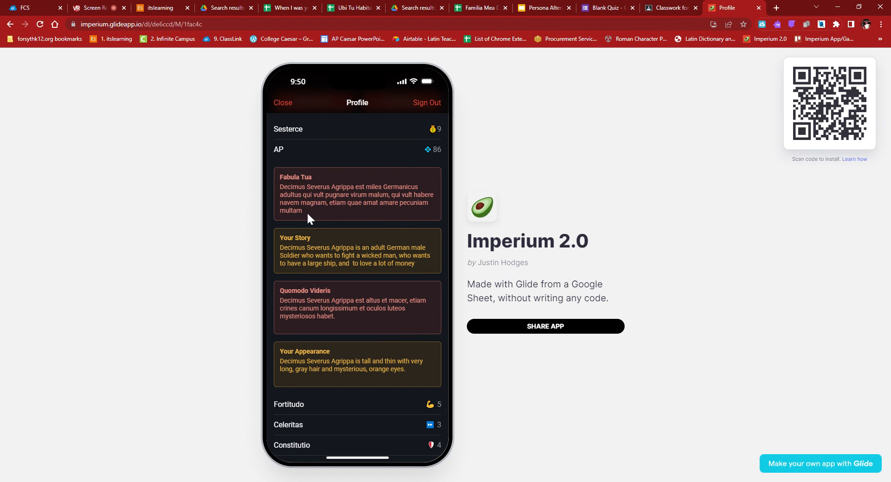
mouse_move(322, 311)
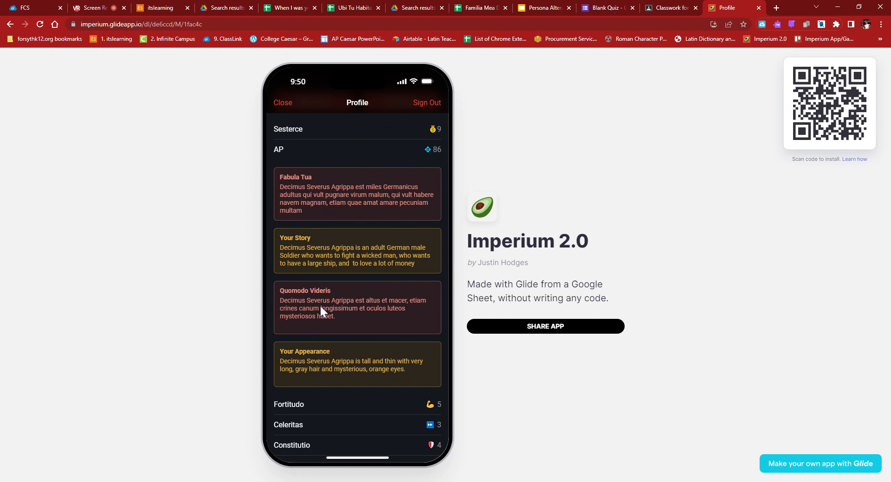
Step: Compare slide 4's empty Quis es? boxes with the Imperium profile backstory, ending on the profile
left_click(538, 7)
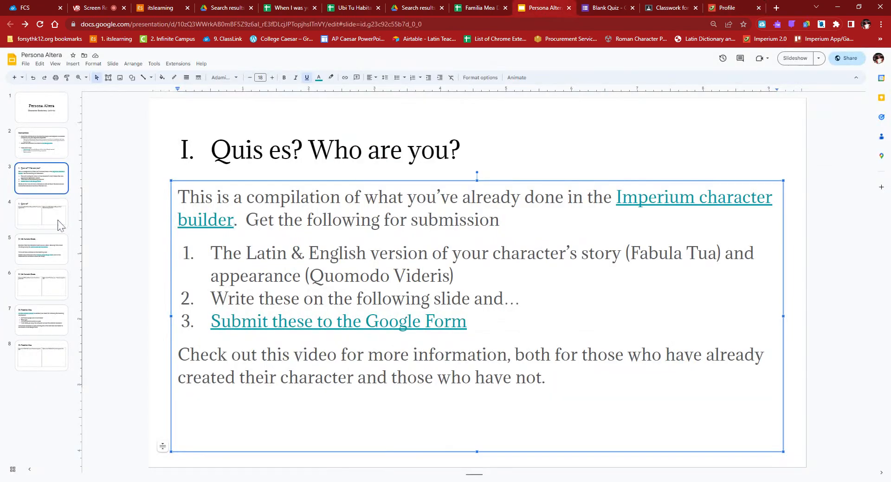
left_click(41, 215)
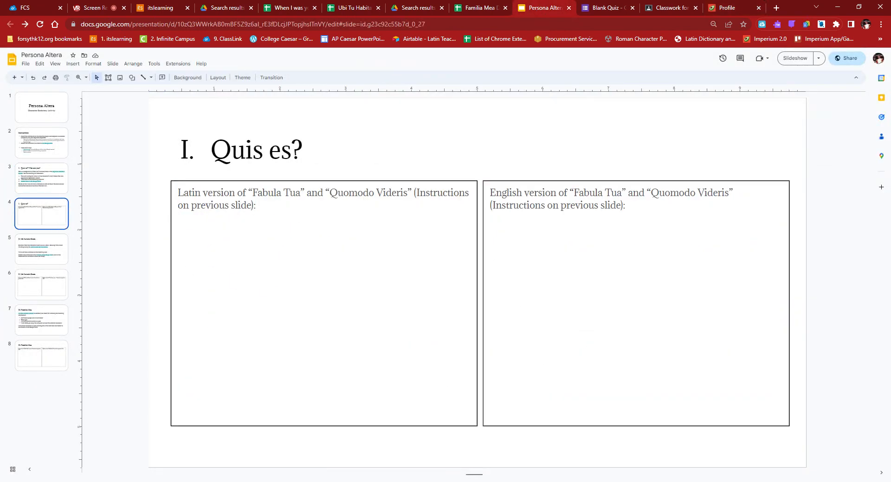
mouse_move(593, 283)
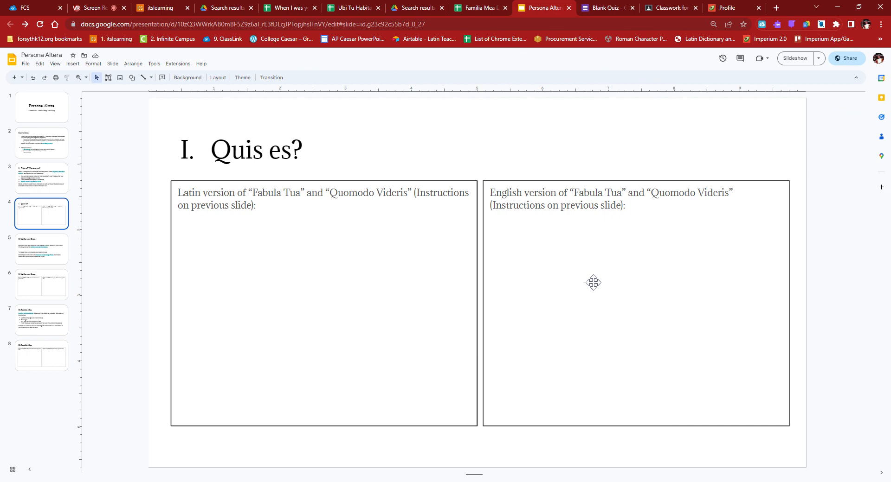
left_click(731, 8)
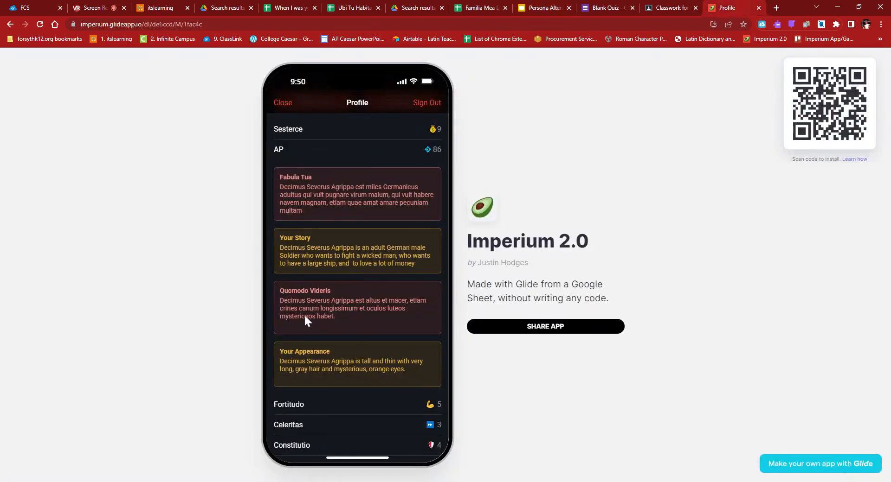
left_click(540, 8)
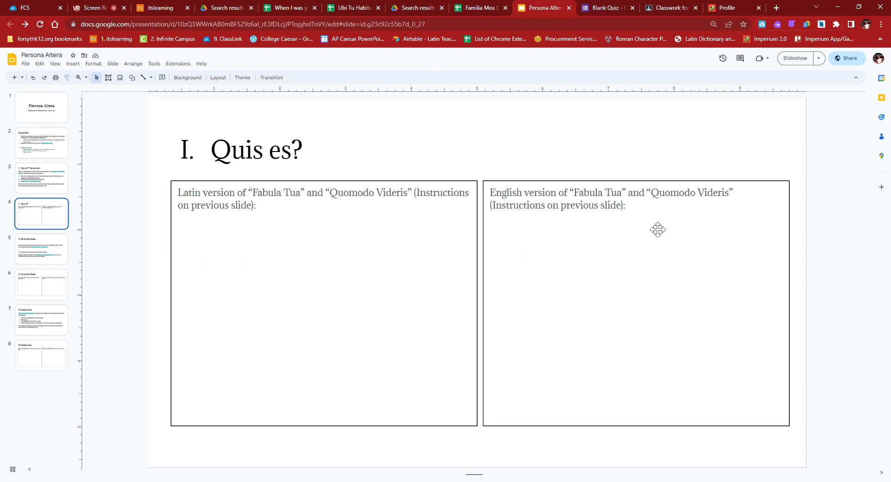
mouse_move(645, 215)
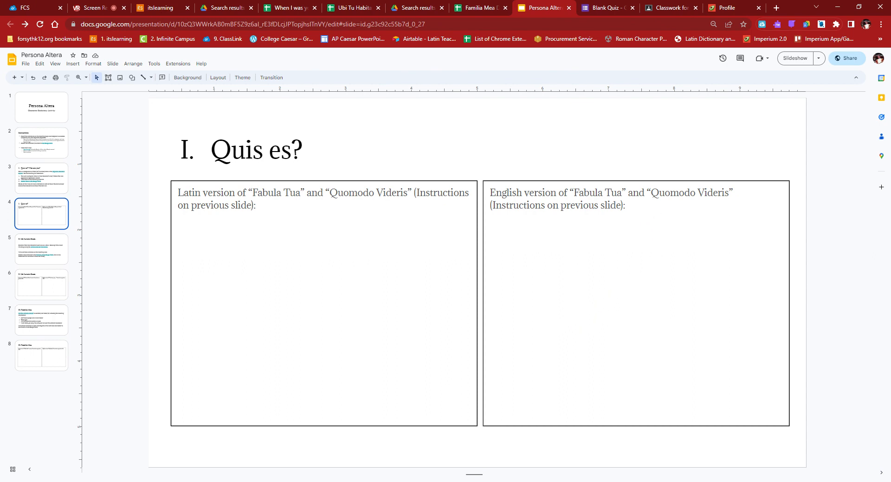
mouse_move(276, 240)
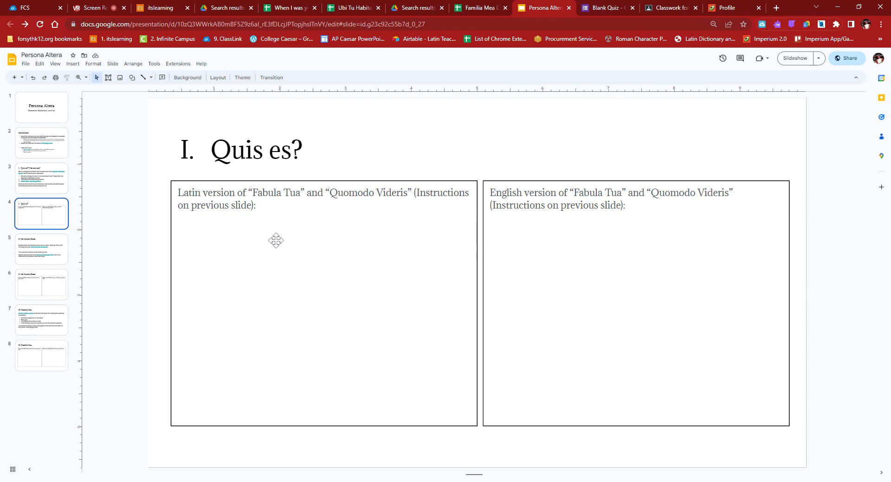
left_click(732, 7)
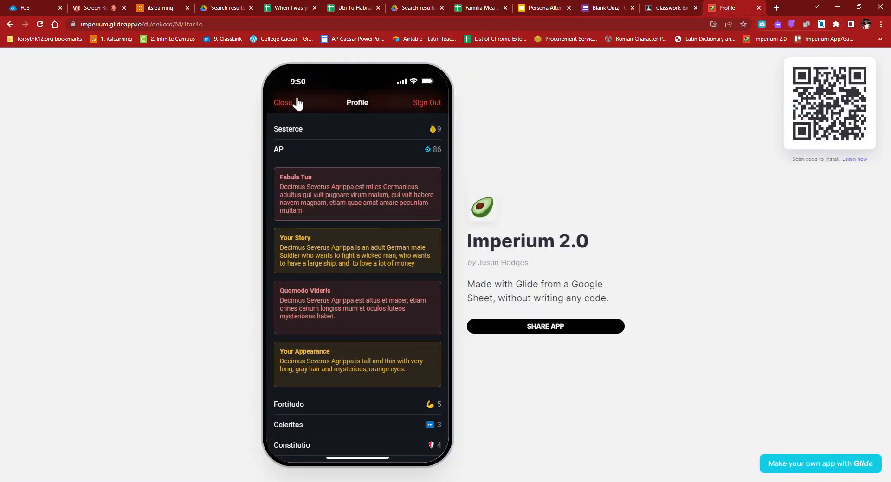
Step: Scroll through the character profile and the Salve! sentence prompt buttons
scroll("down", 3)
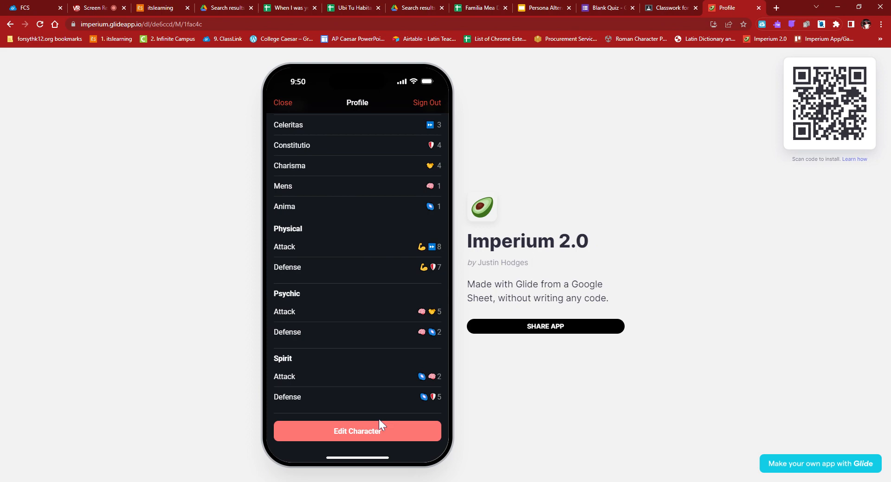
scroll("up", 3)
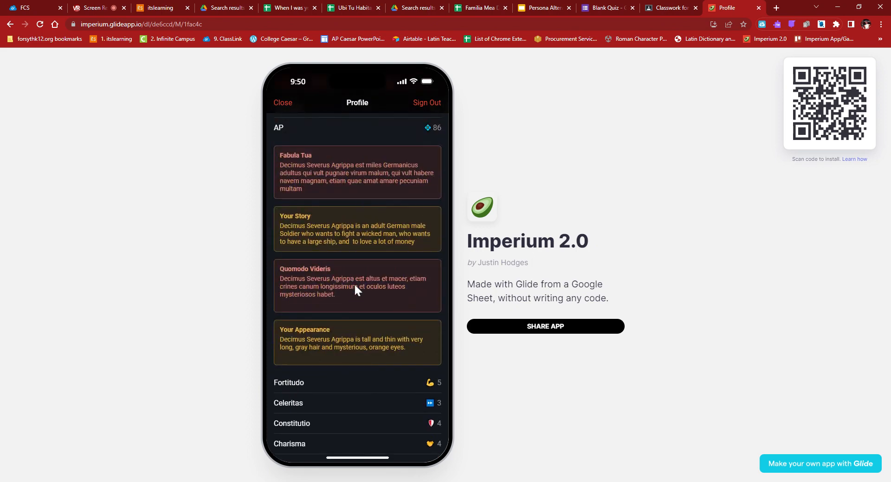
scroll("down", 3)
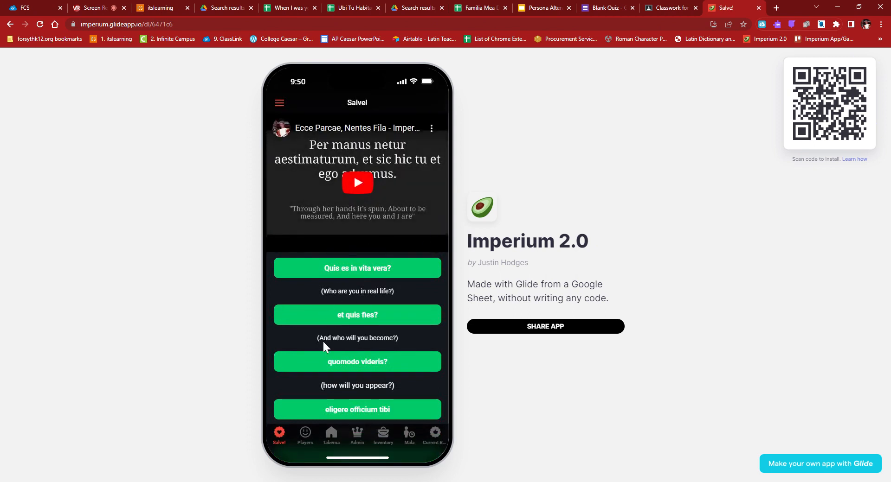
mouse_move(322, 279)
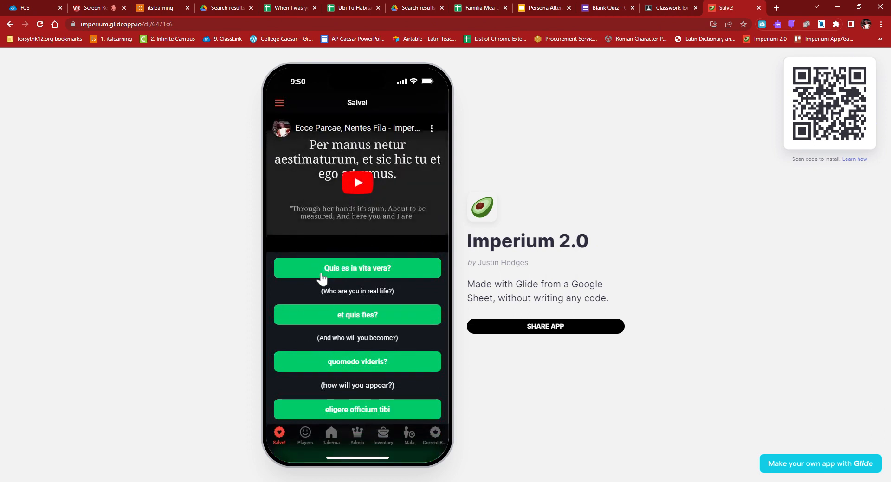
mouse_move(332, 278)
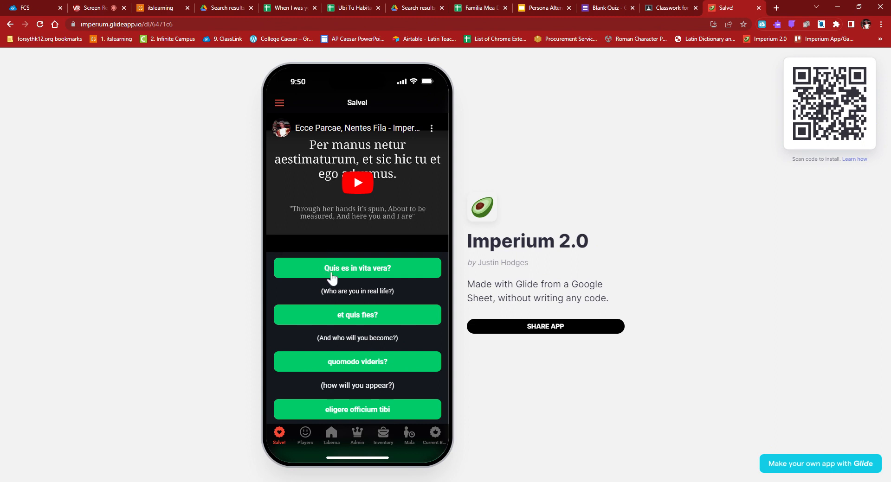
mouse_move(356, 271)
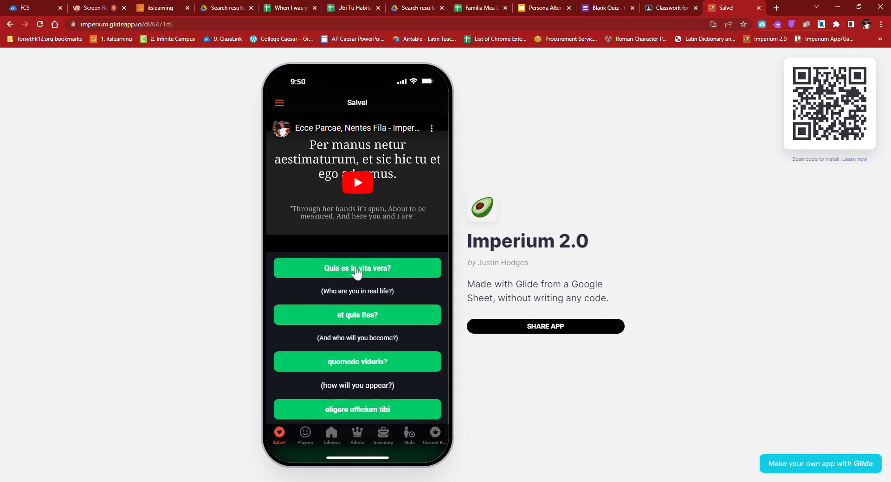
mouse_move(369, 372)
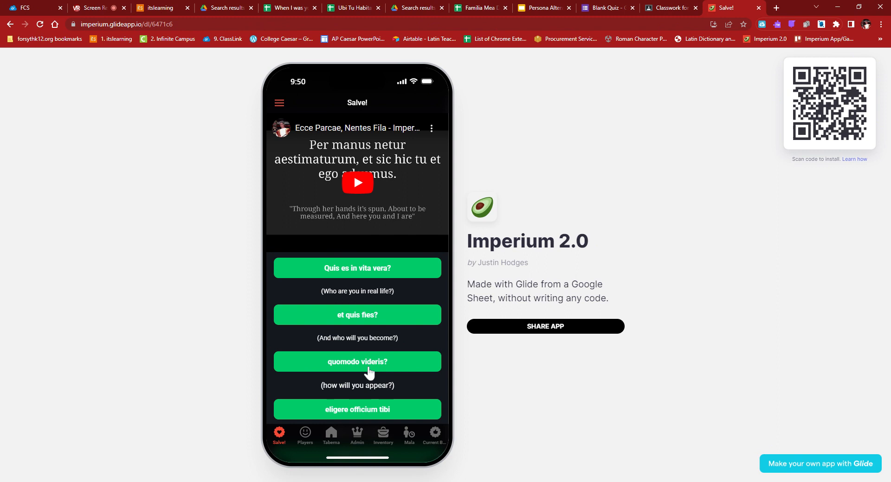
scroll("down", 3)
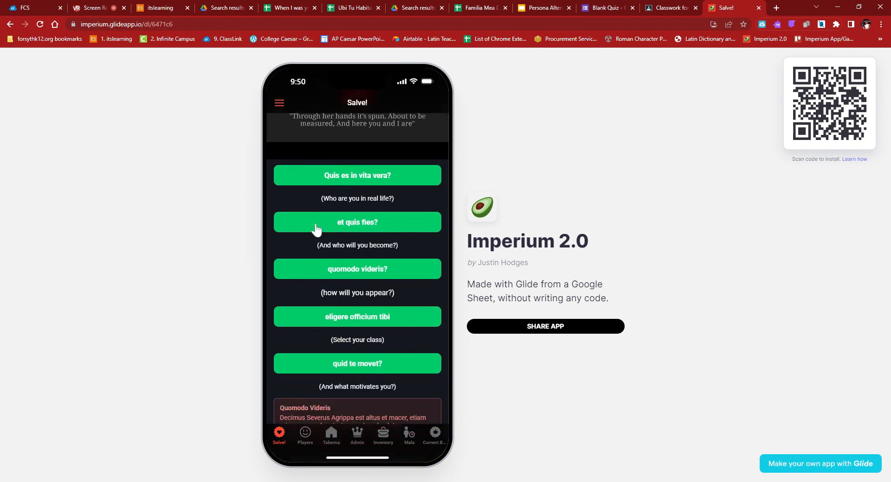
mouse_move(357, 369)
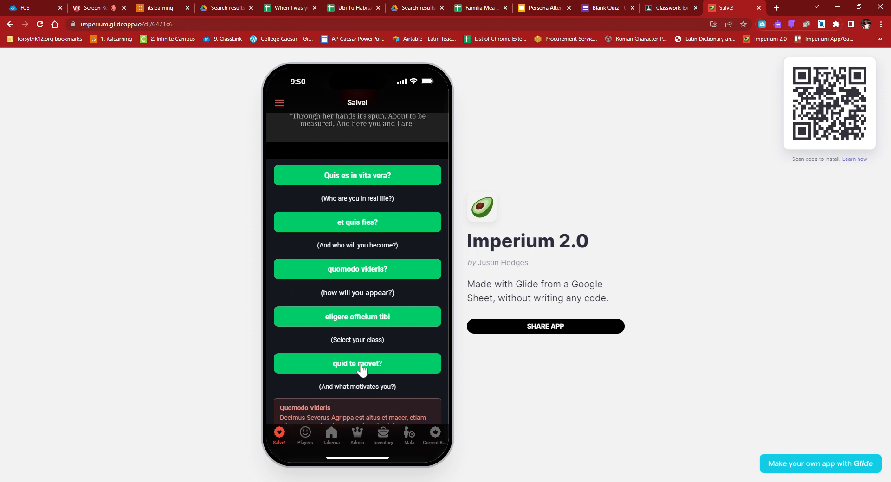
mouse_move(340, 366)
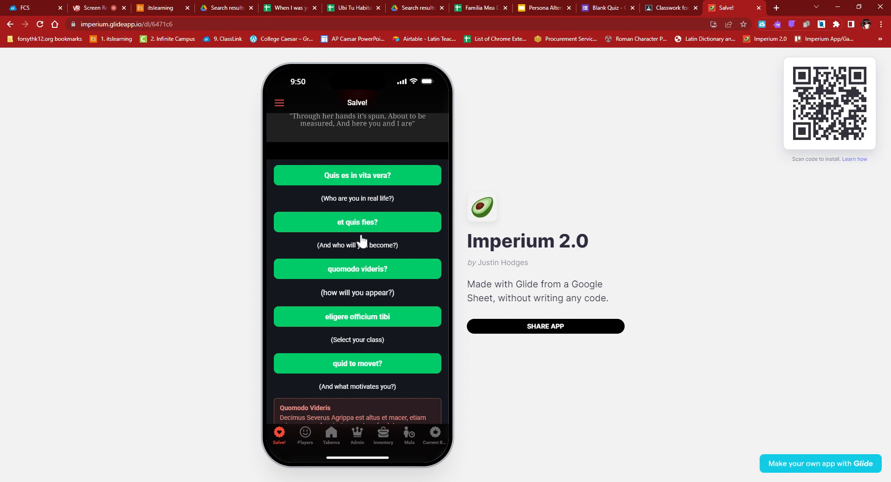
scroll("down", 3)
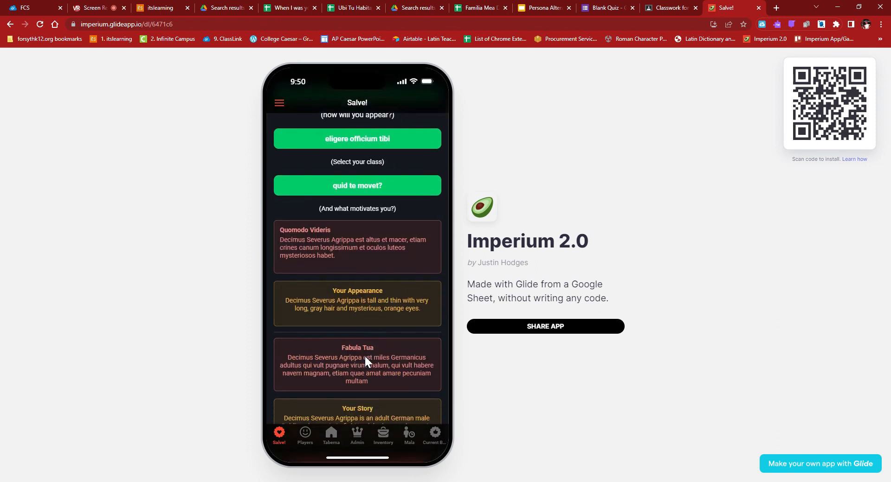
scroll("down", 3)
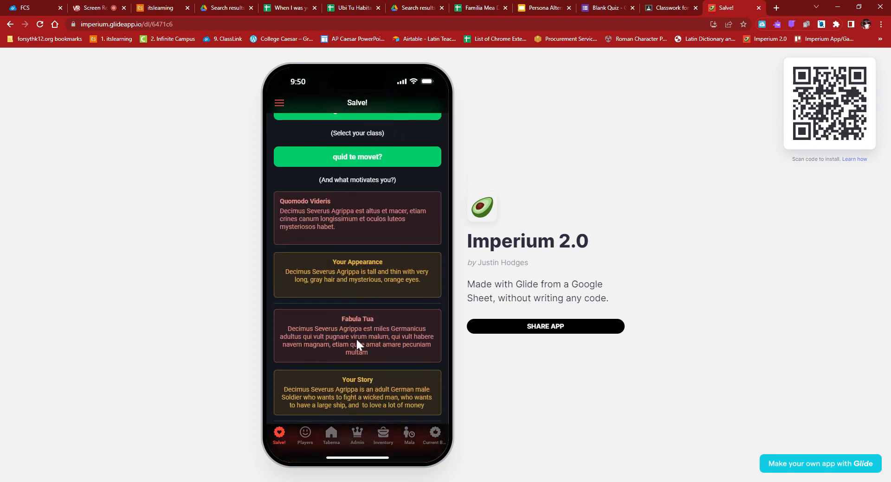
Step: Open the Missiones page's current missions, then return to the Persona Altera slides
left_click(279, 434)
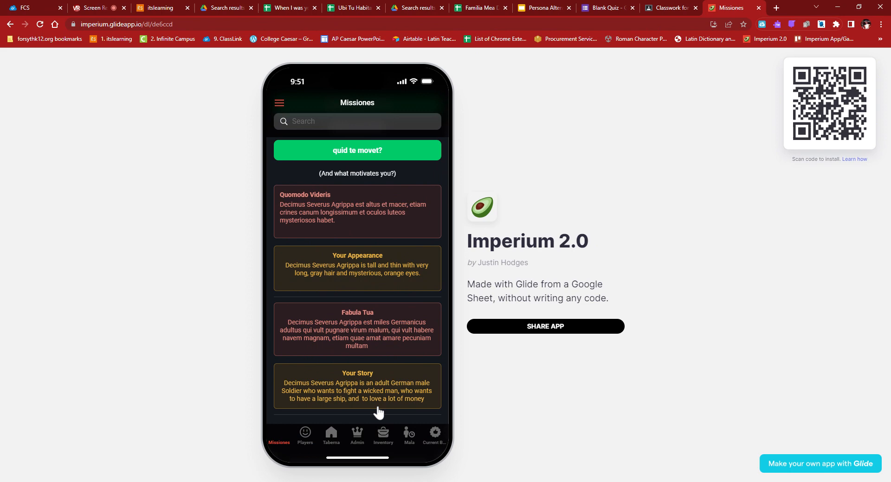
left_click(278, 435)
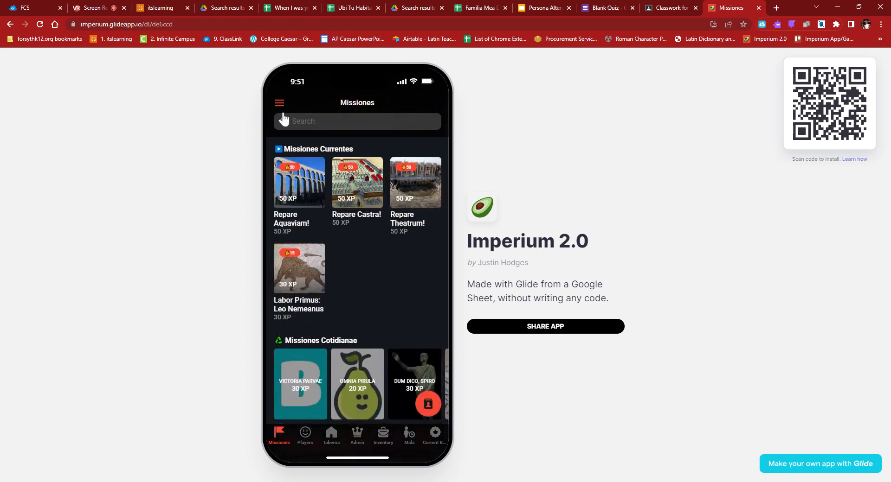
left_click(539, 7)
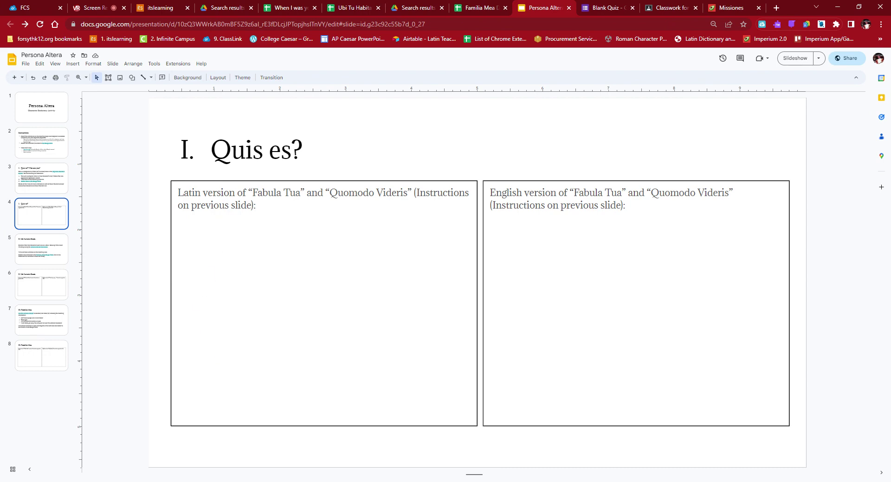
mouse_move(284, 227)
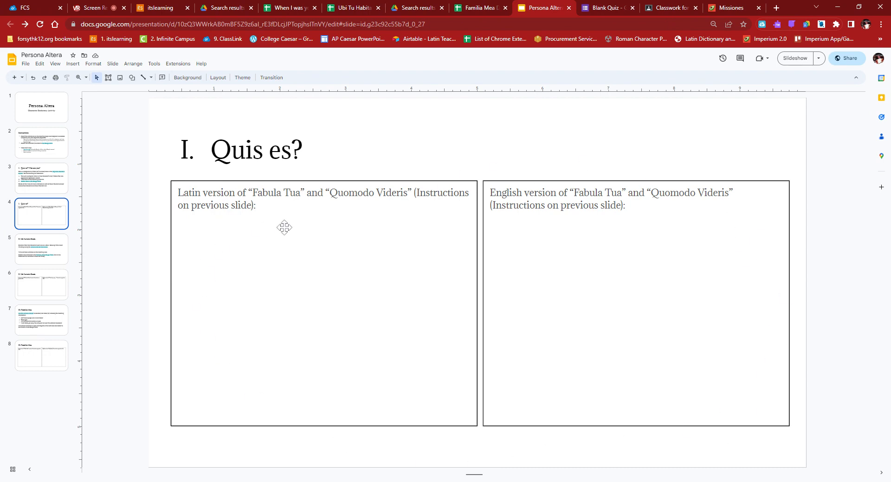
mouse_move(38, 268)
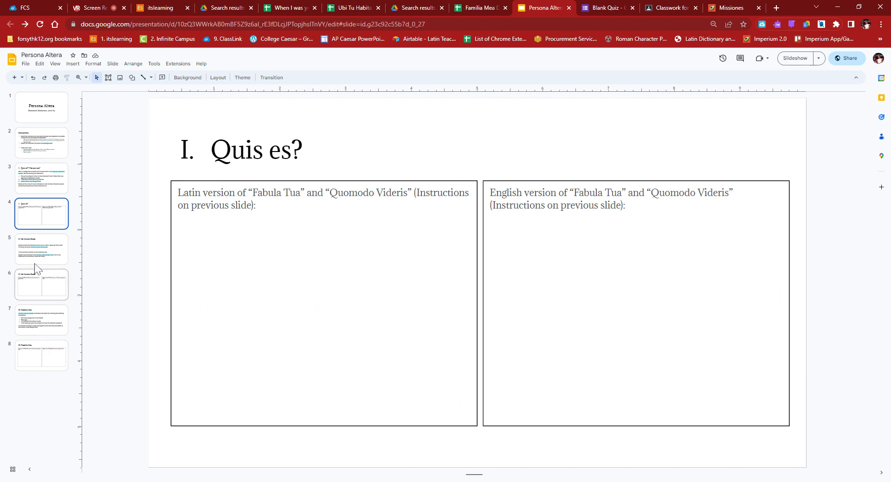
Step: Go to the Ubi Iuvenis Eram slide and follow its imperfect-tense sentence builder link
left_click(41, 249)
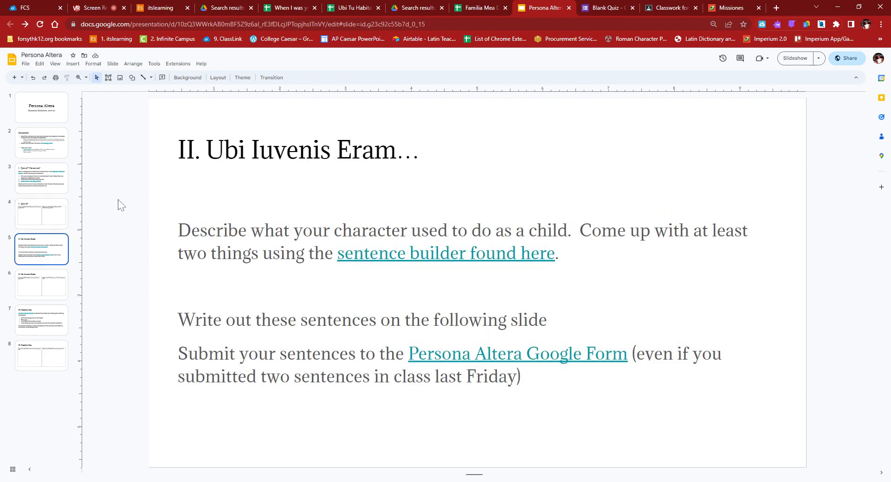
mouse_move(173, 189)
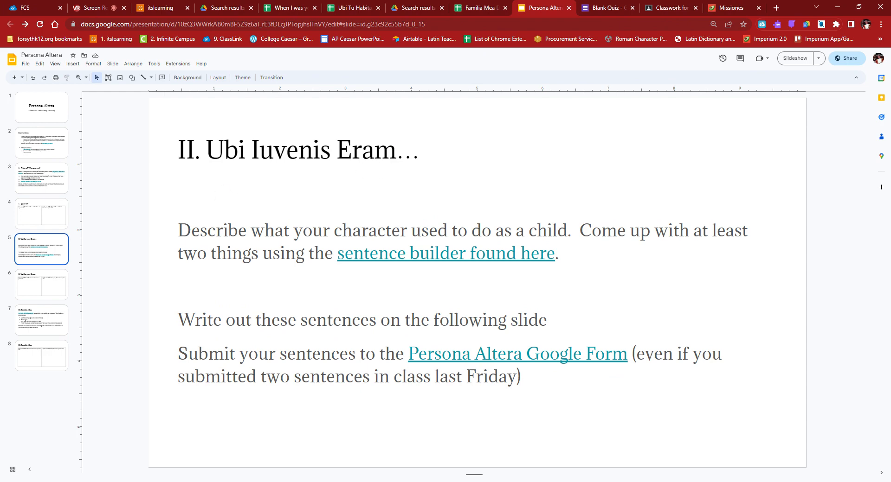
left_click(398, 253)
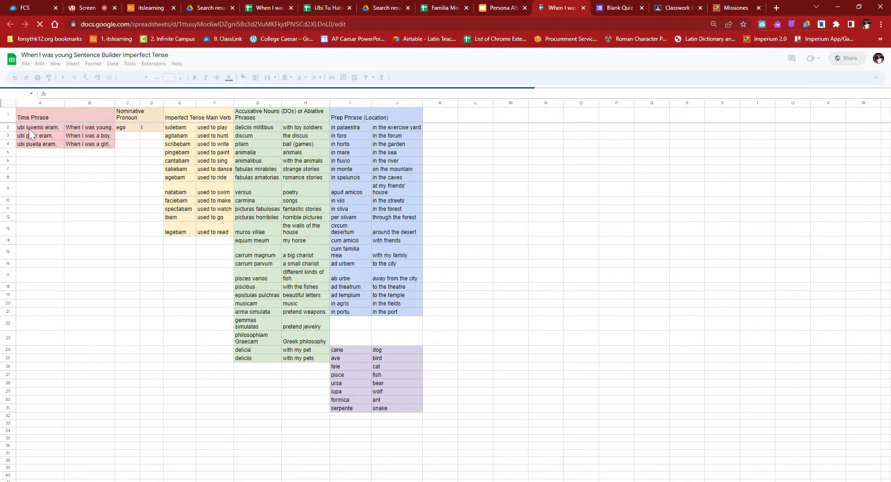
left_click(60, 476)
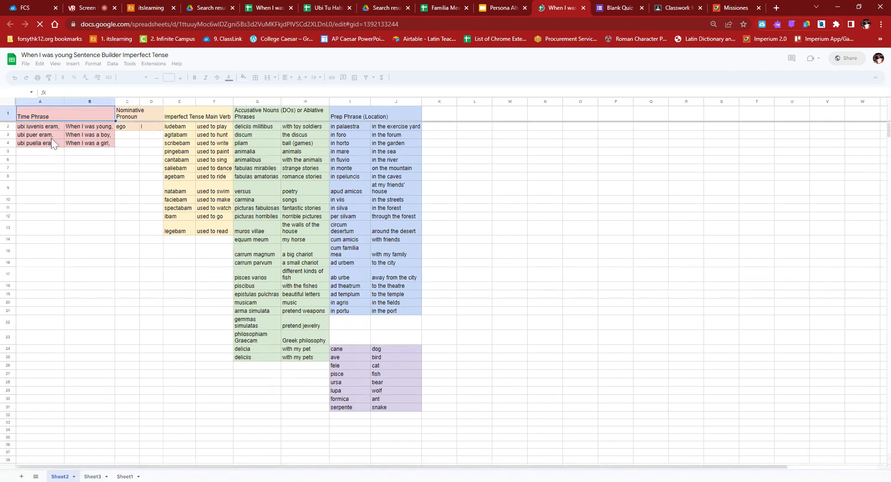
left_click(33, 117)
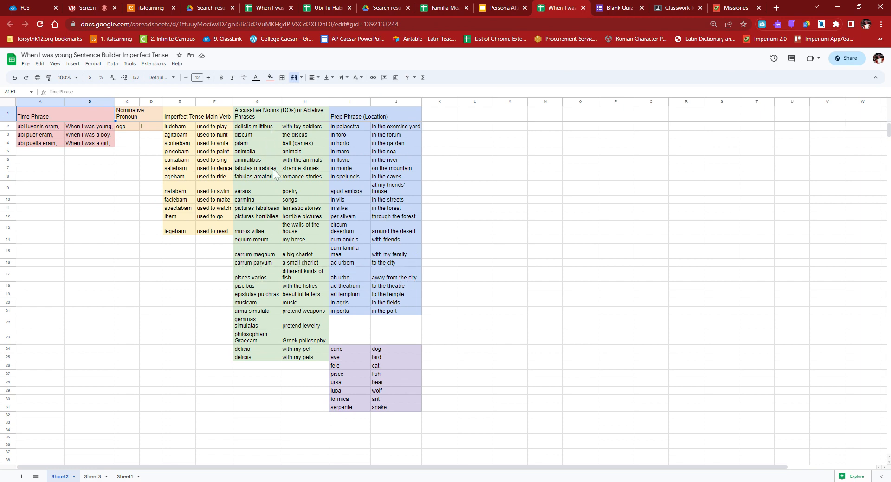
mouse_move(289, 183)
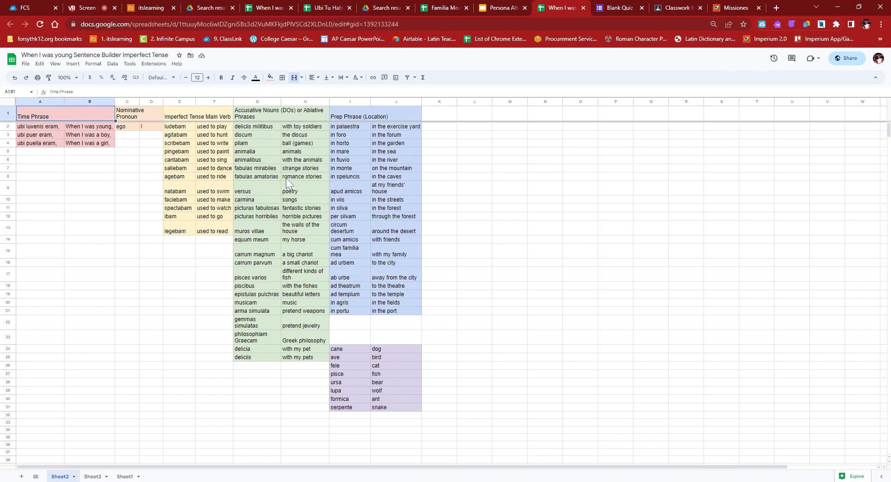
mouse_move(311, 175)
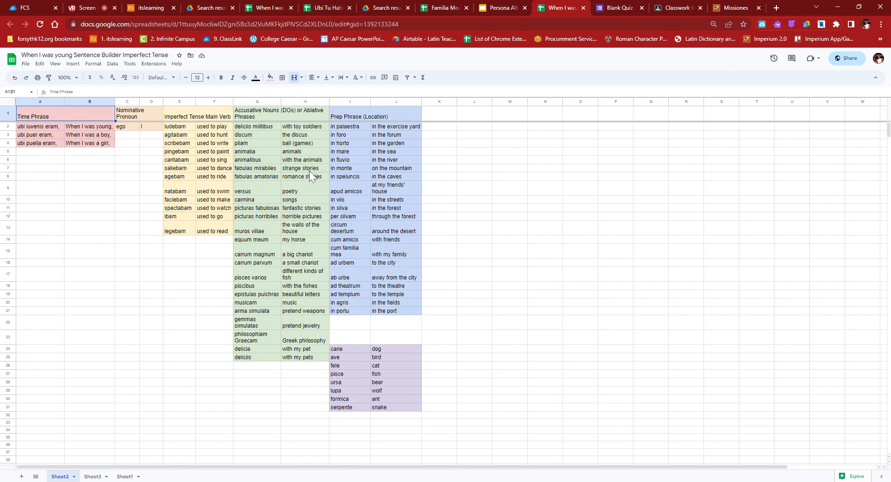
mouse_move(349, 367)
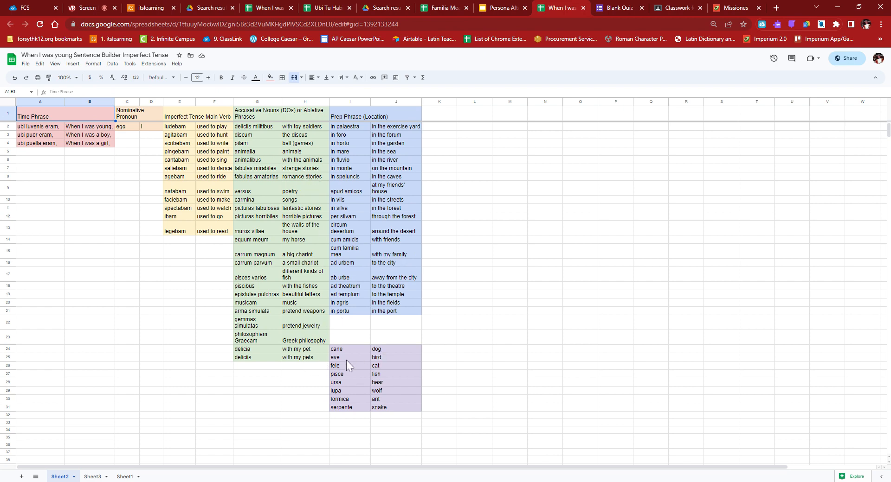
mouse_move(365, 374)
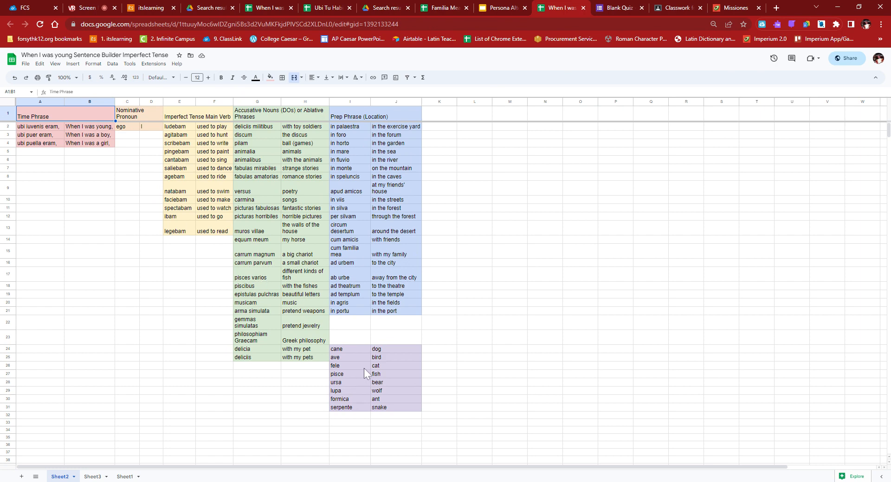
mouse_move(262, 134)
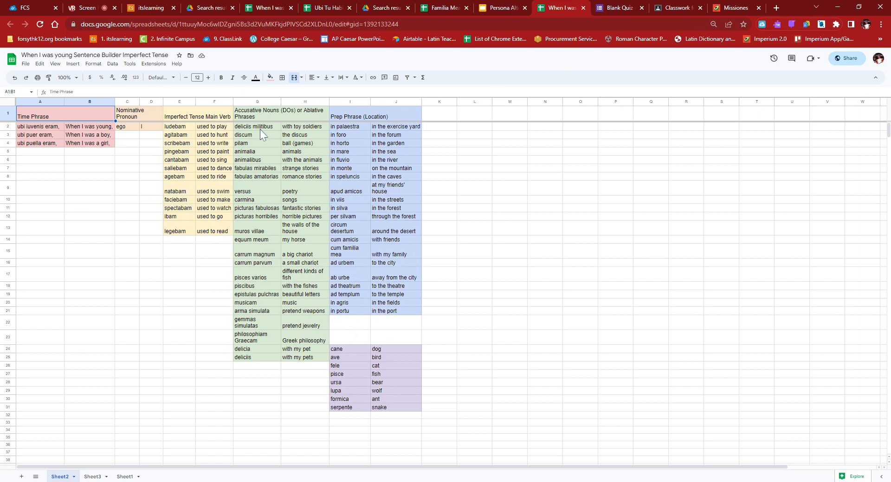
mouse_move(232, 177)
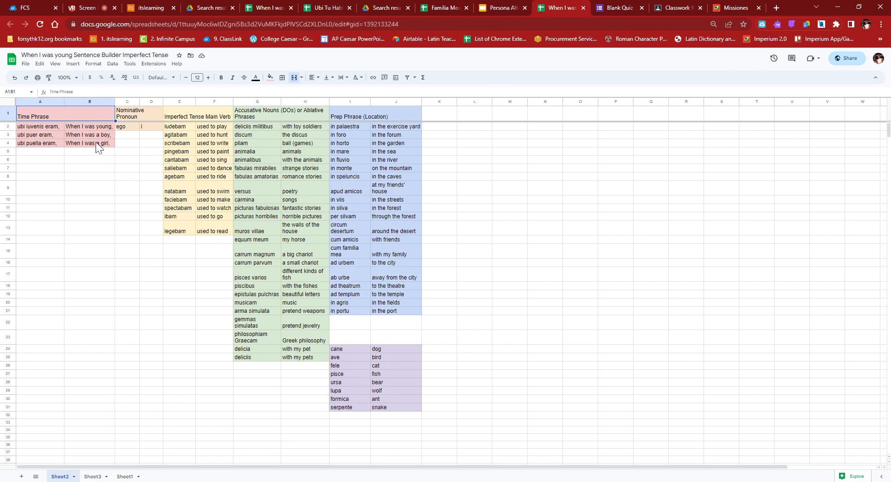
mouse_move(218, 220)
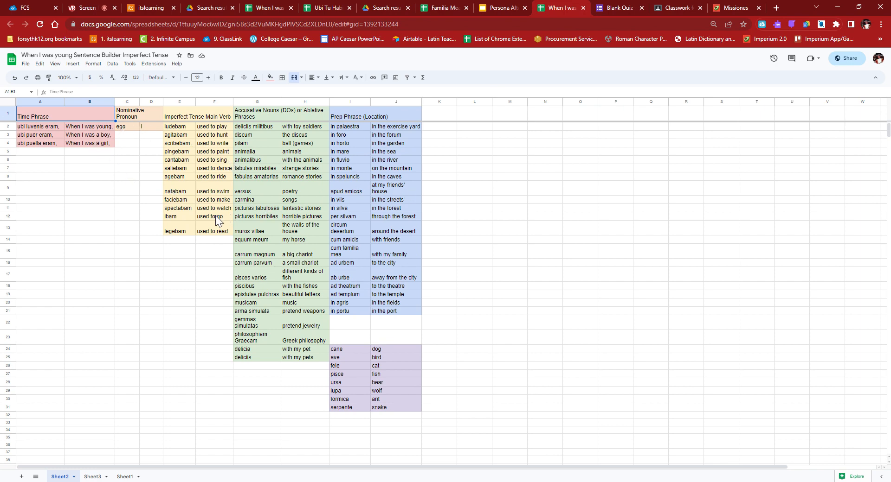
mouse_move(353, 385)
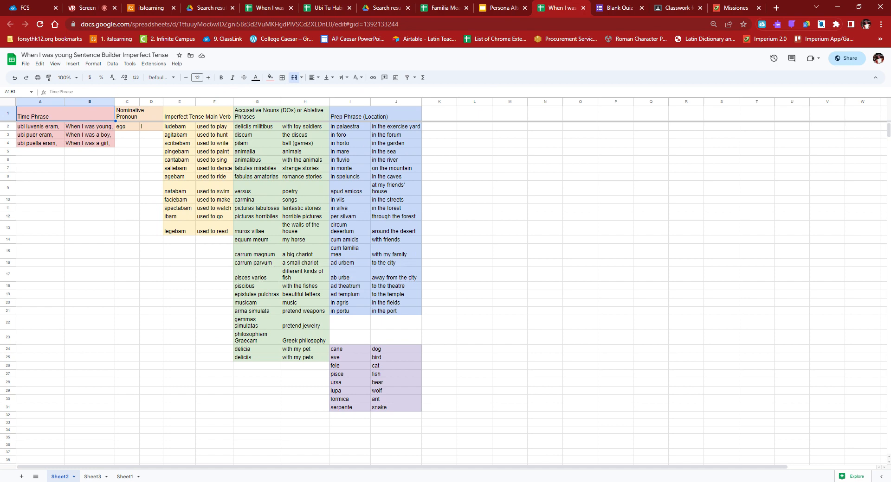
mouse_move(314, 354)
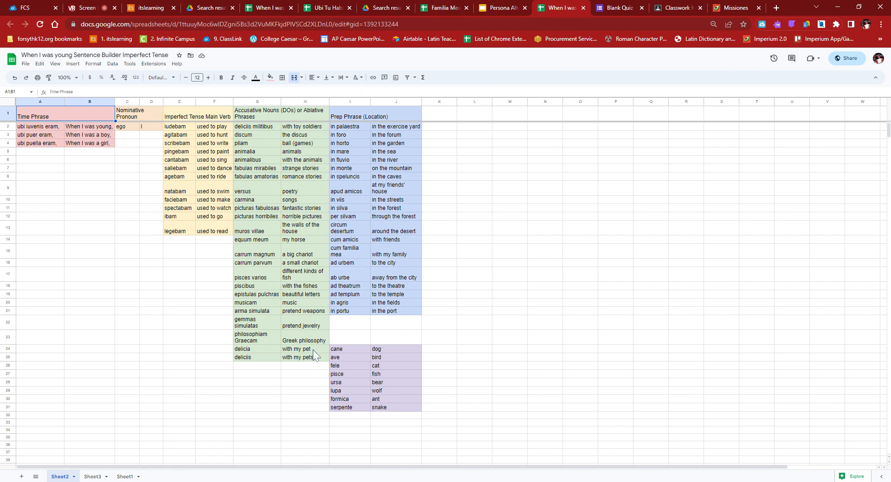
Step: Back in the deck, point out slide 6's Latin and English sentence boxes
left_click(497, 8)
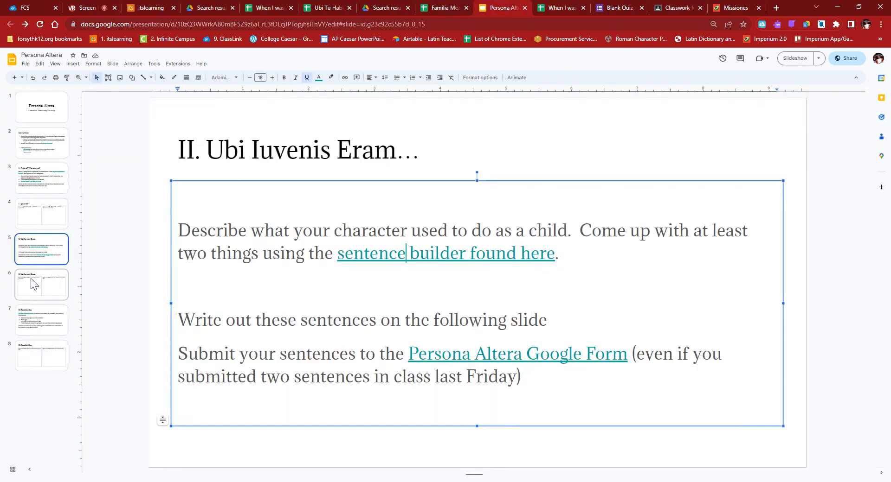
left_click(41, 284)
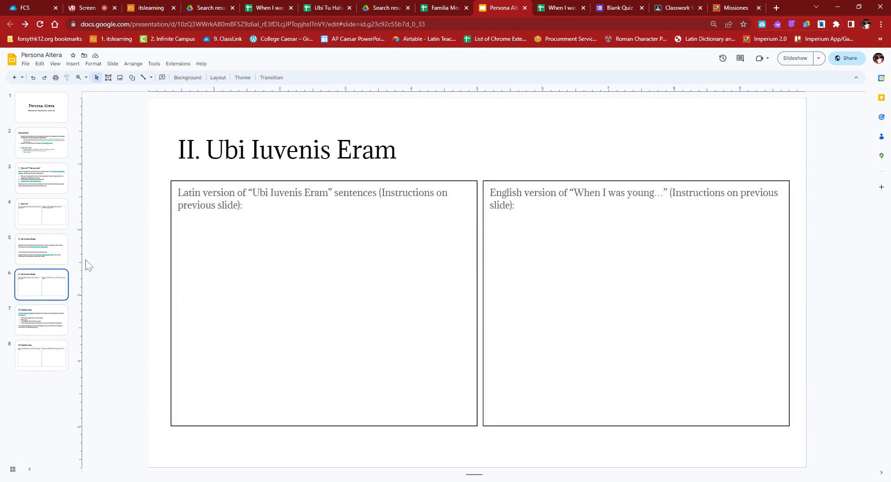
left_click(288, 235)
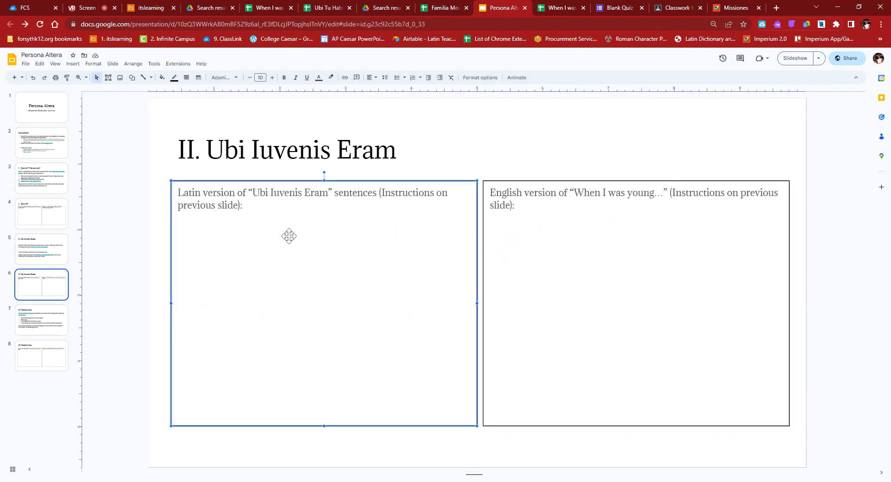
left_click(635, 304)
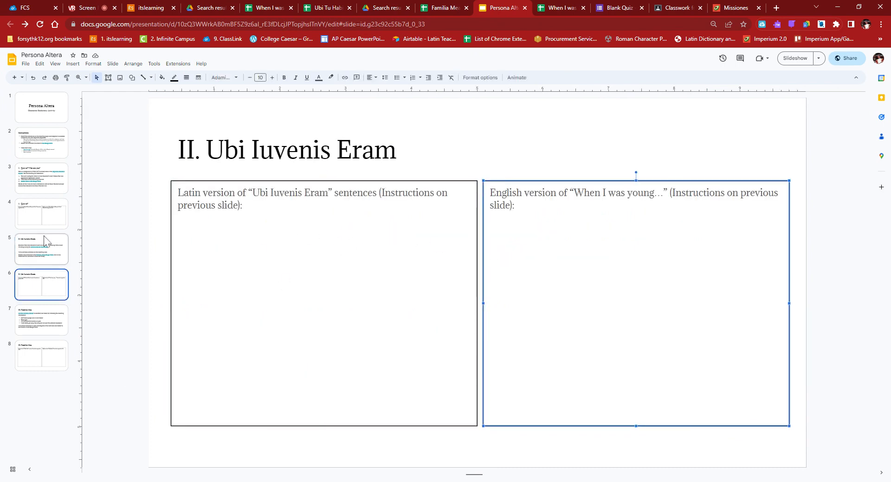
Step: Revisit the childhood instructions and Instructions slides, then move to Familia Mea
left_click(41, 250)
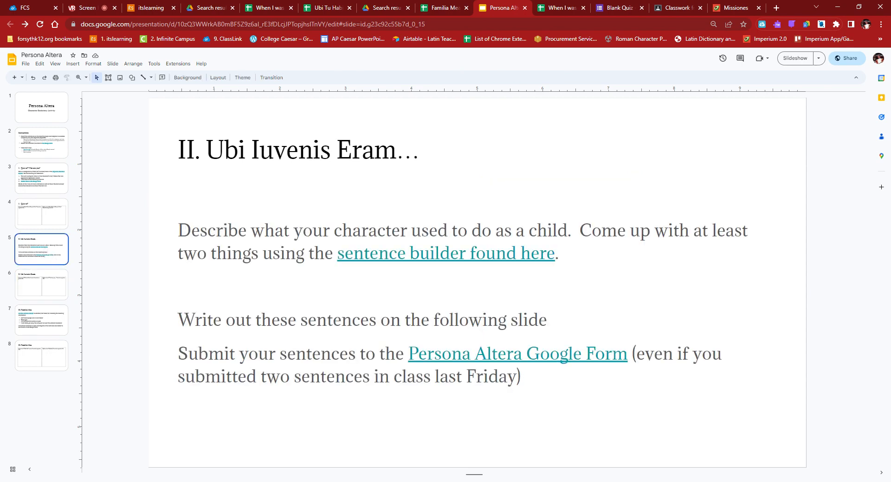
mouse_move(35, 155)
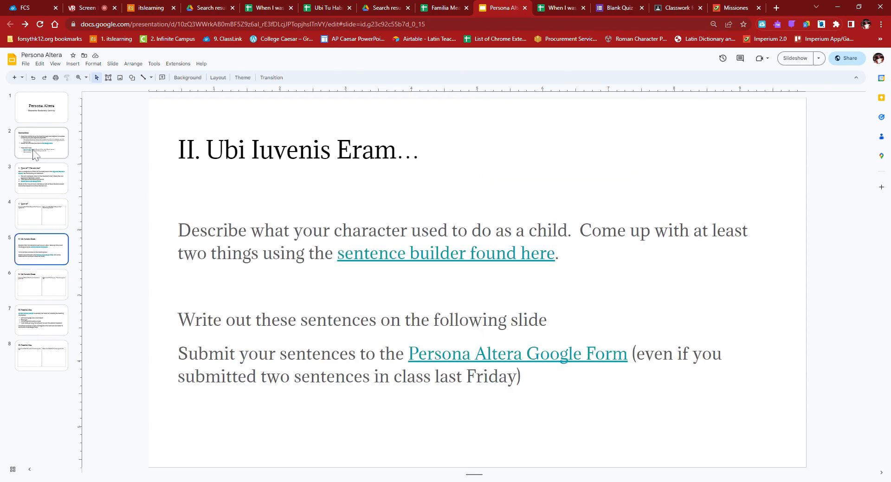
left_click(40, 142)
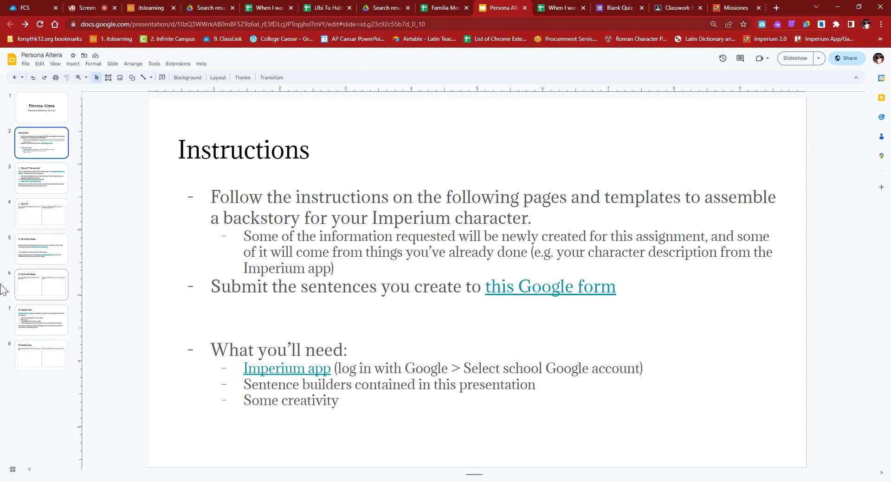
left_click(42, 319)
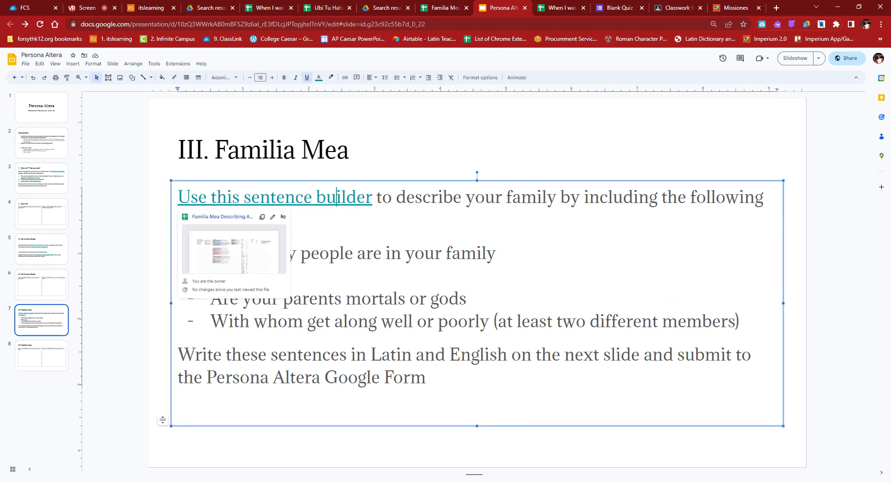
mouse_move(232, 227)
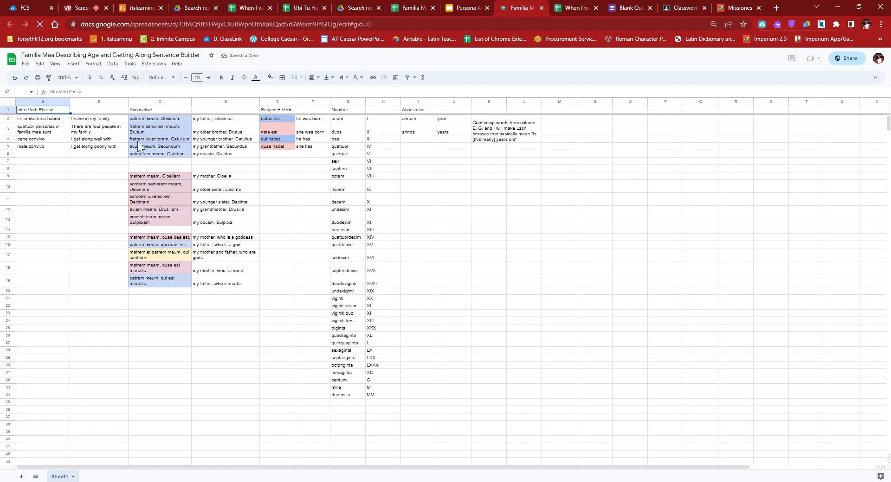
mouse_move(137, 152)
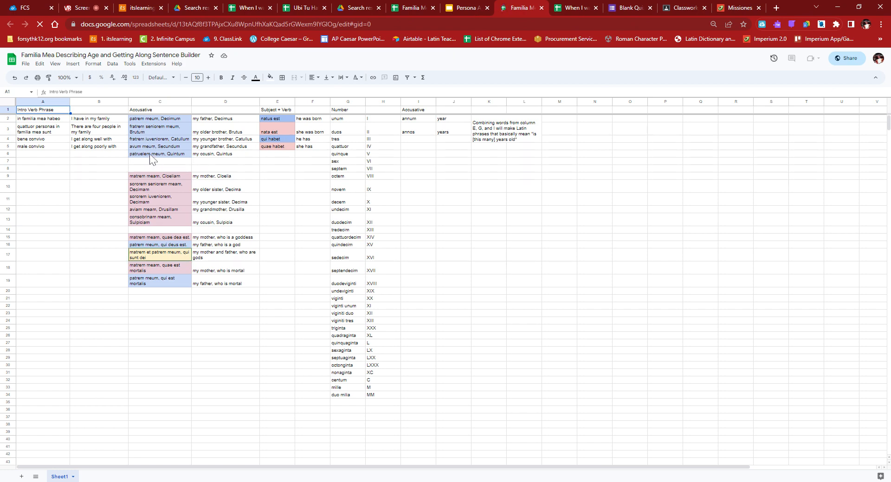
mouse_move(168, 211)
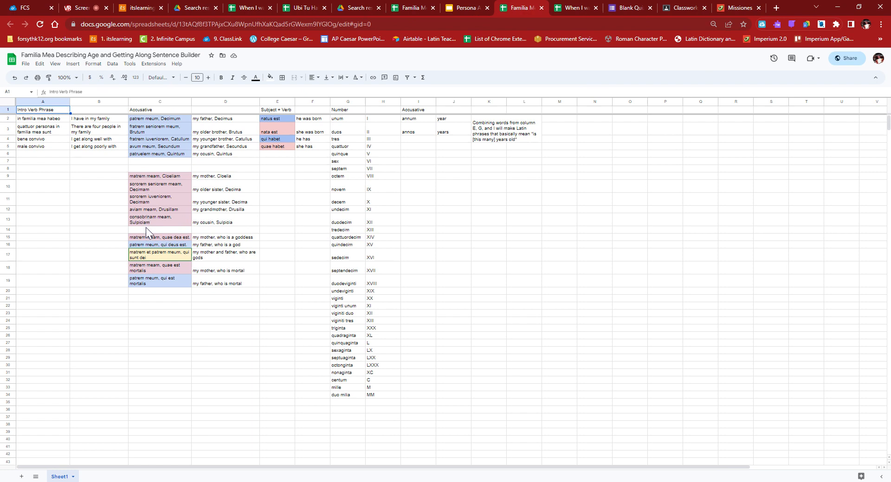
mouse_move(179, 222)
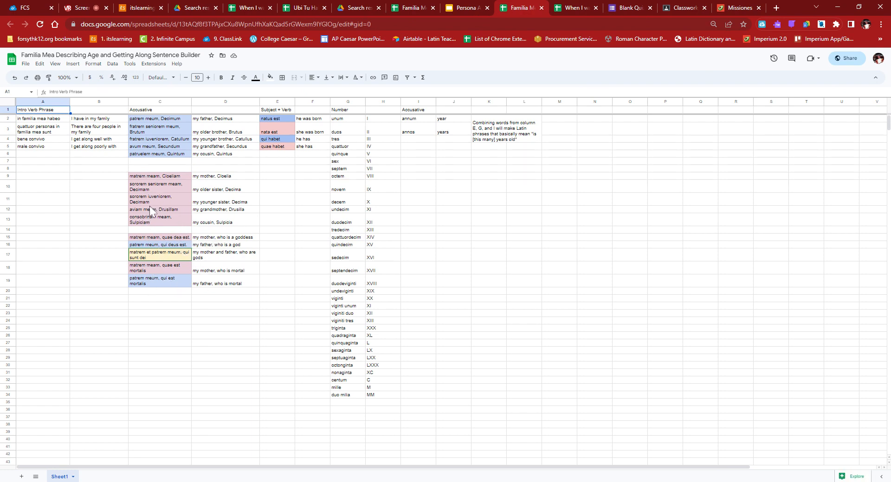
mouse_move(177, 172)
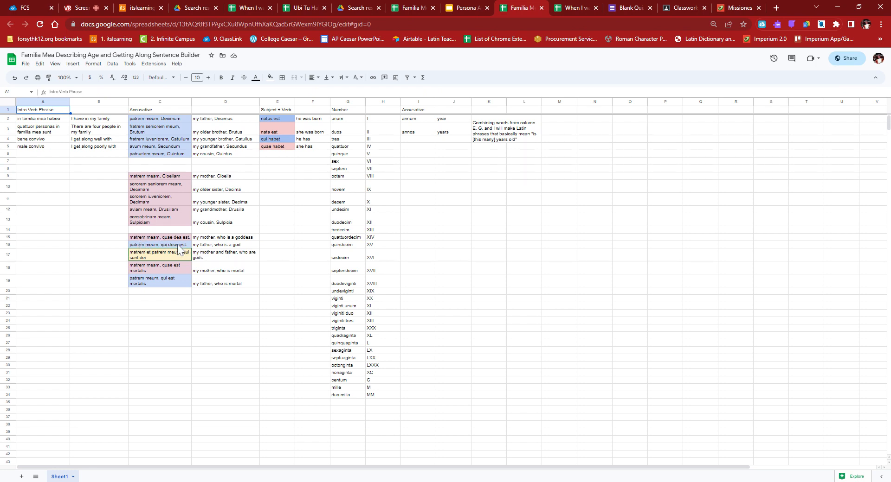
mouse_move(168, 286)
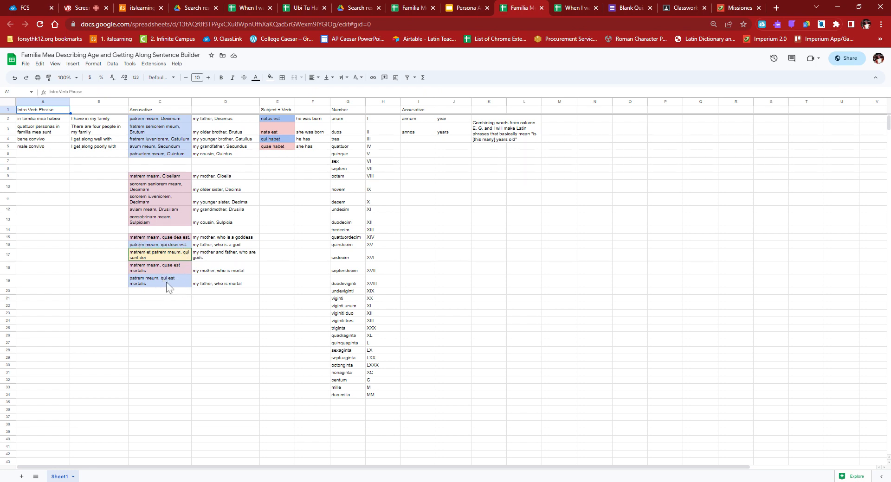
mouse_move(179, 278)
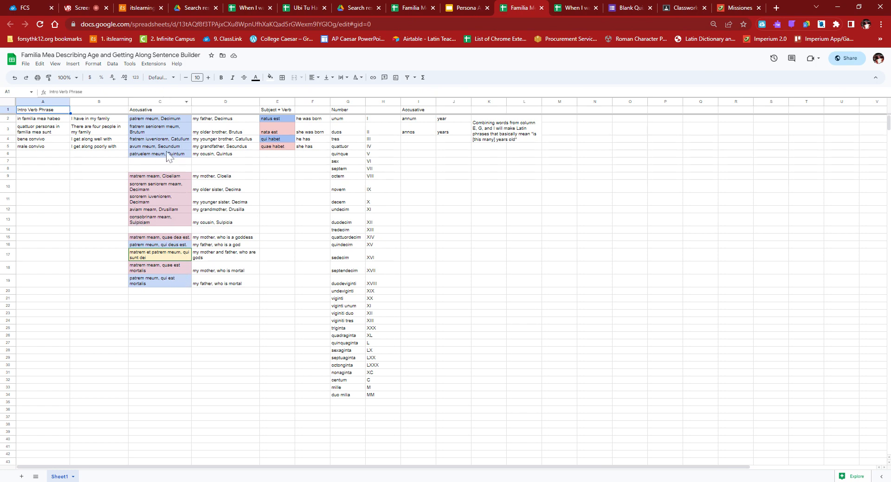
mouse_move(286, 189)
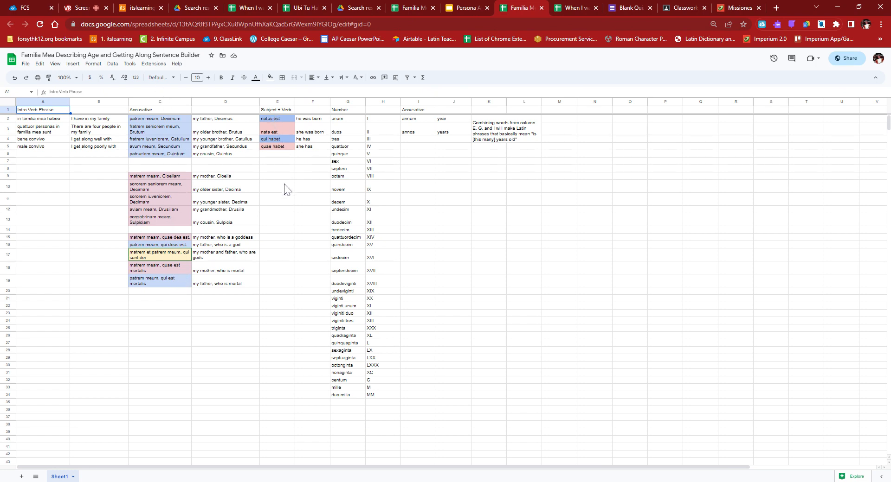
mouse_move(354, 336)
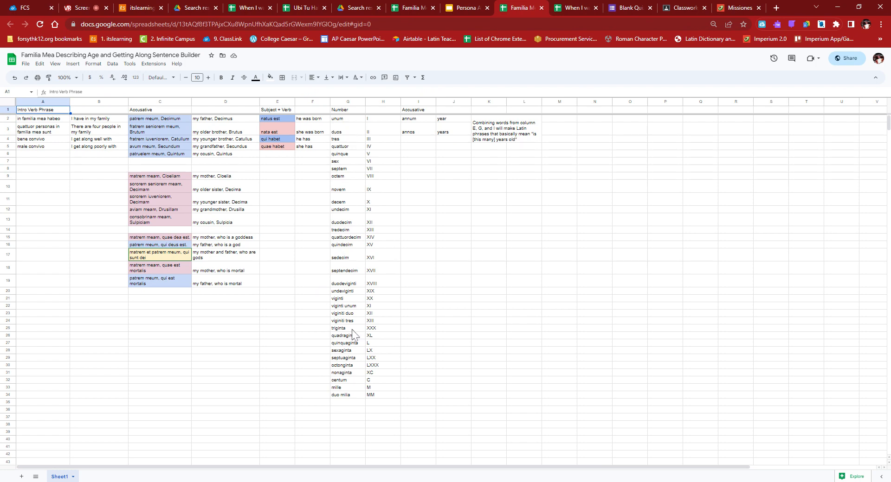
mouse_move(348, 404)
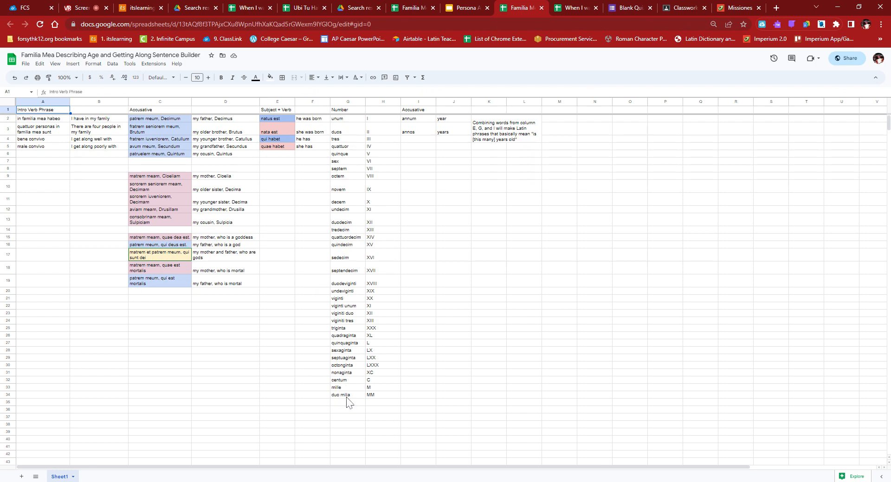
mouse_move(366, 284)
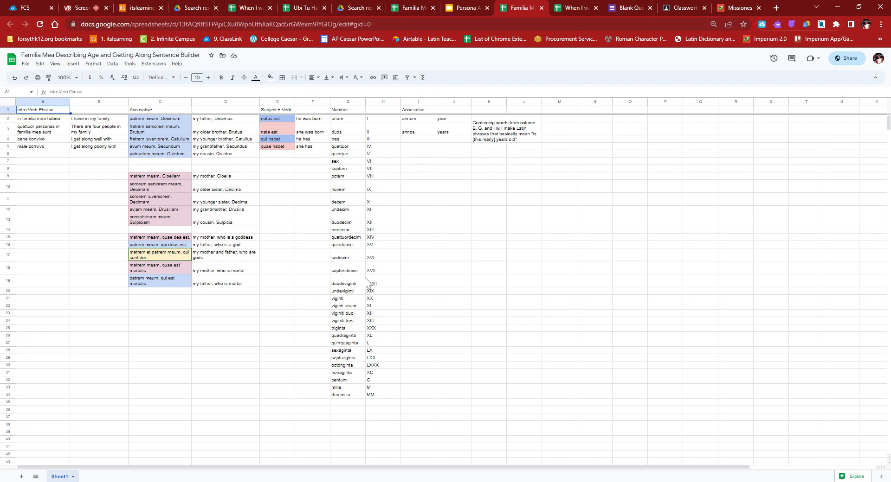
mouse_move(354, 297)
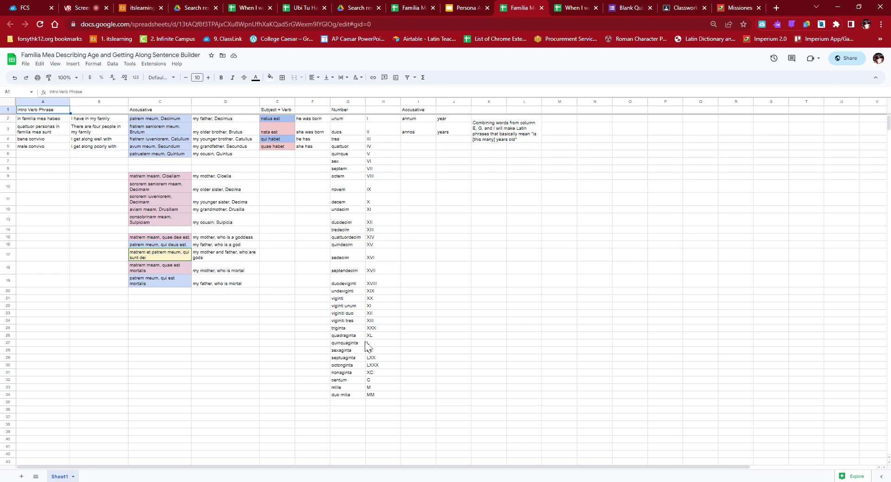
mouse_move(343, 213)
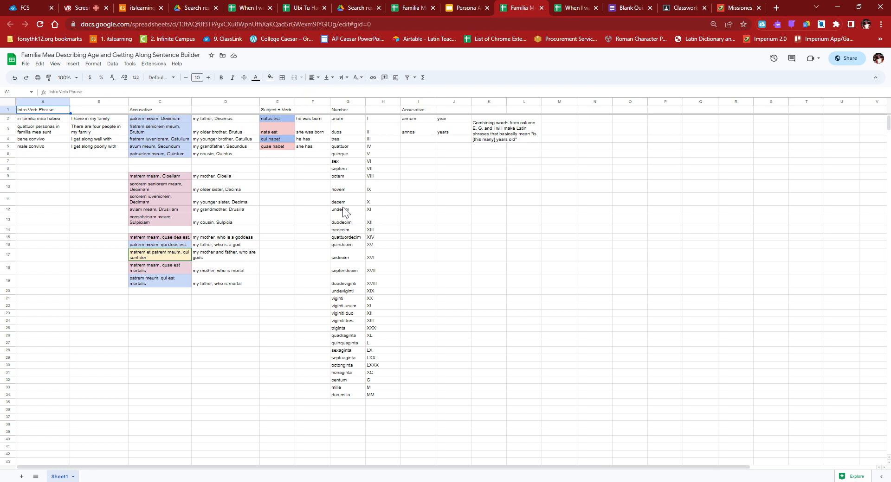
mouse_move(348, 305)
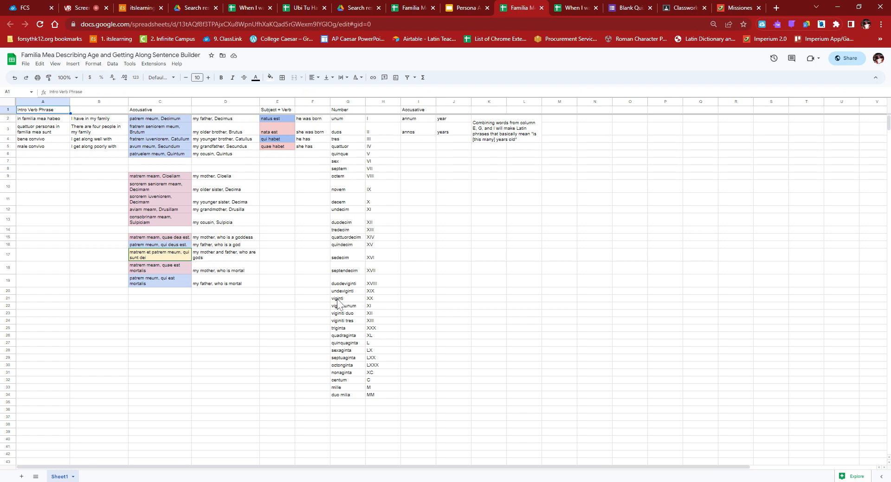
mouse_move(350, 329)
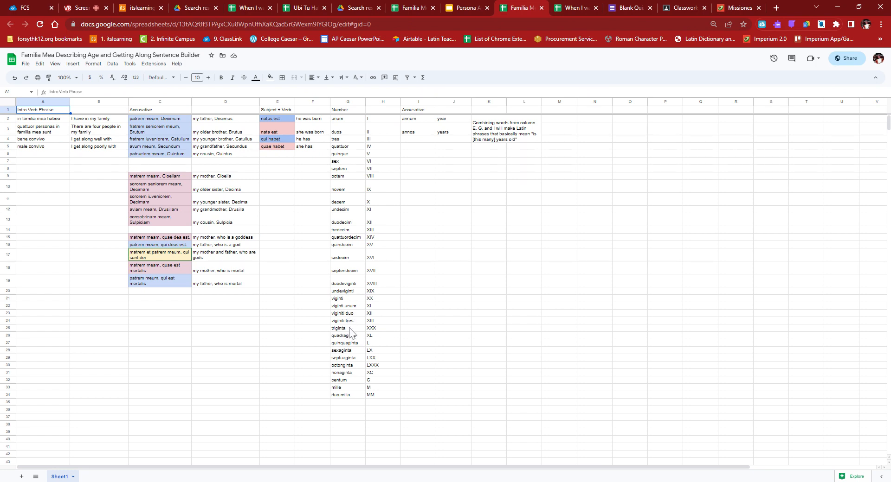
mouse_move(352, 323)
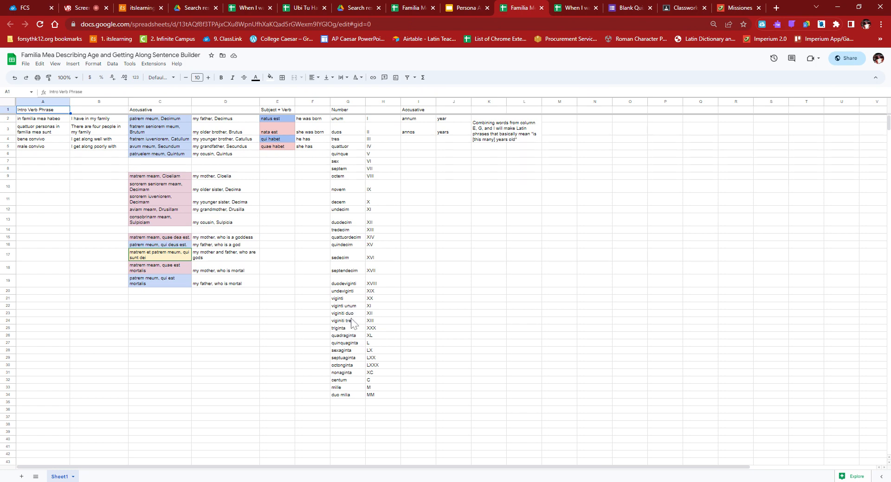
mouse_move(340, 318)
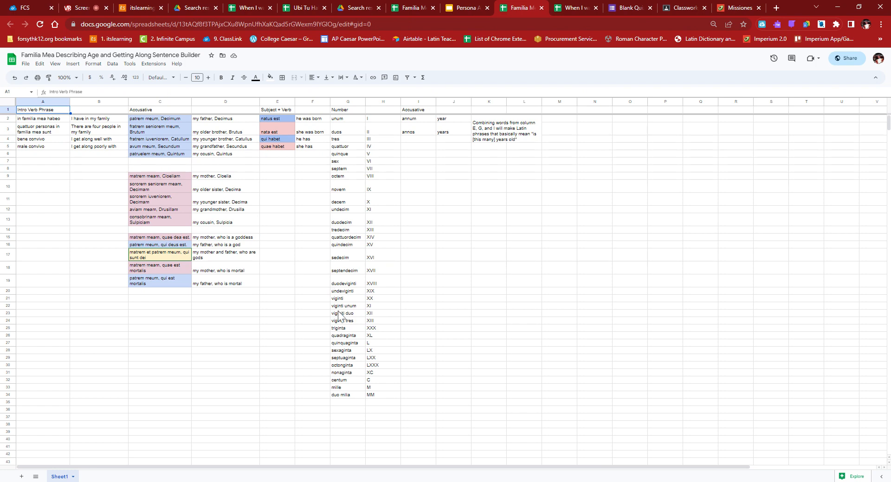
mouse_move(352, 310)
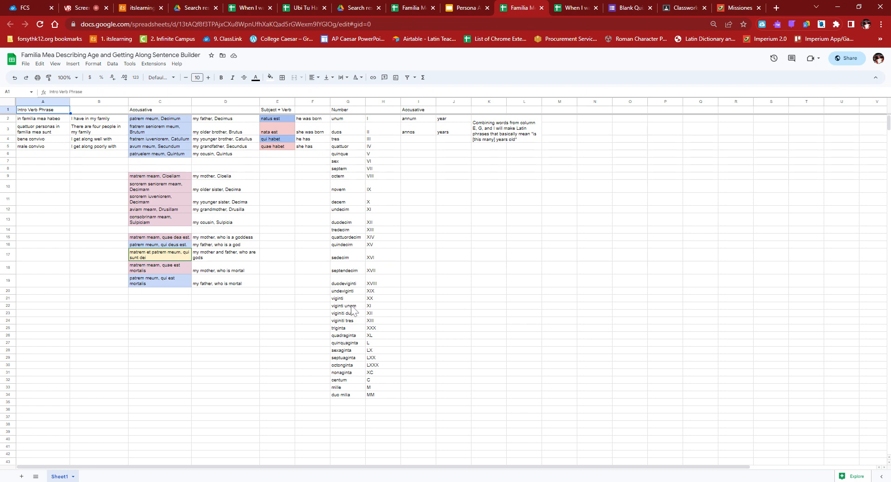
mouse_move(353, 323)
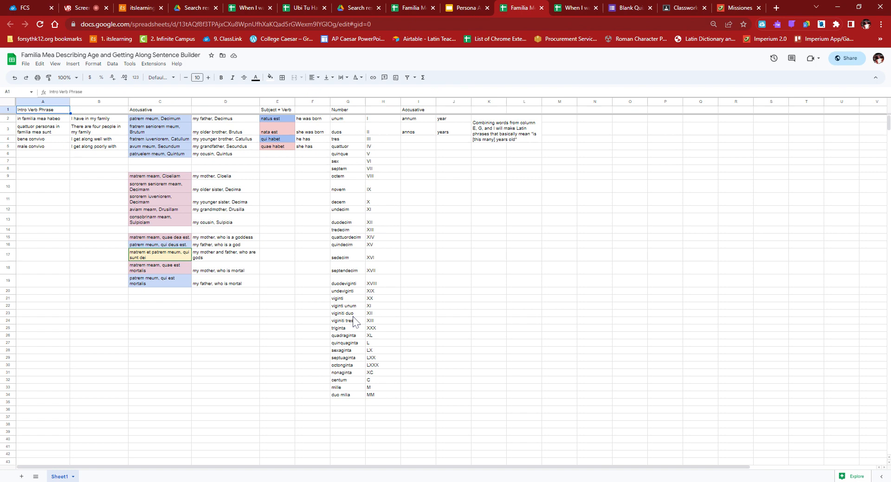
mouse_move(347, 277)
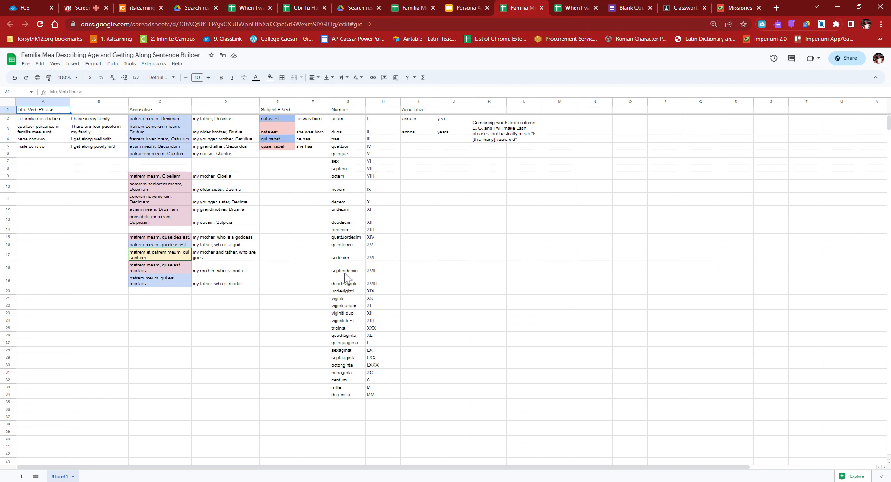
mouse_move(345, 299)
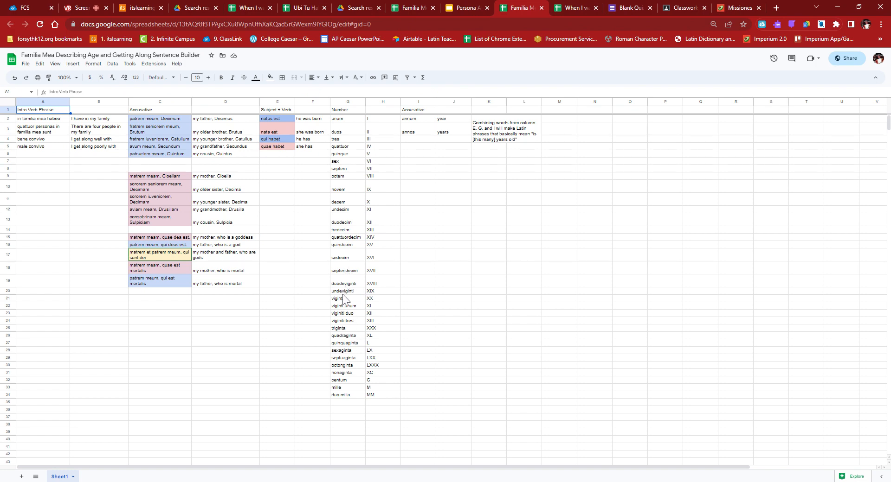
mouse_move(356, 291)
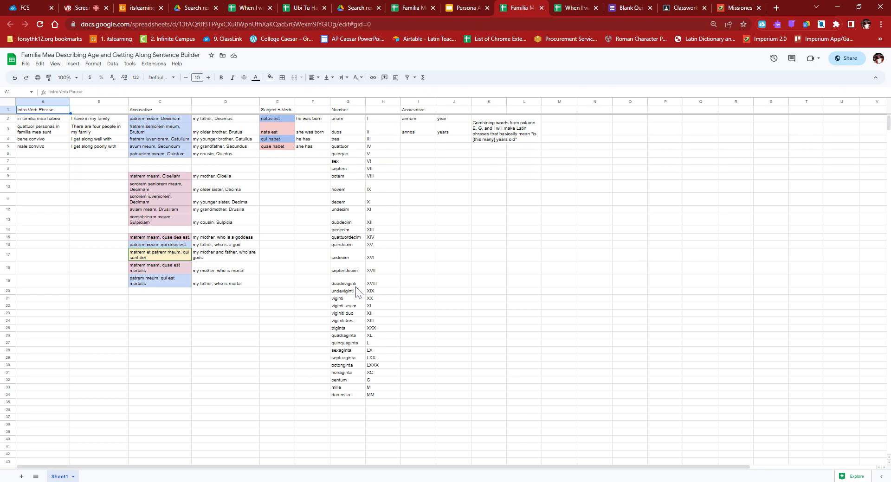
mouse_move(355, 358)
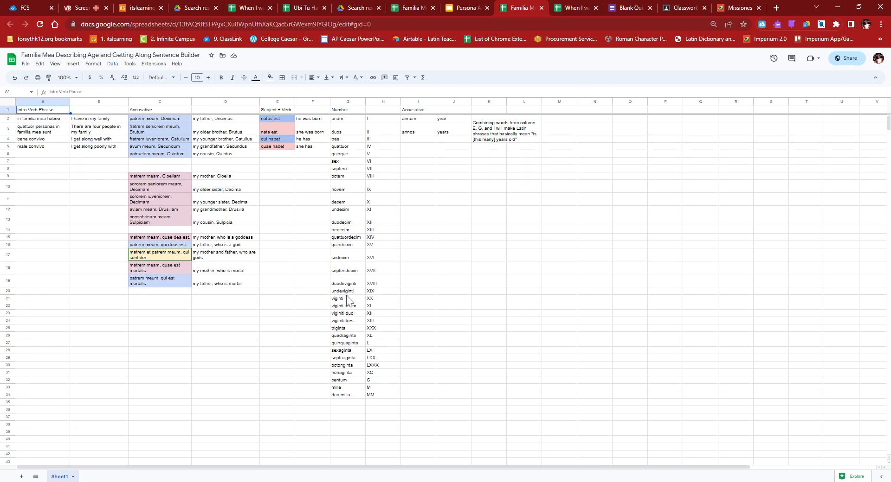
mouse_move(351, 323)
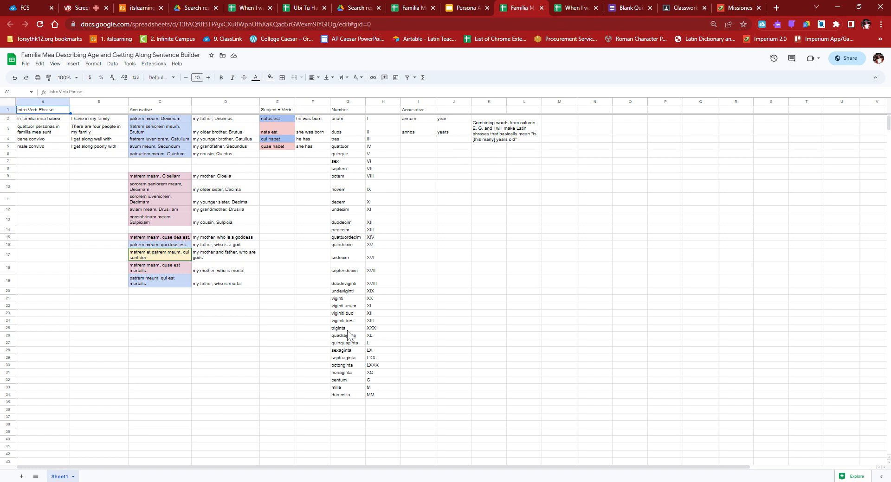
mouse_move(351, 333)
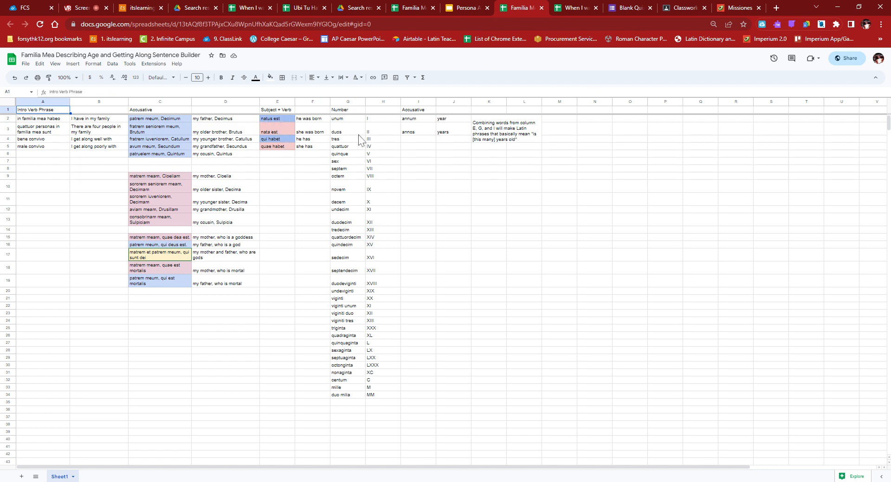
mouse_move(457, 139)
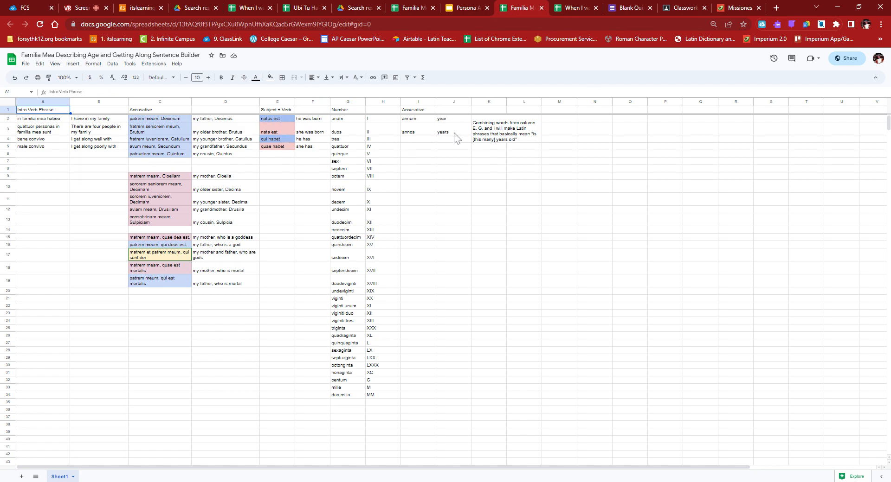
mouse_move(451, 139)
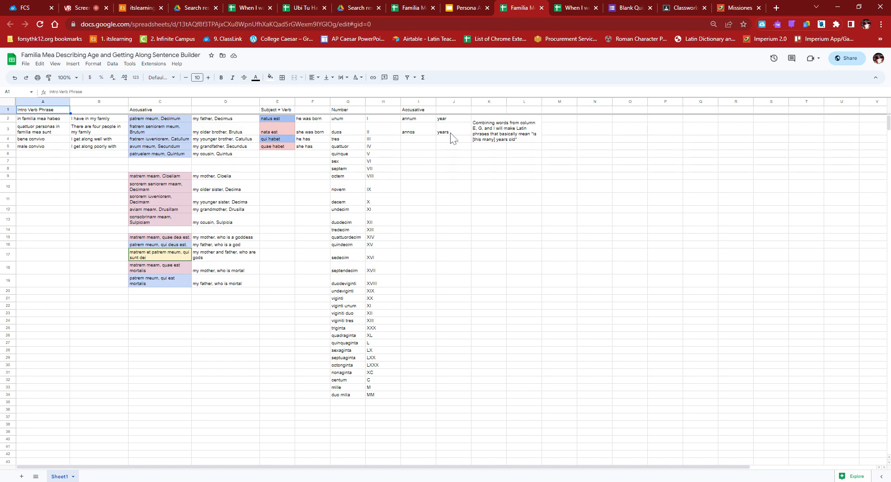
mouse_move(312, 139)
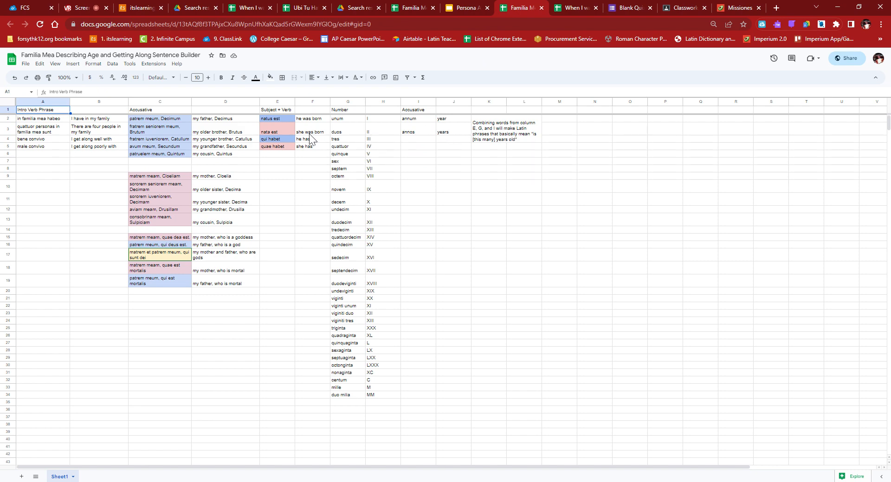
mouse_move(258, 147)
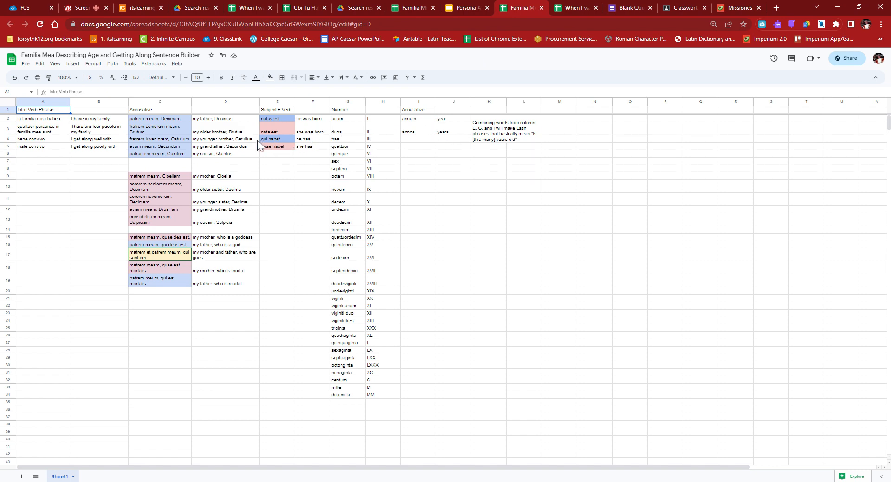
mouse_move(262, 149)
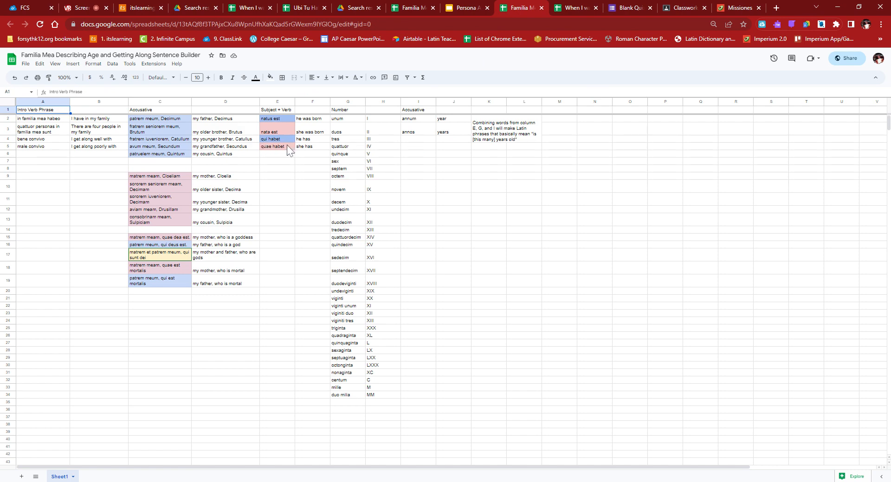
mouse_move(353, 147)
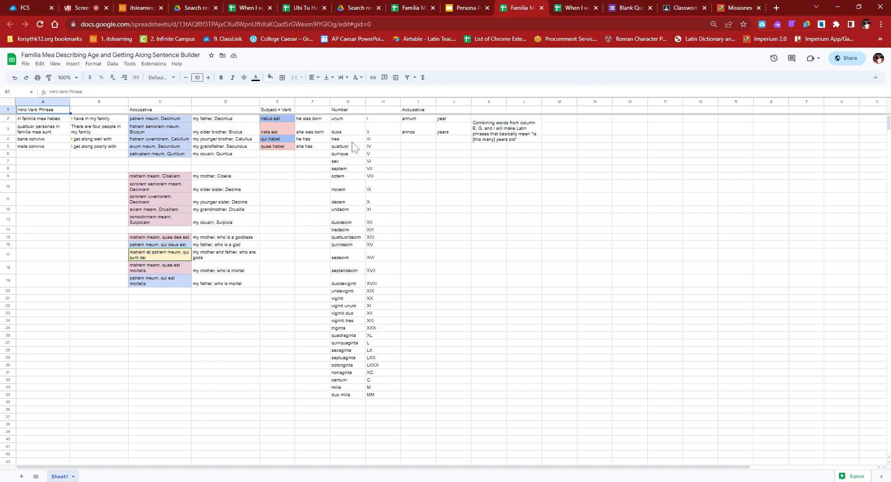
mouse_move(349, 135)
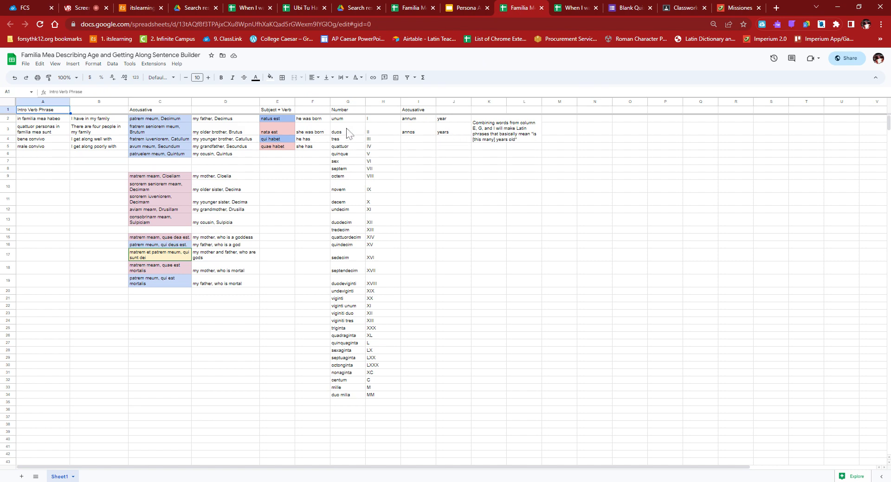
mouse_move(349, 164)
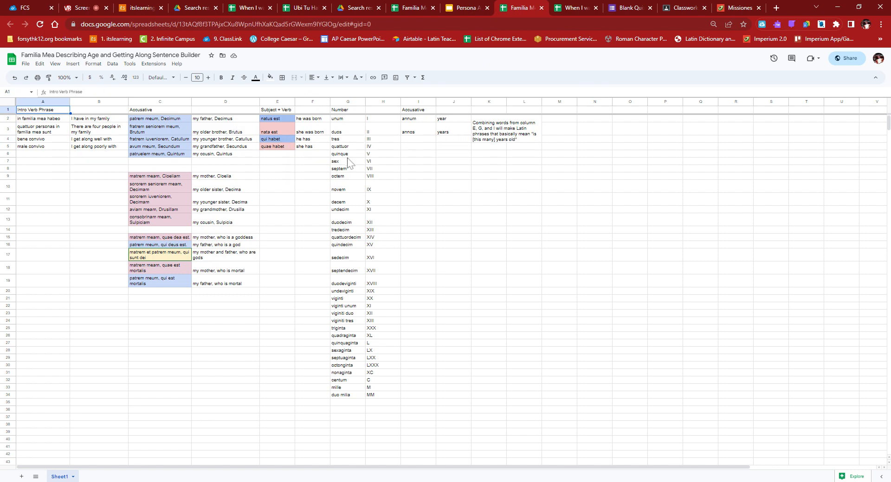
mouse_move(348, 167)
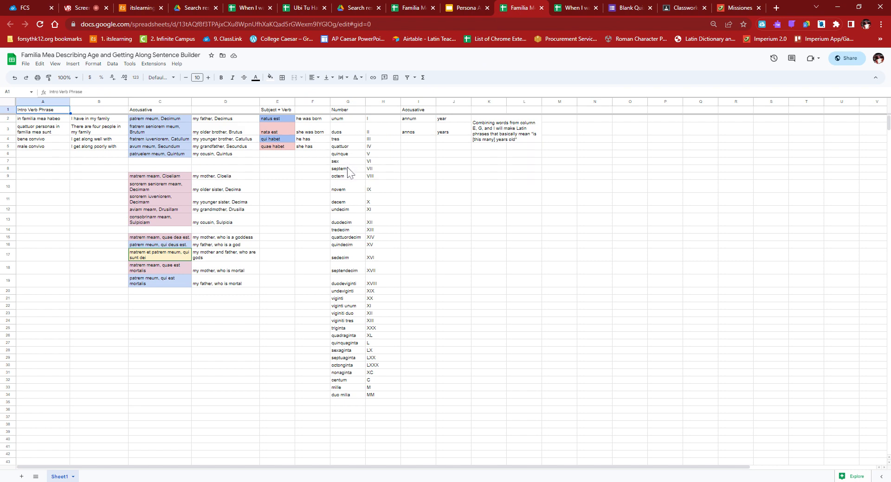
mouse_move(303, 260)
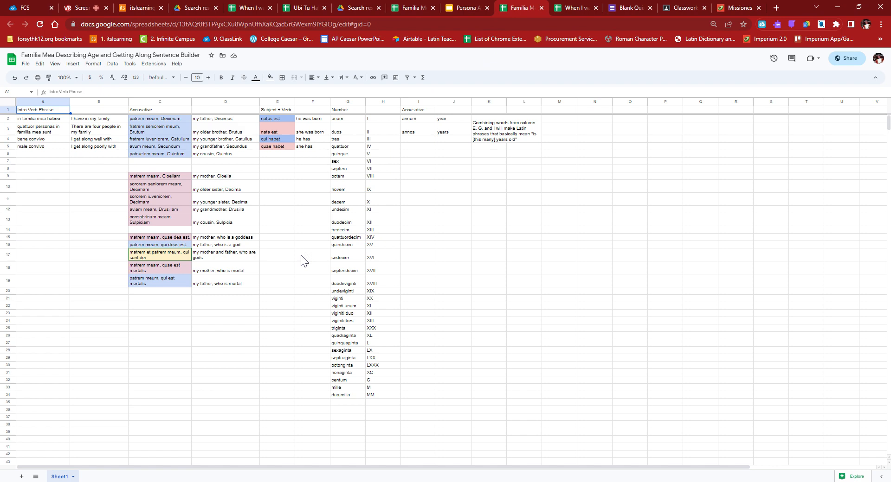
mouse_move(567, 6)
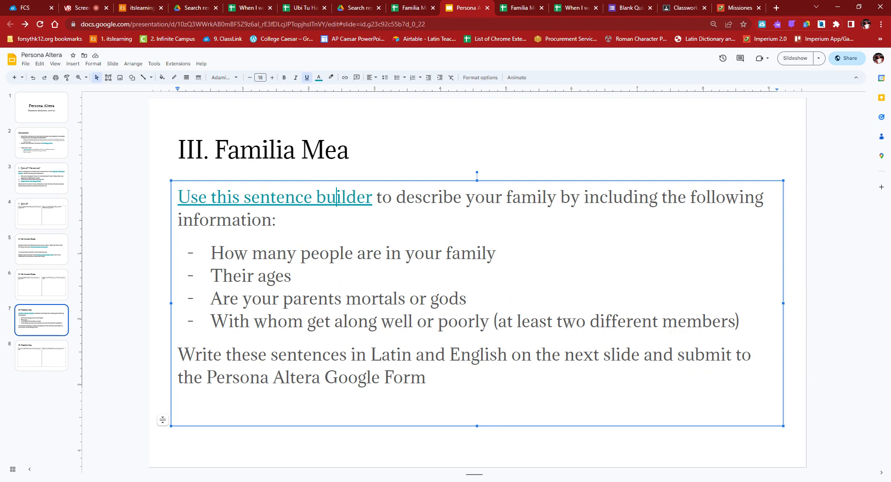
Step: Highlight the 'With whom get along well or poorly' bullet, then bring up the Familia Mea spreadsheet
left_click_drag(210, 321, 436, 322)
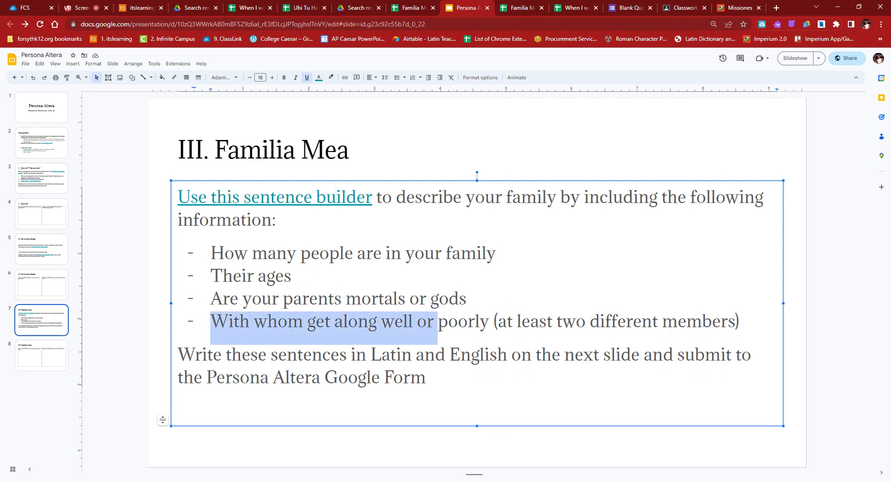
left_click(443, 197)
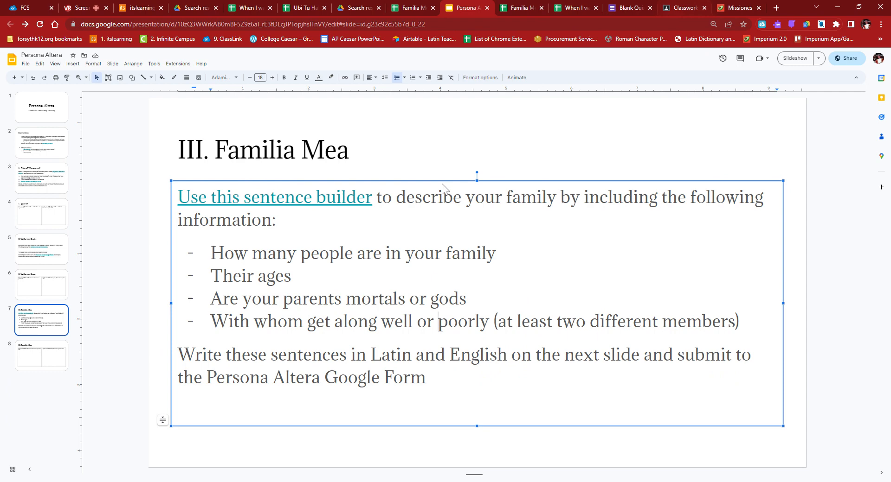
left_click(739, 8)
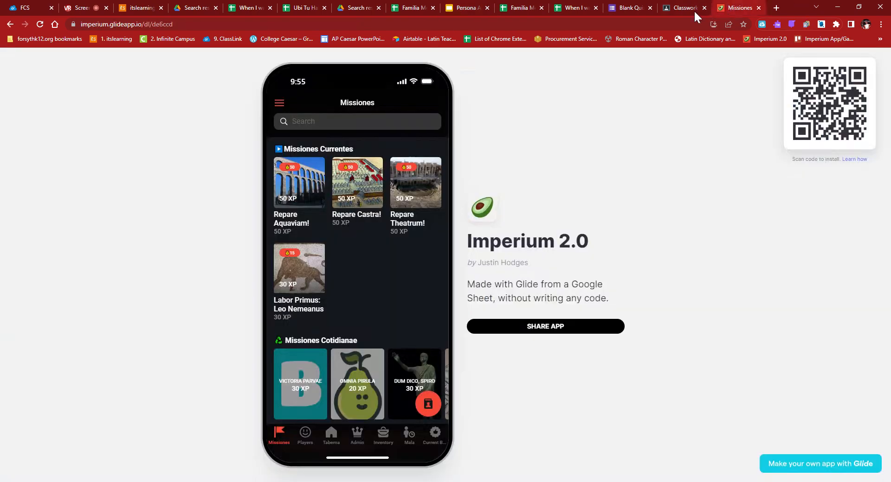
left_click(517, 7)
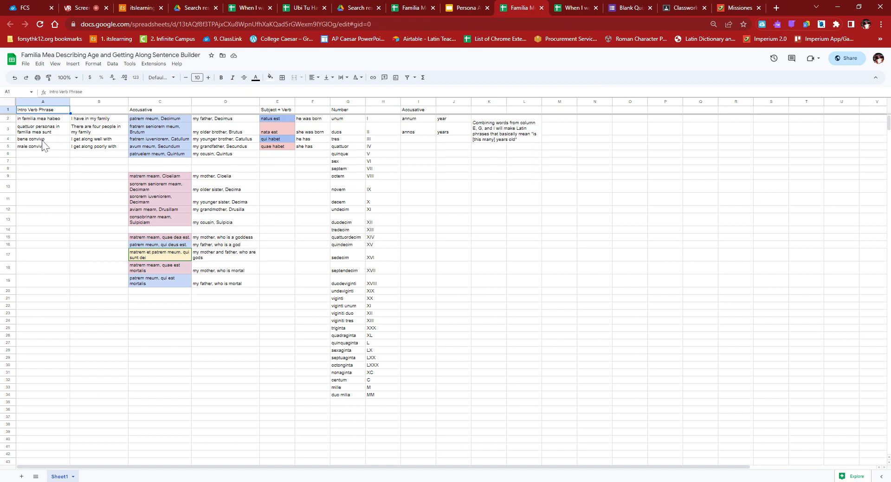
mouse_move(84, 141)
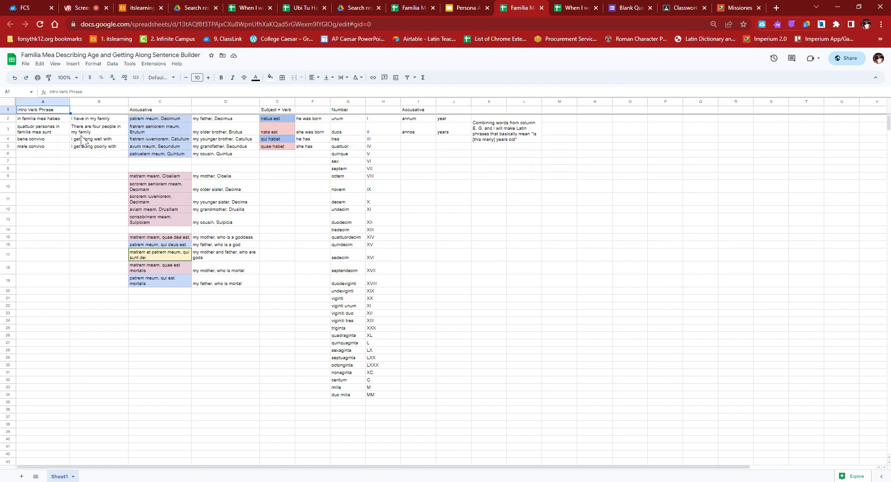
mouse_move(27, 155)
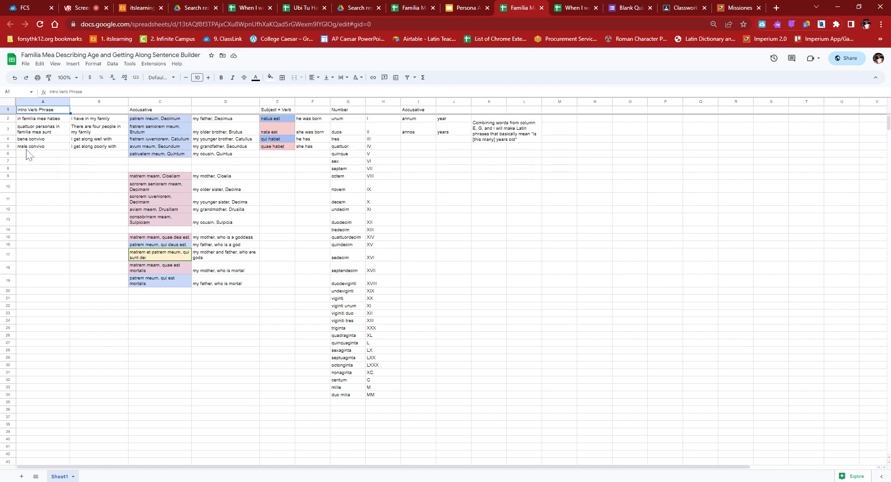
mouse_move(136, 227)
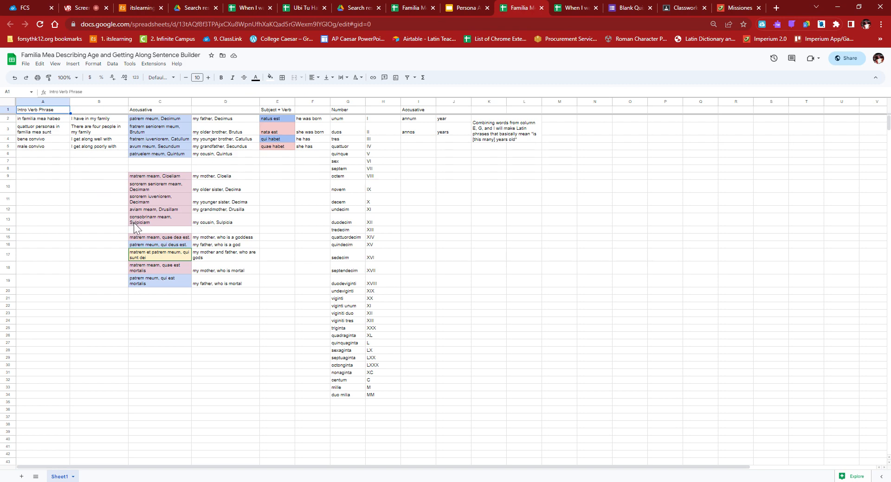
mouse_move(68, 172)
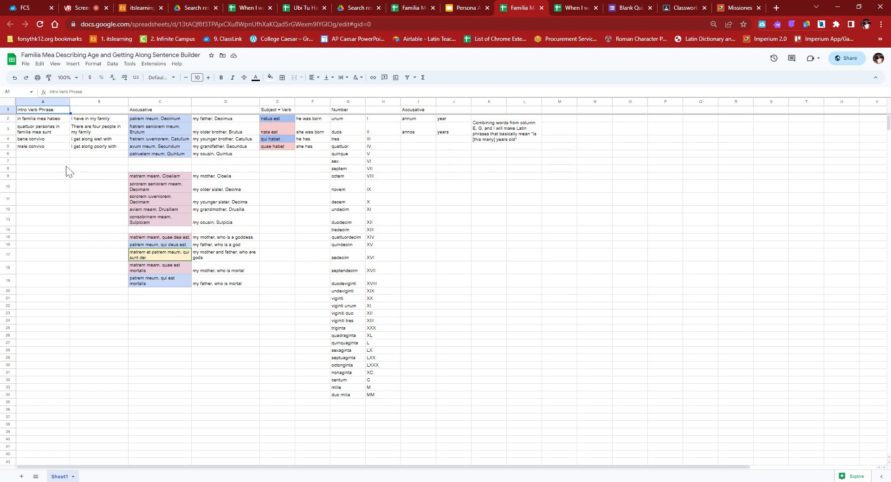
mouse_move(68, 164)
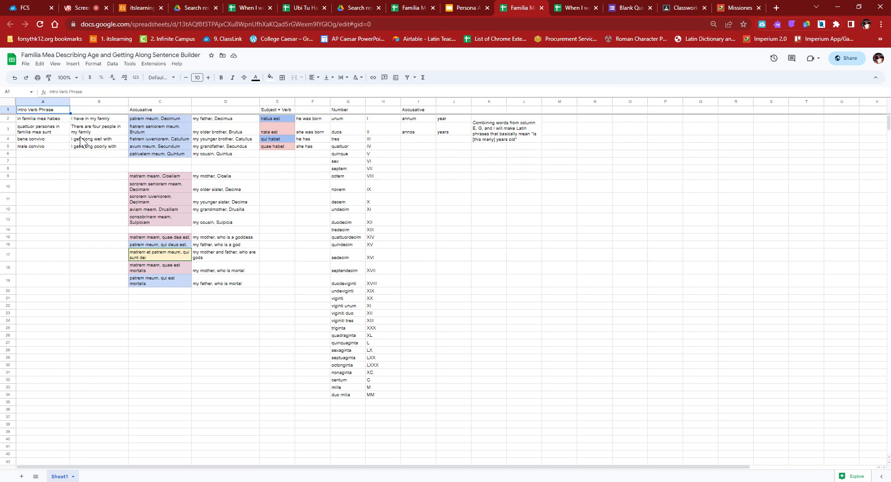
Step: Point out the male convivo and 'I get along poorly with' cells, then return to the slides
left_click(42, 146)
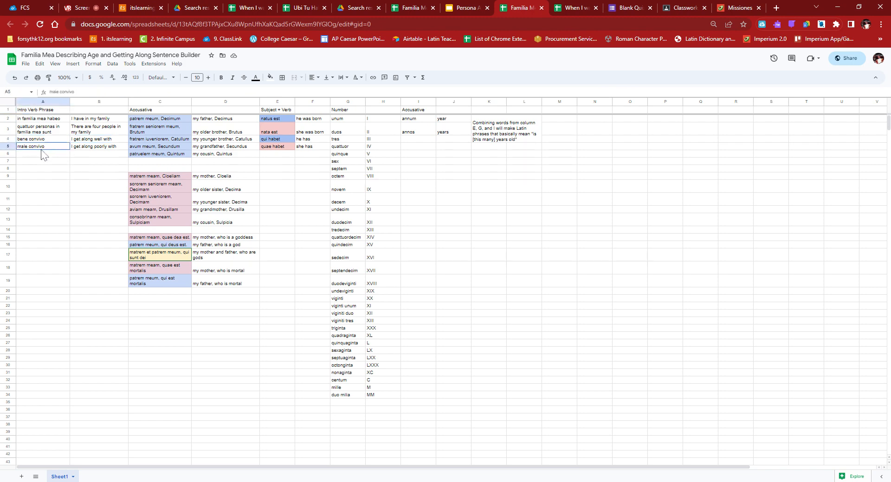
left_click(98, 146)
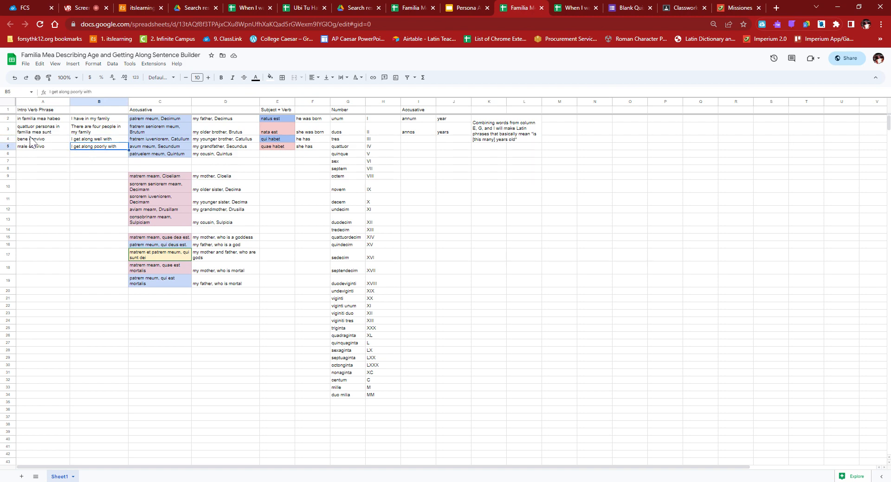
mouse_move(443, 198)
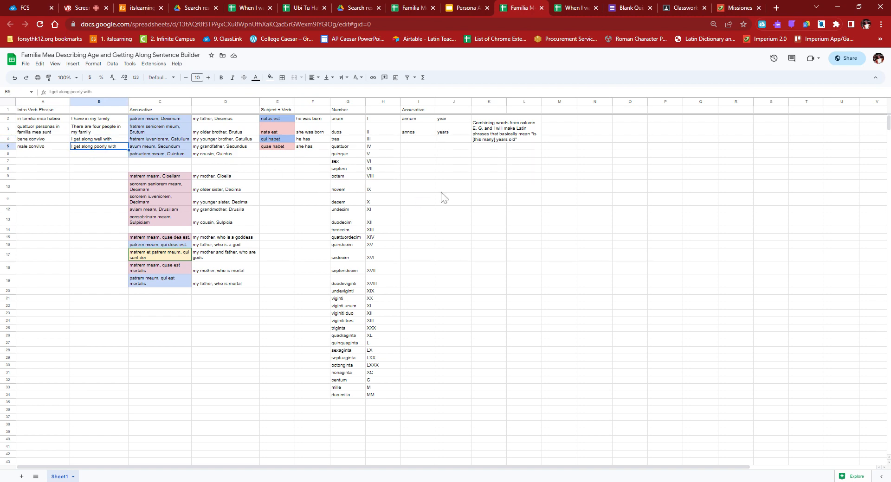
mouse_move(80, 203)
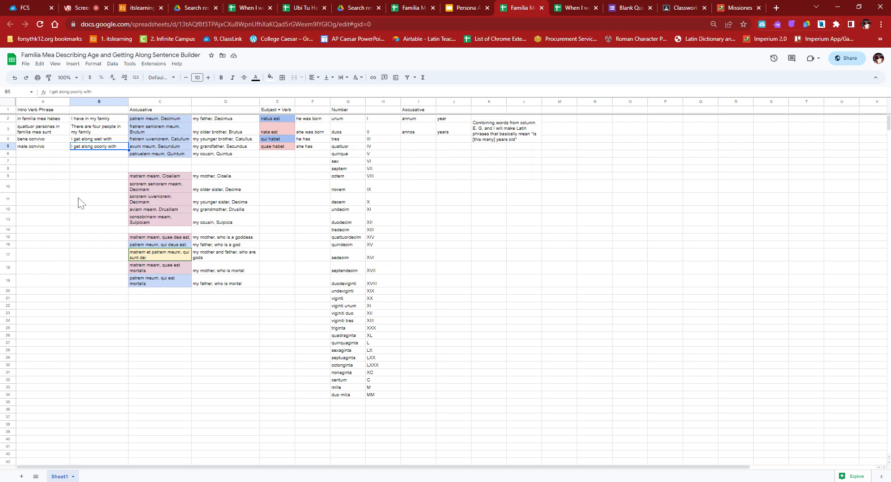
mouse_move(282, 186)
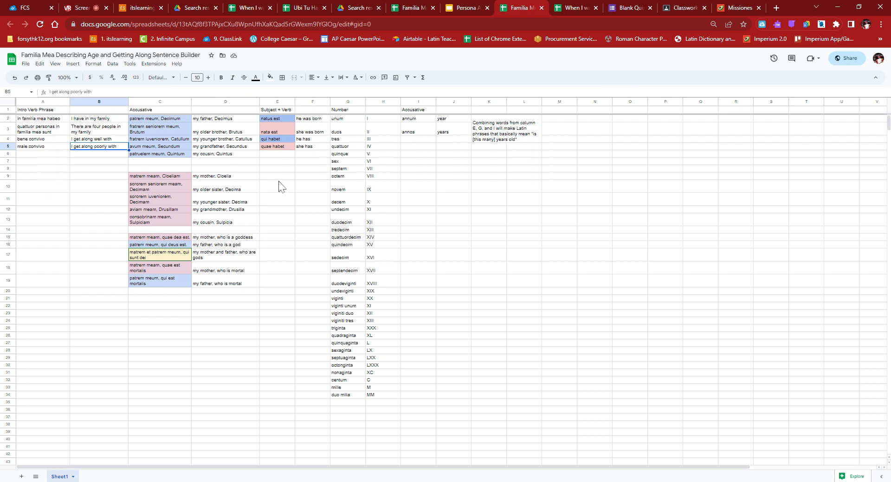
mouse_move(299, 174)
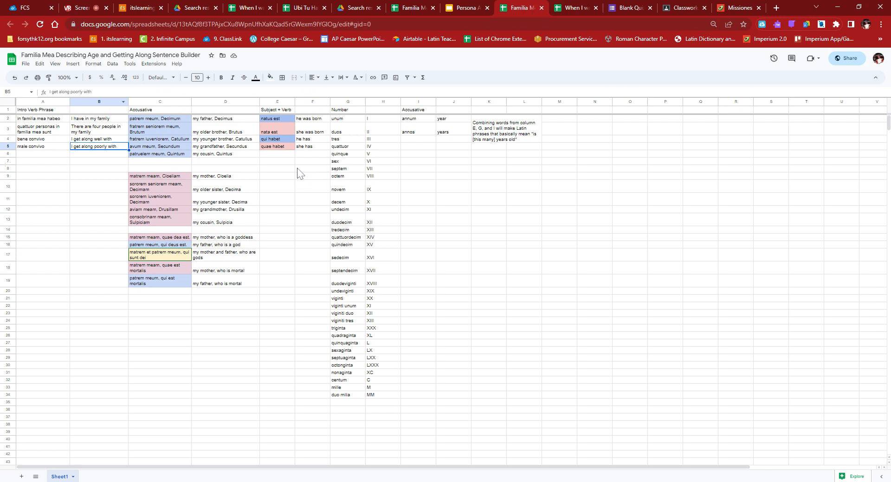
mouse_move(245, 90)
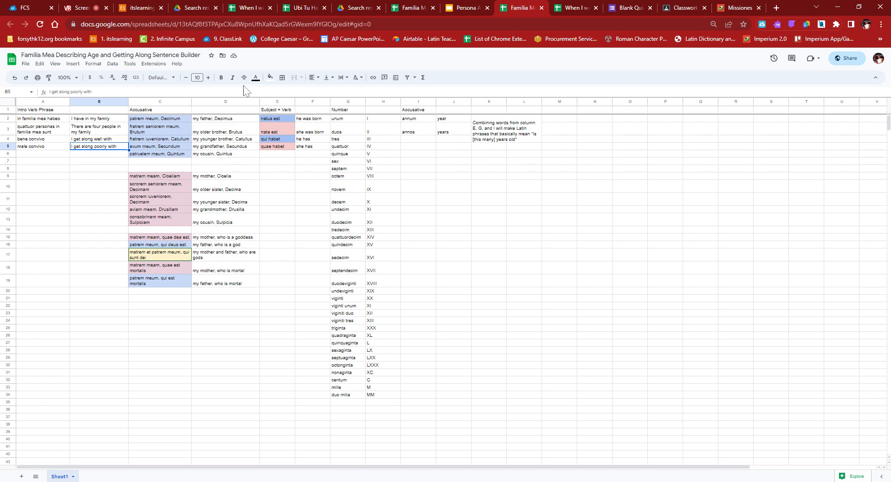
left_click(461, 7)
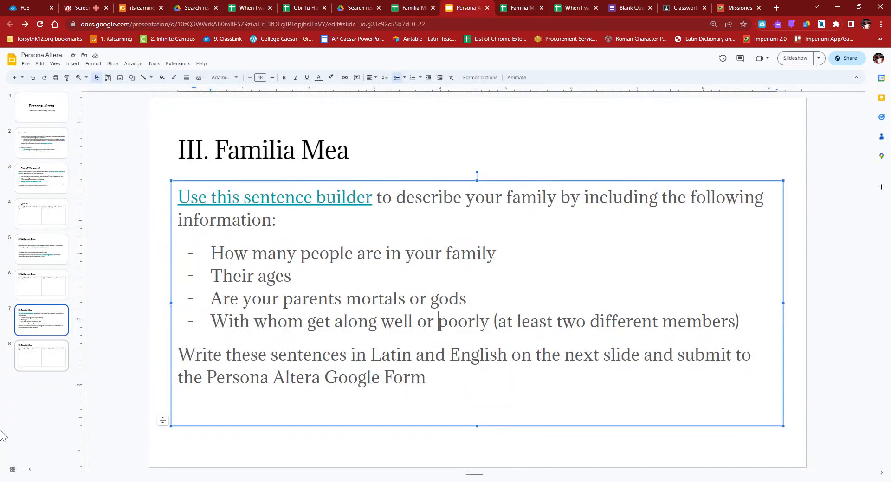
Step: Open slide 8, the III. Familia Mea slide with empty Latin and English boxes
left_click(41, 356)
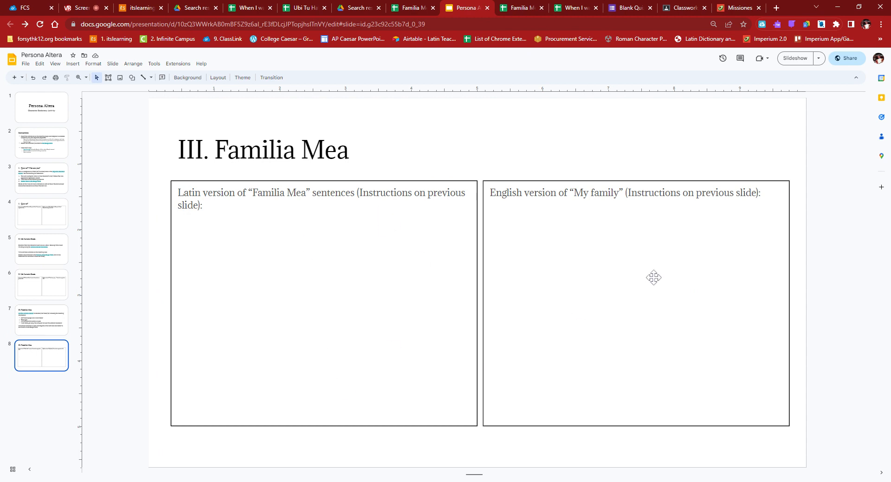
mouse_move(191, 323)
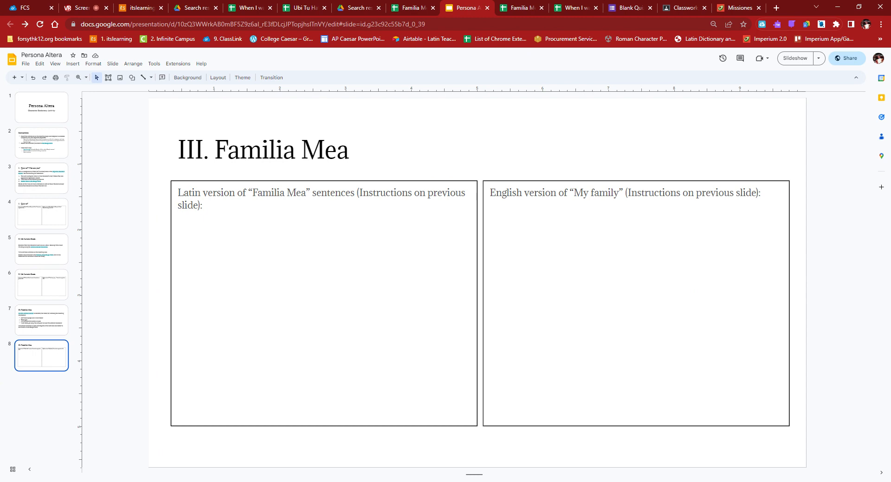
mouse_move(408, 355)
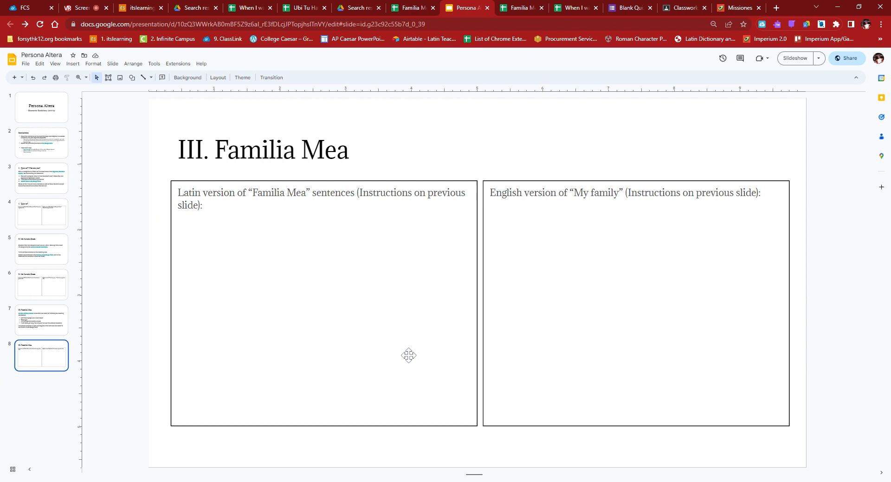
mouse_move(235, 377)
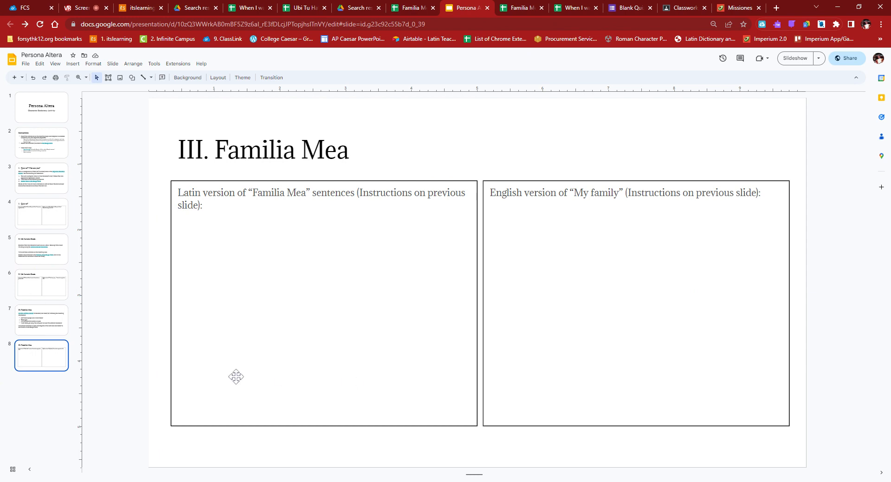
mouse_move(188, 362)
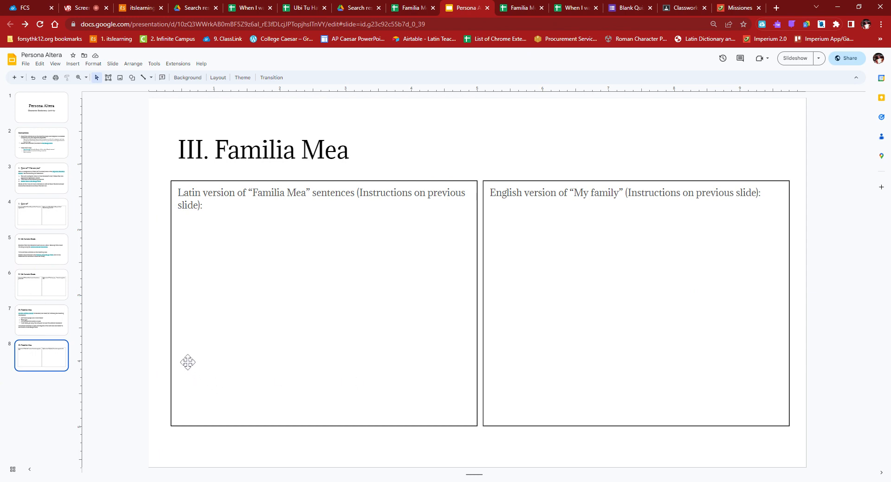
mouse_move(191, 369)
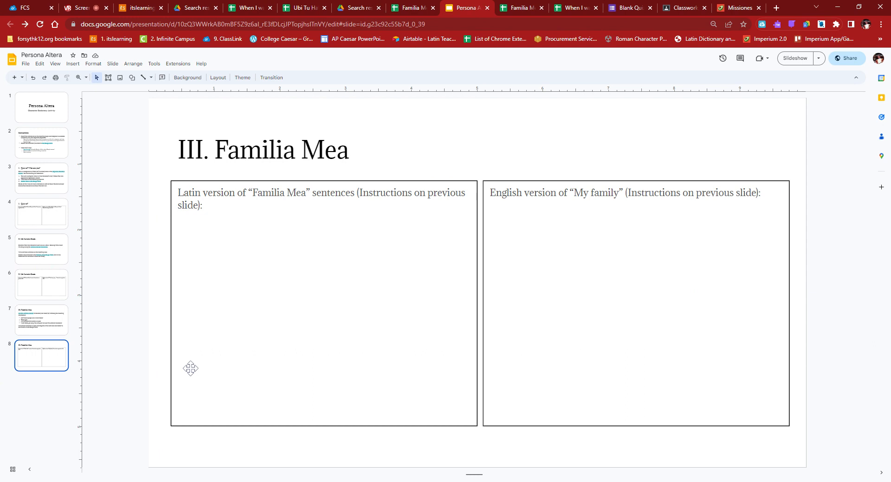
mouse_move(188, 346)
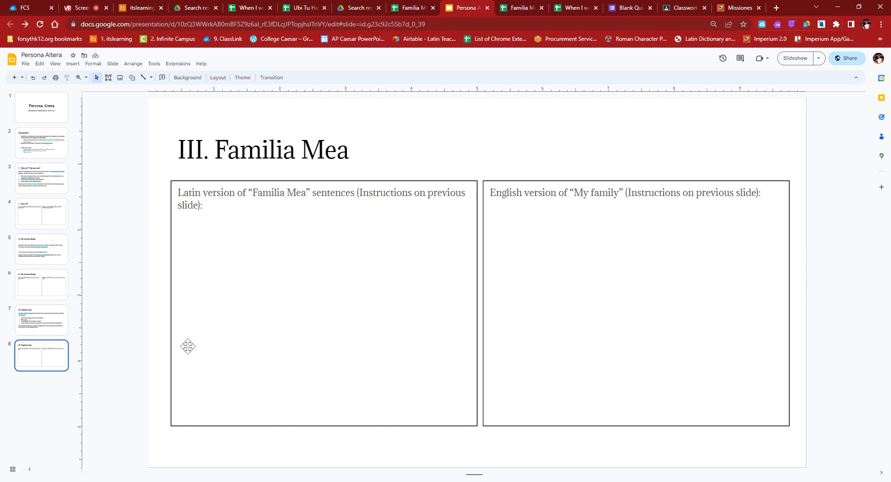
mouse_move(162, 341)
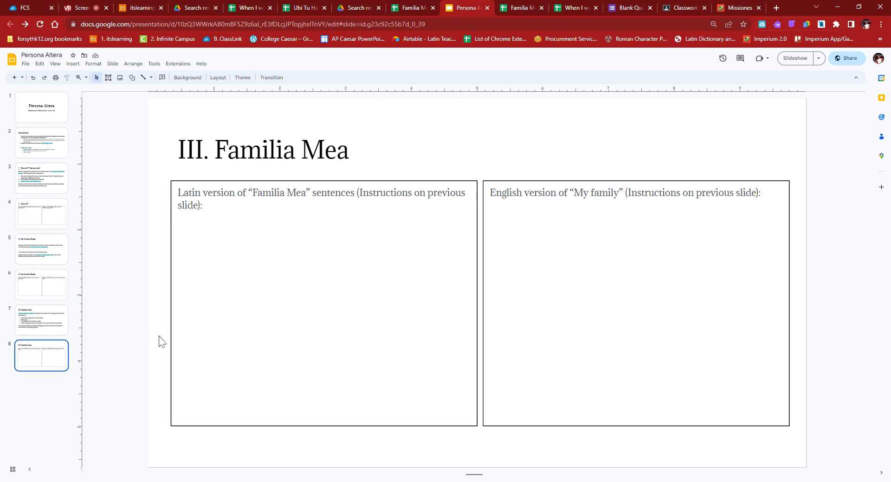
mouse_move(324, 335)
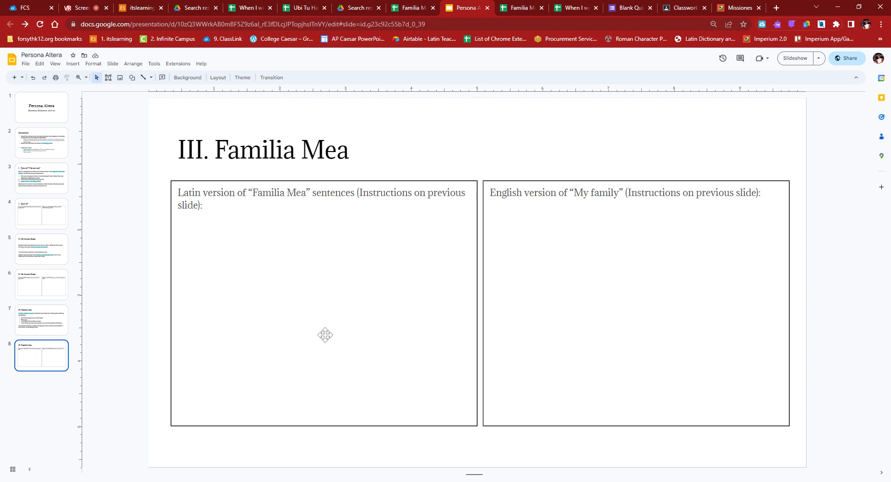
mouse_move(23, 297)
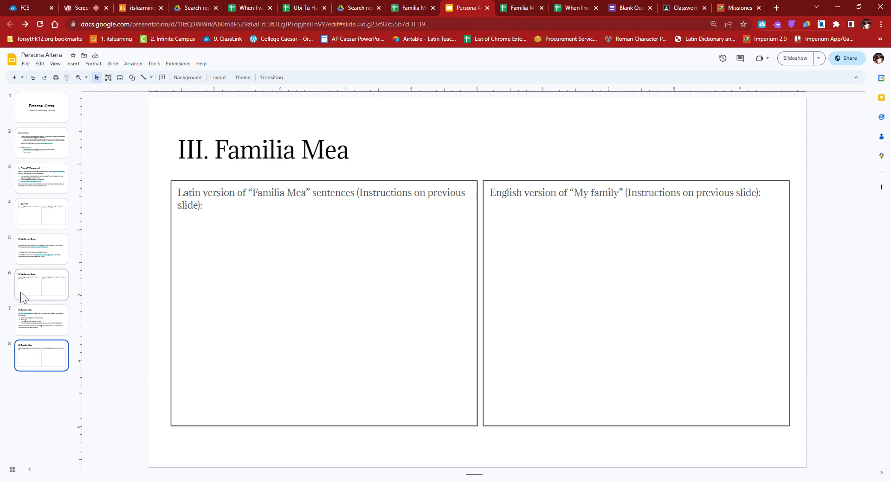